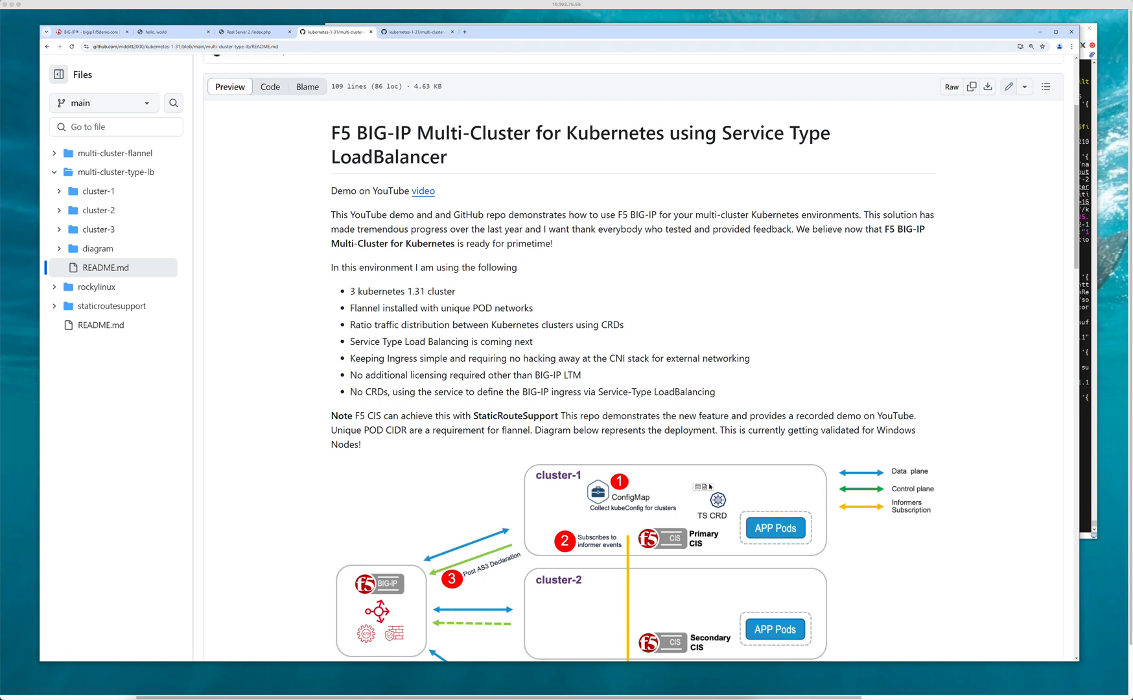
mouse_move(1112, 185)
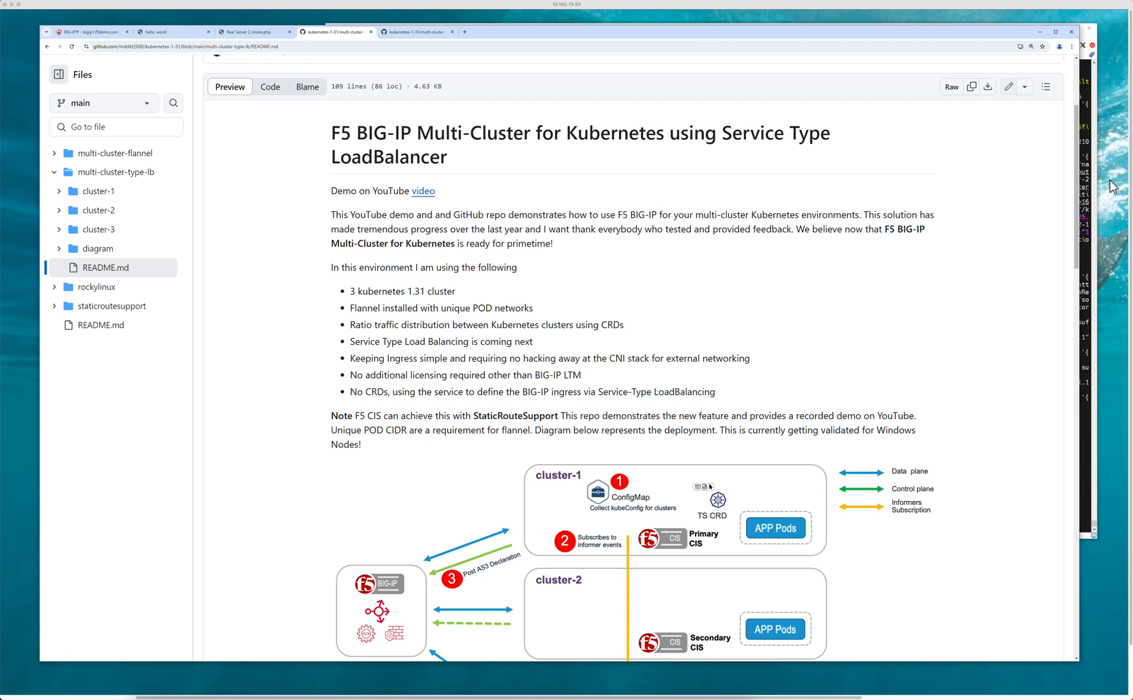
Scroll the README down to the three-cluster architecture diagram
scroll(down, 3)
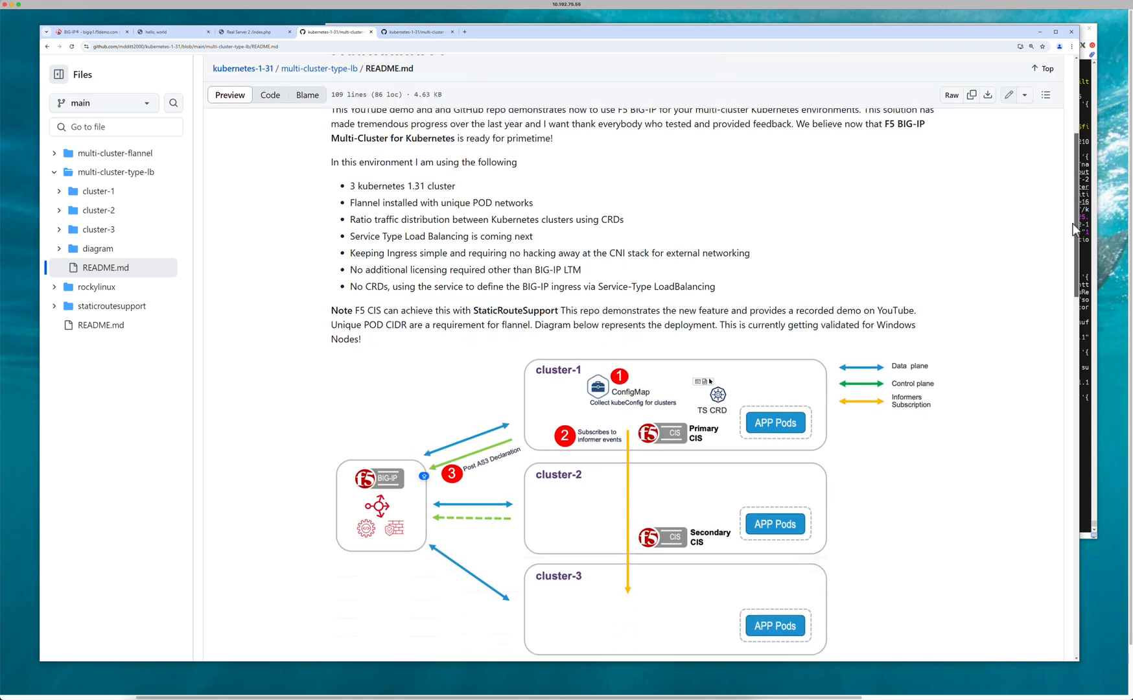
scroll(down, 3)
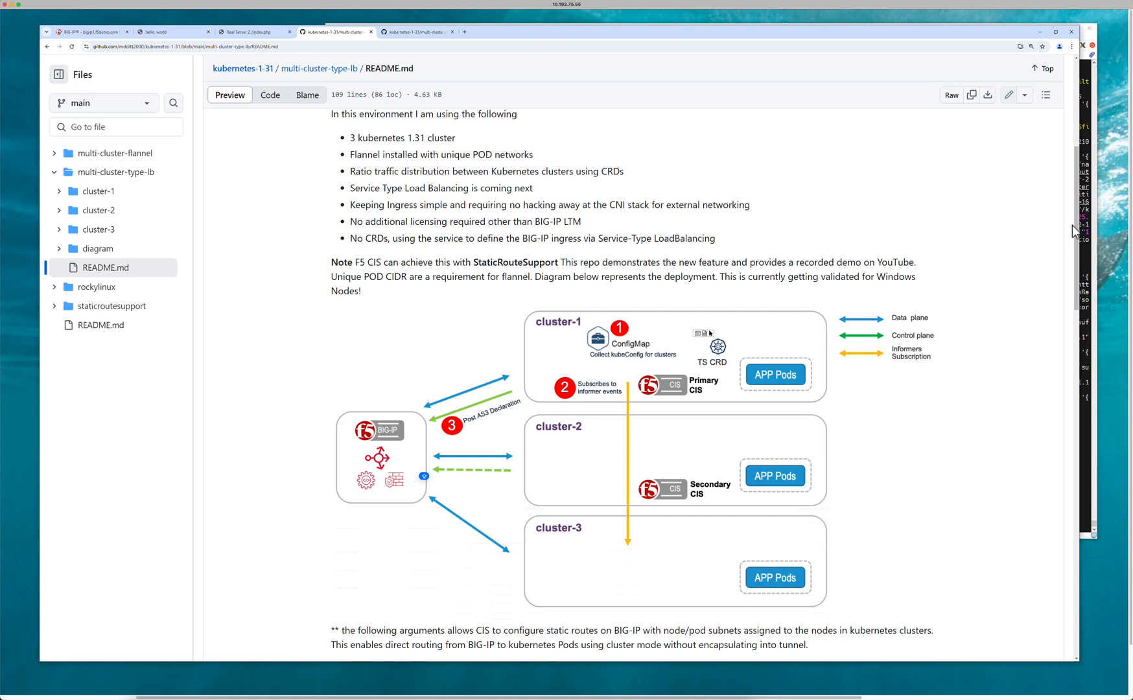
mouse_move(684, 44)
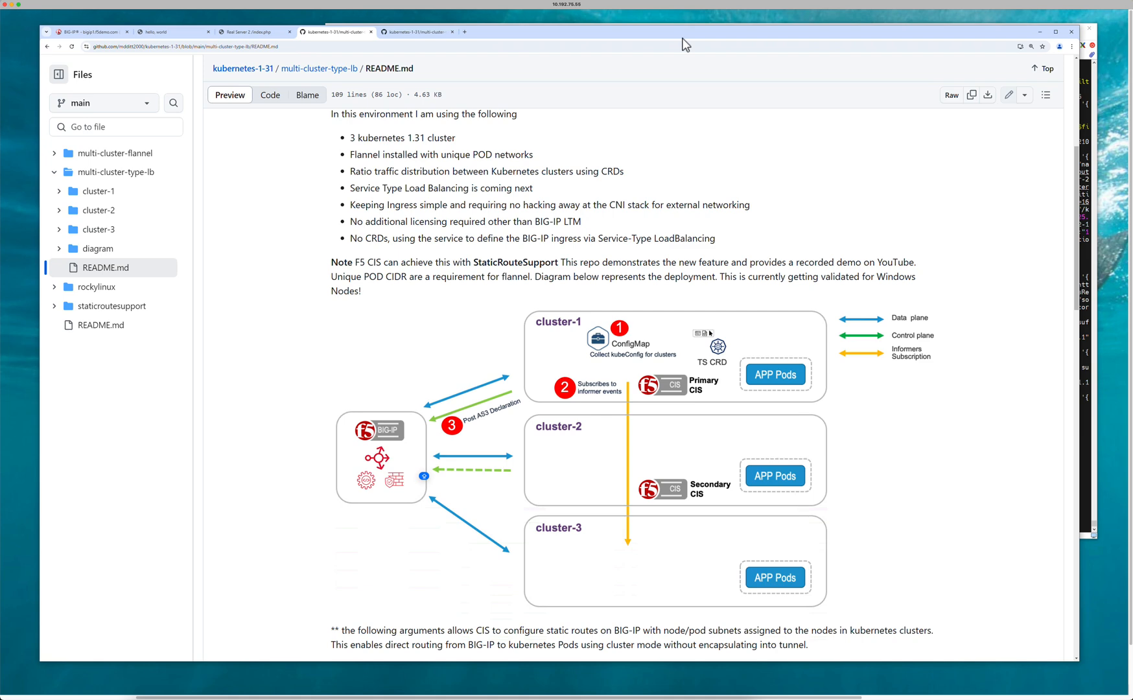
mouse_move(453, 14)
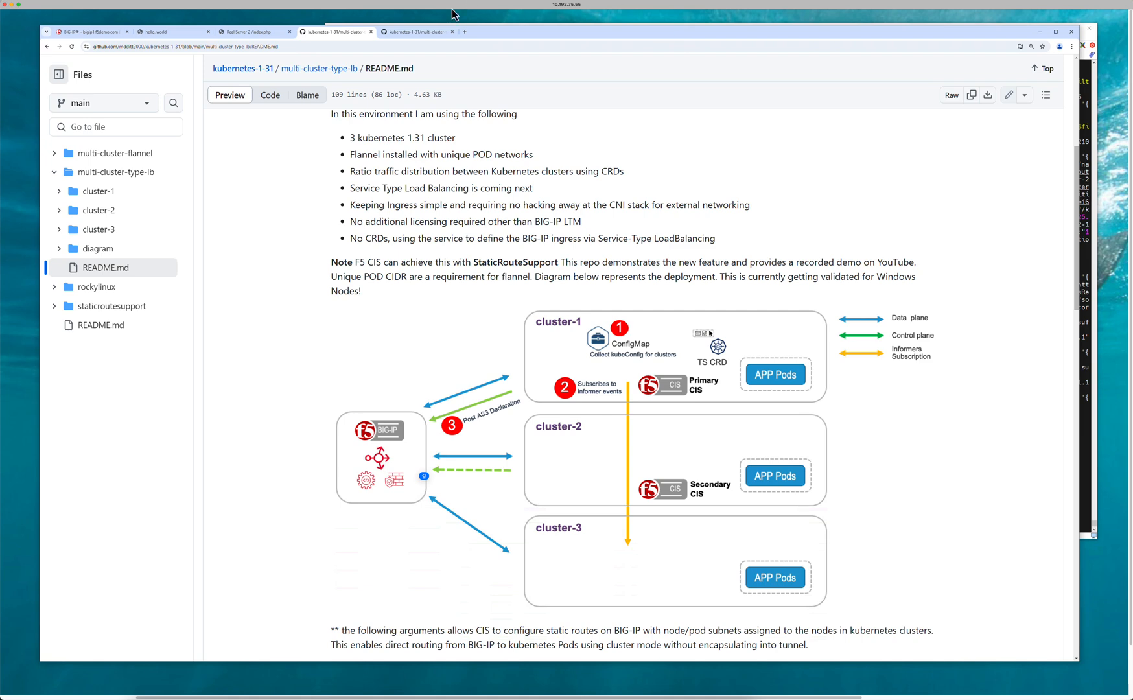
mouse_move(421, 244)
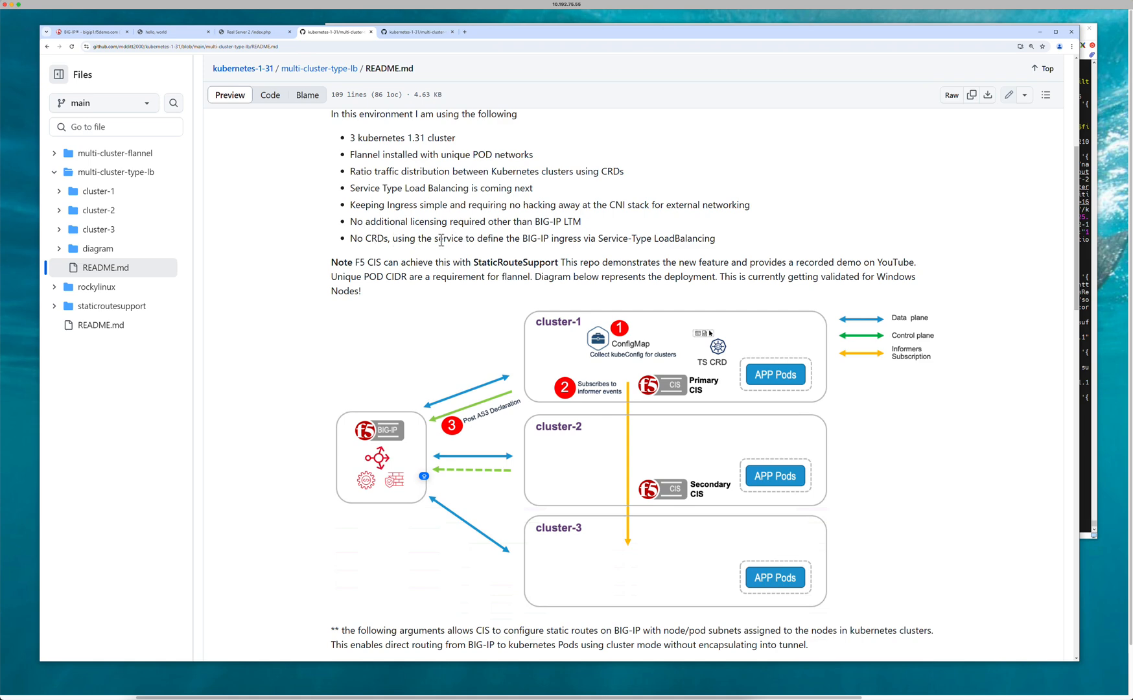
mouse_move(546, 241)
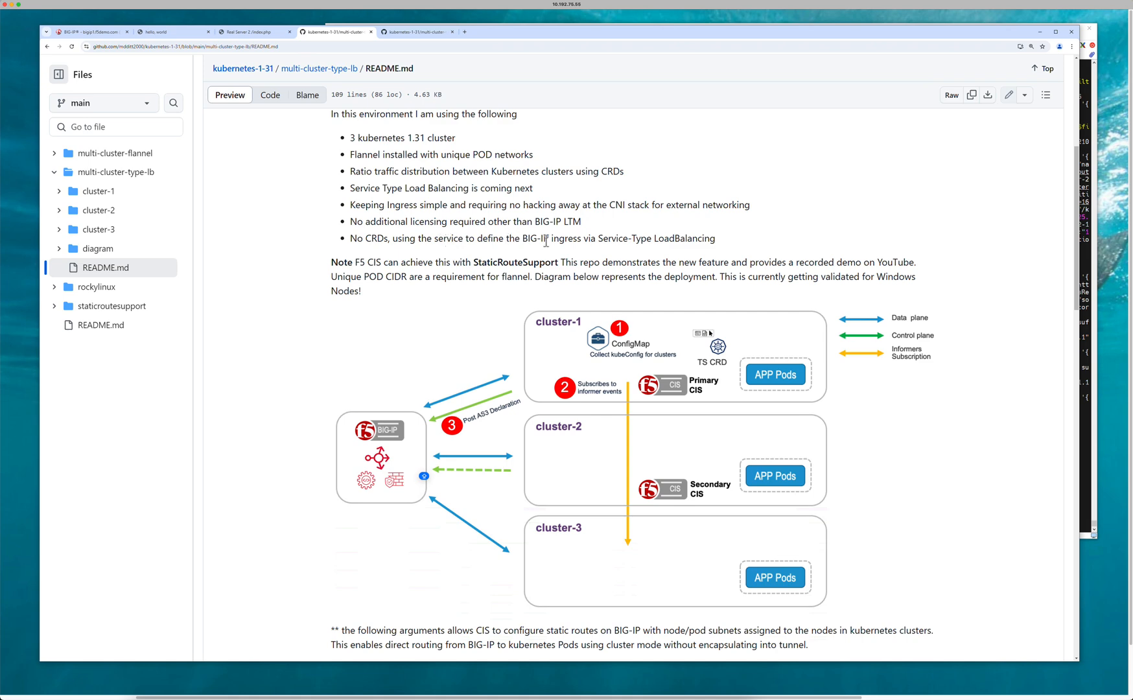
mouse_move(582, 344)
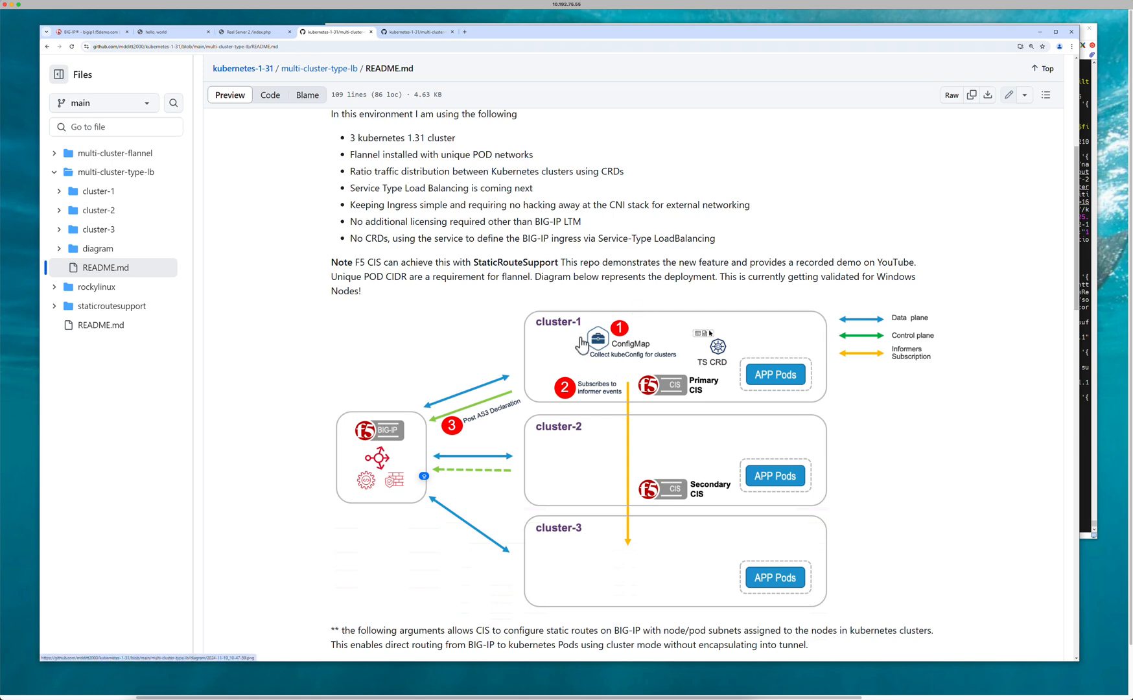
mouse_move(117, 215)
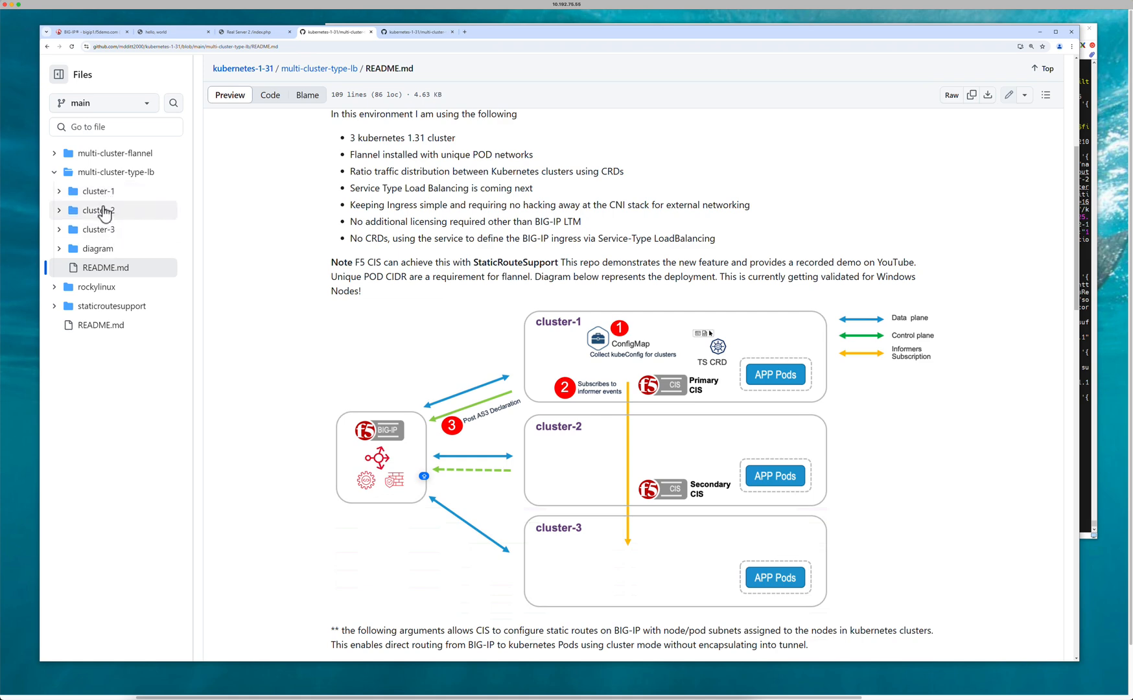
mouse_move(97, 210)
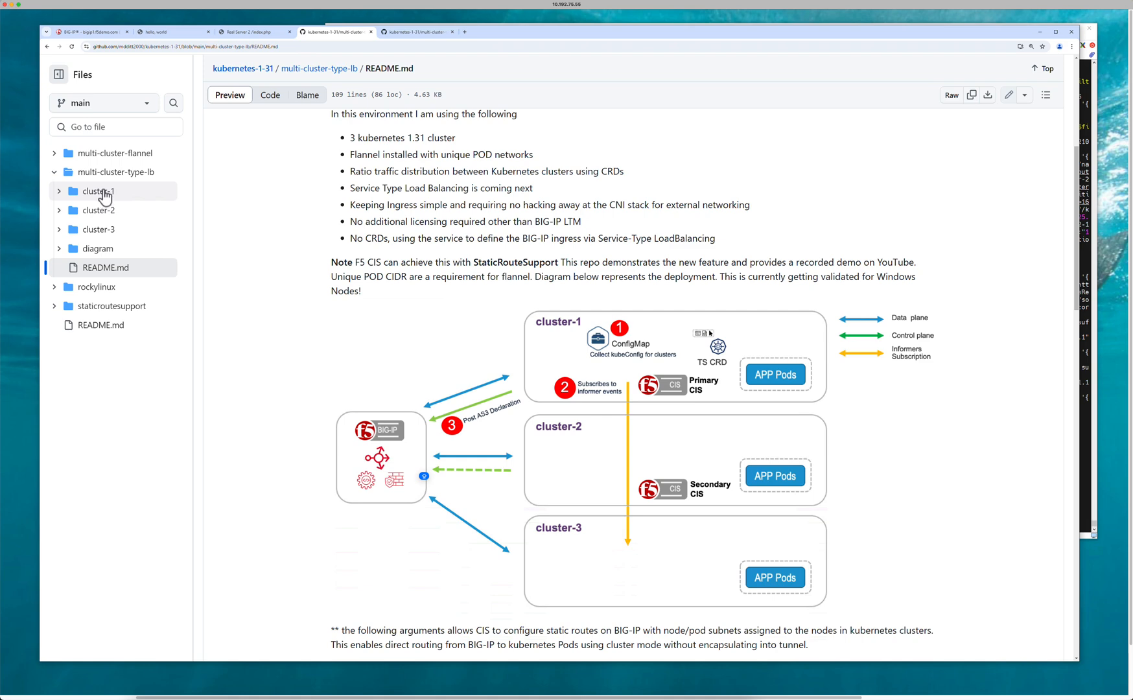
mouse_move(97, 230)
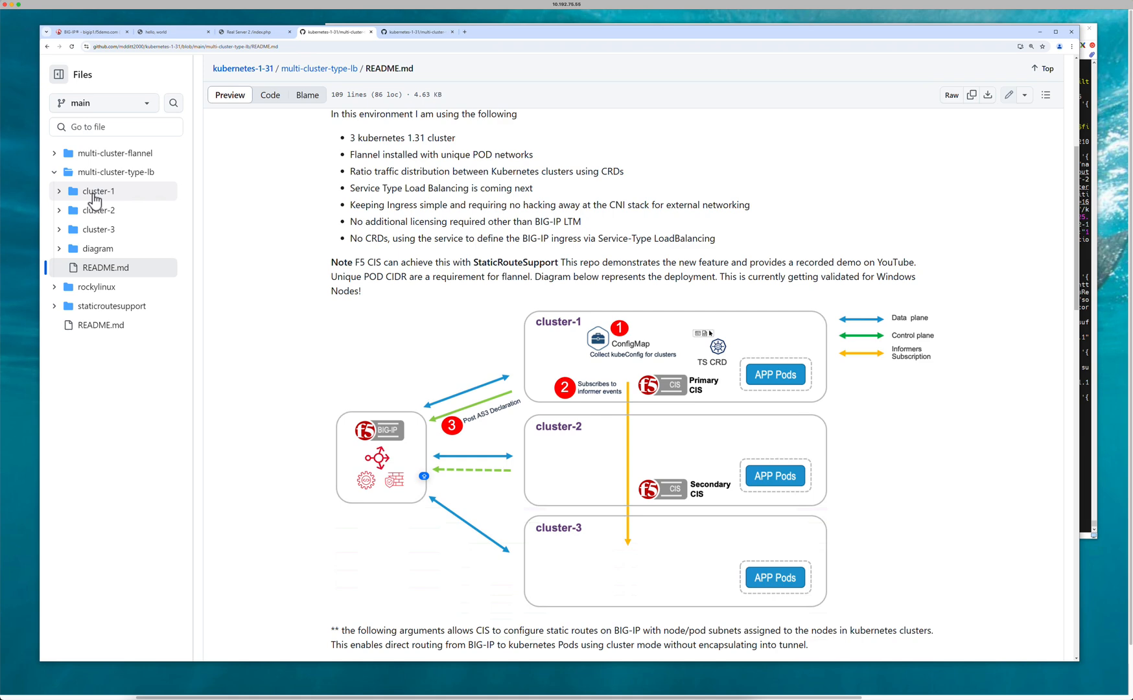
mouse_move(94, 201)
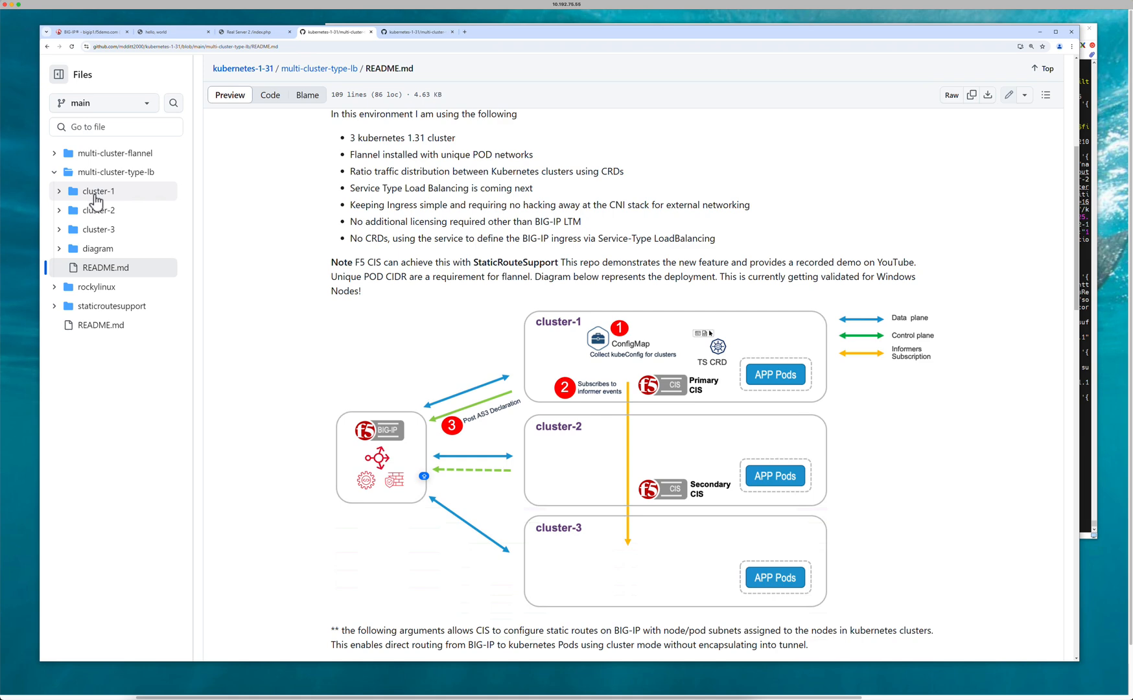
mouse_move(1070, 192)
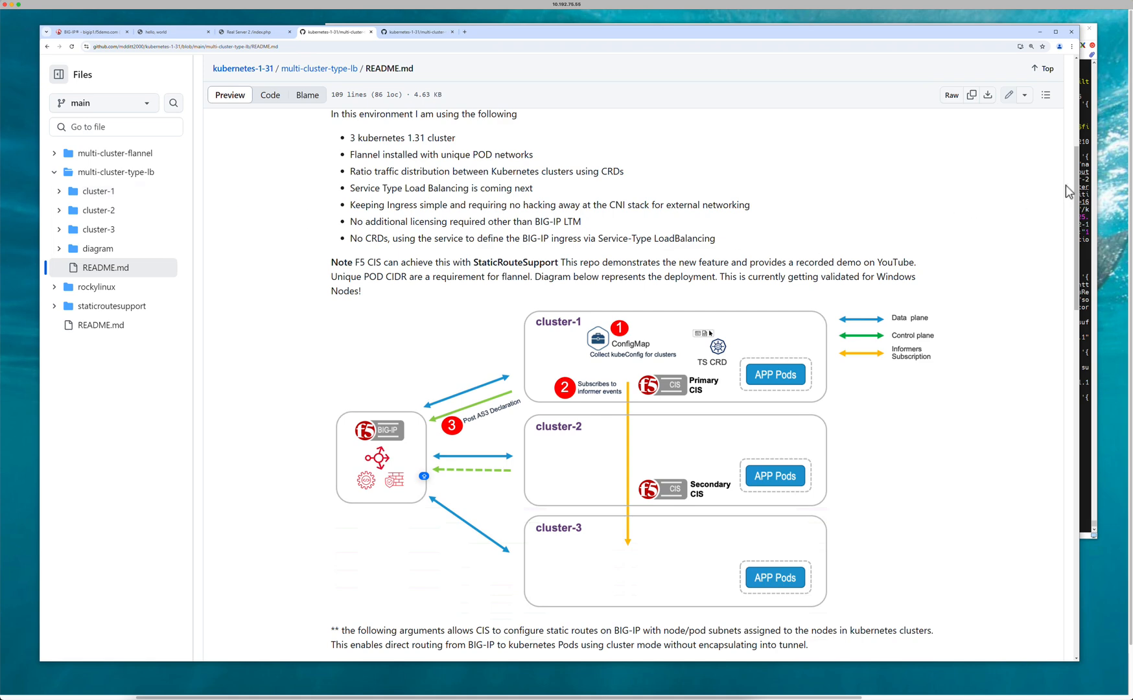
Scroll the README down to the BIG-IP routes table and CIS Primary and Secondary heading
scroll(down, 3)
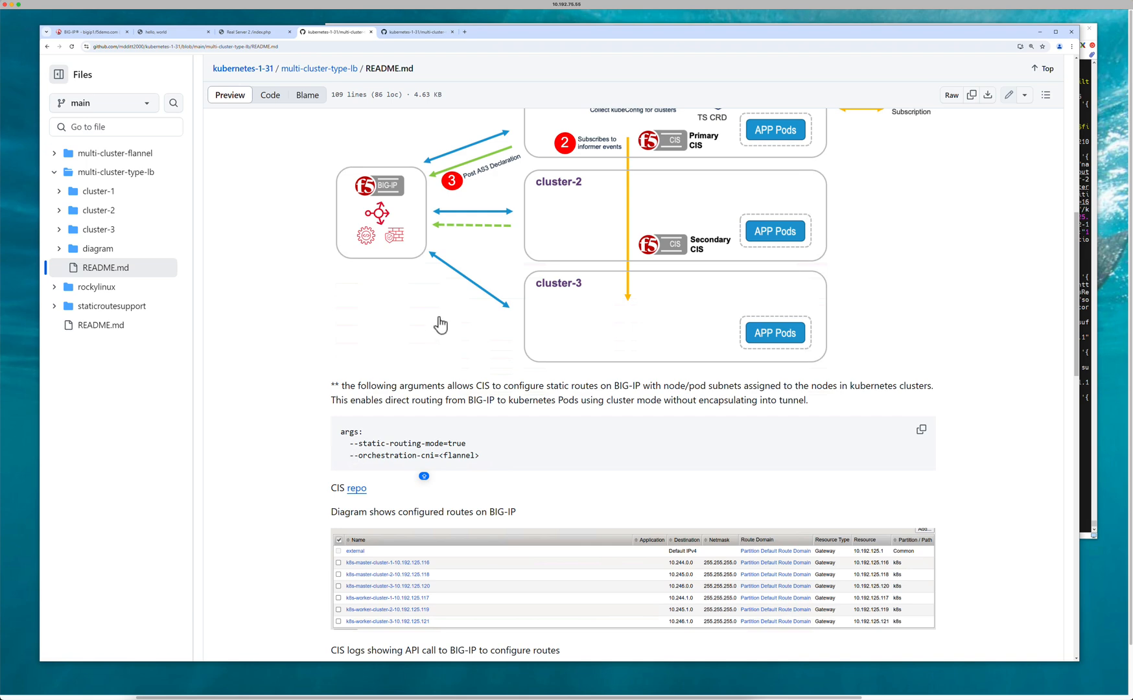
mouse_move(420, 472)
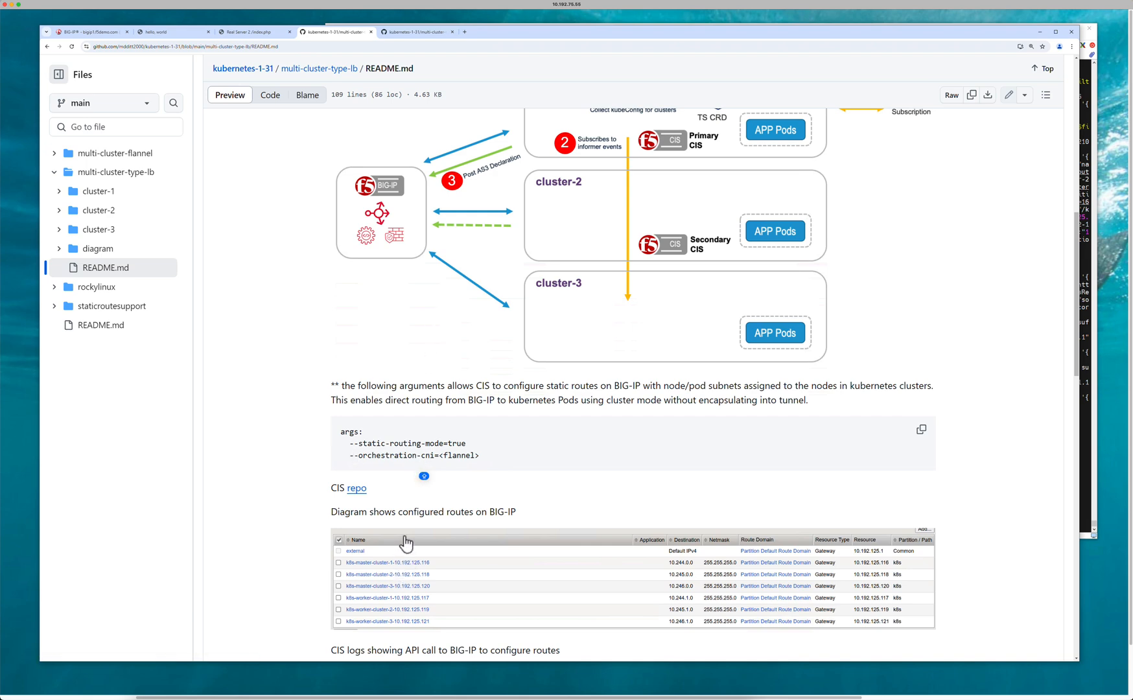
mouse_move(691, 556)
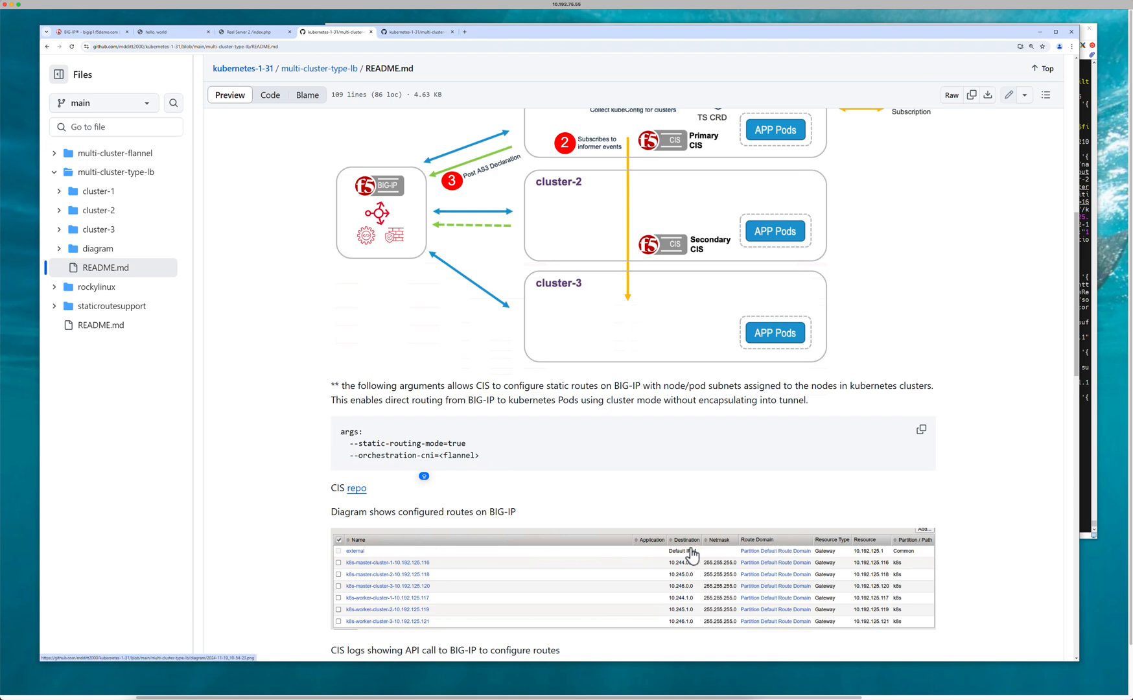
mouse_move(414, 223)
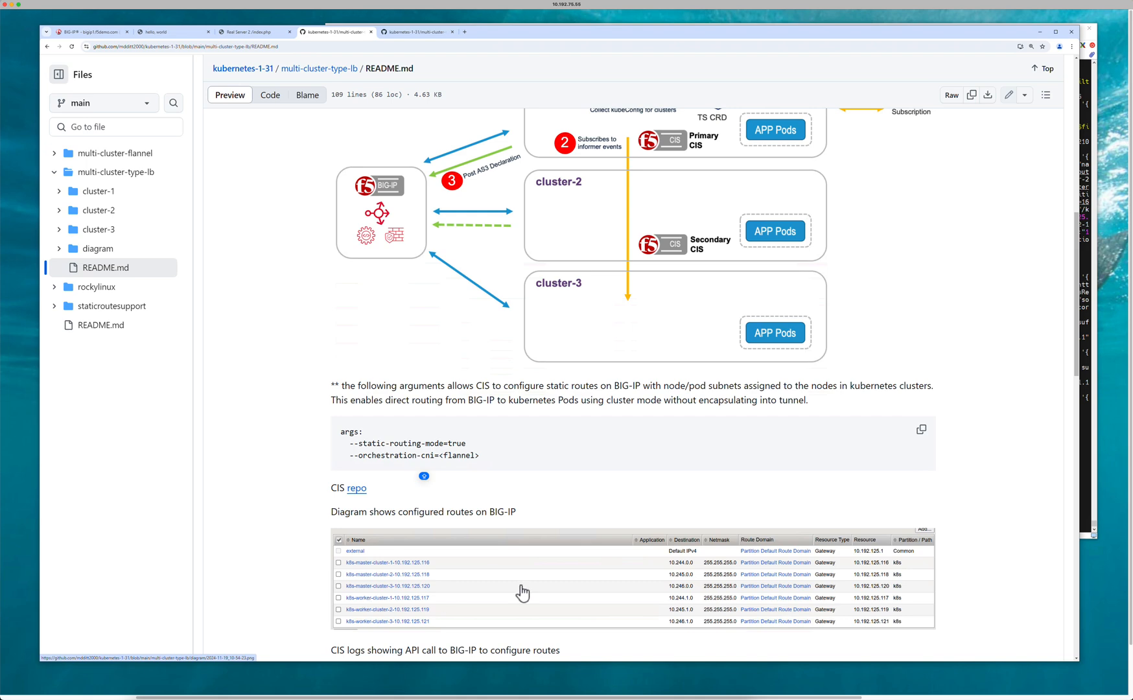
mouse_move(470, 495)
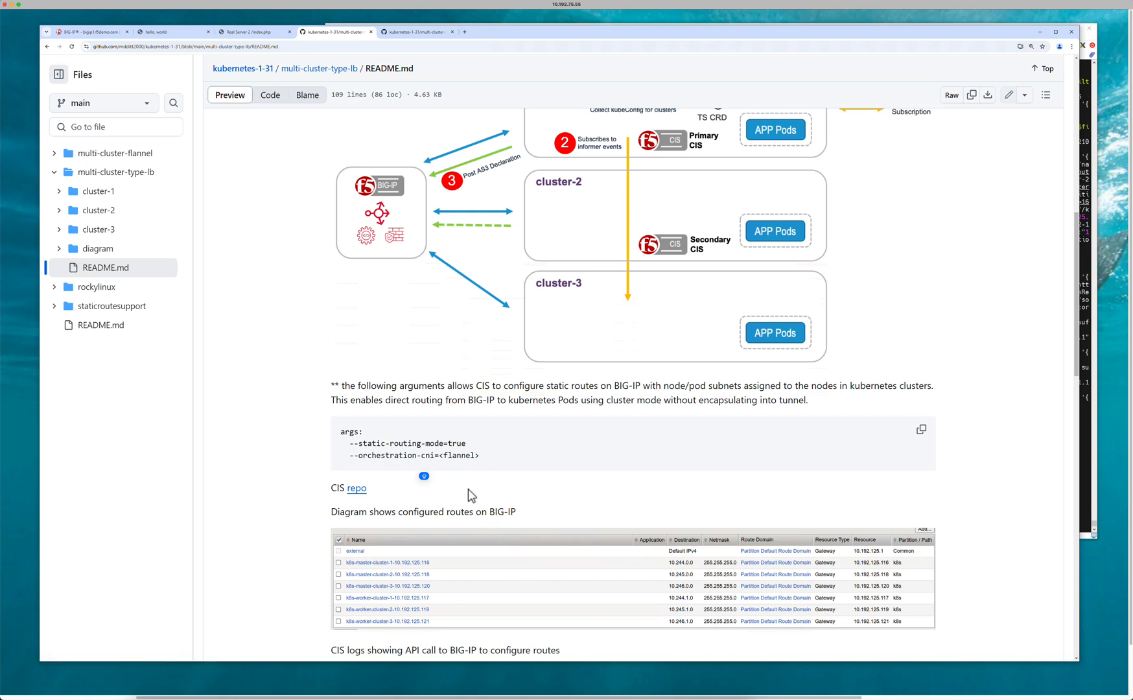
mouse_move(1054, 352)
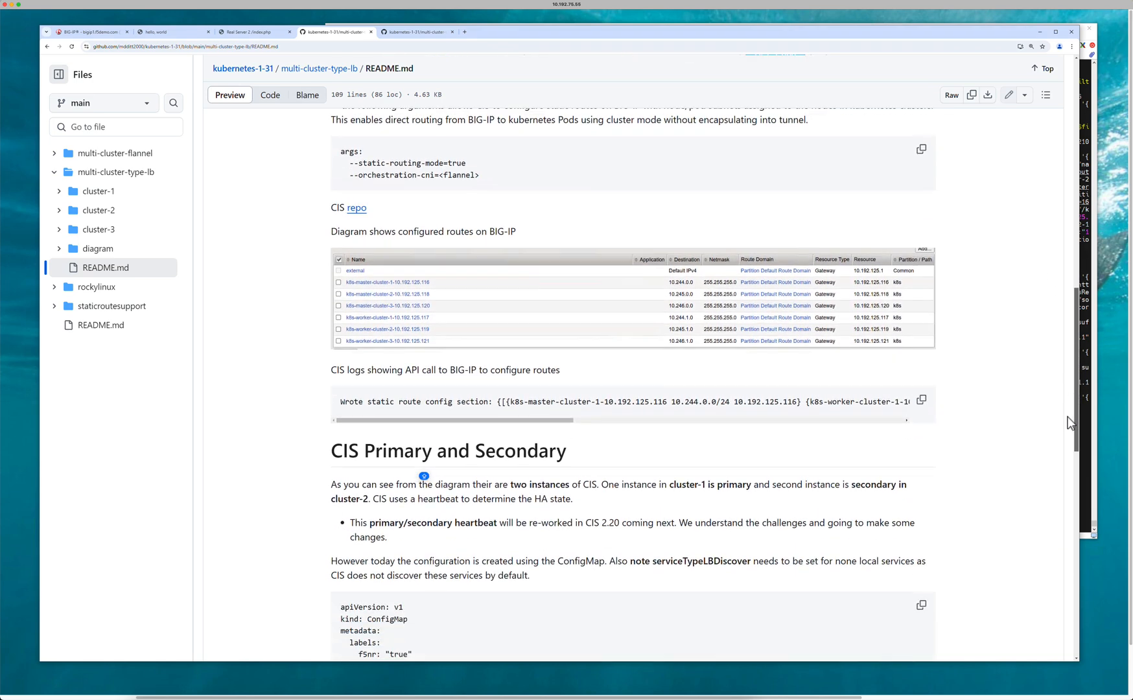
Scroll the README down to the full extended-spec-config ConfigMap YAML block
scroll(down, 3)
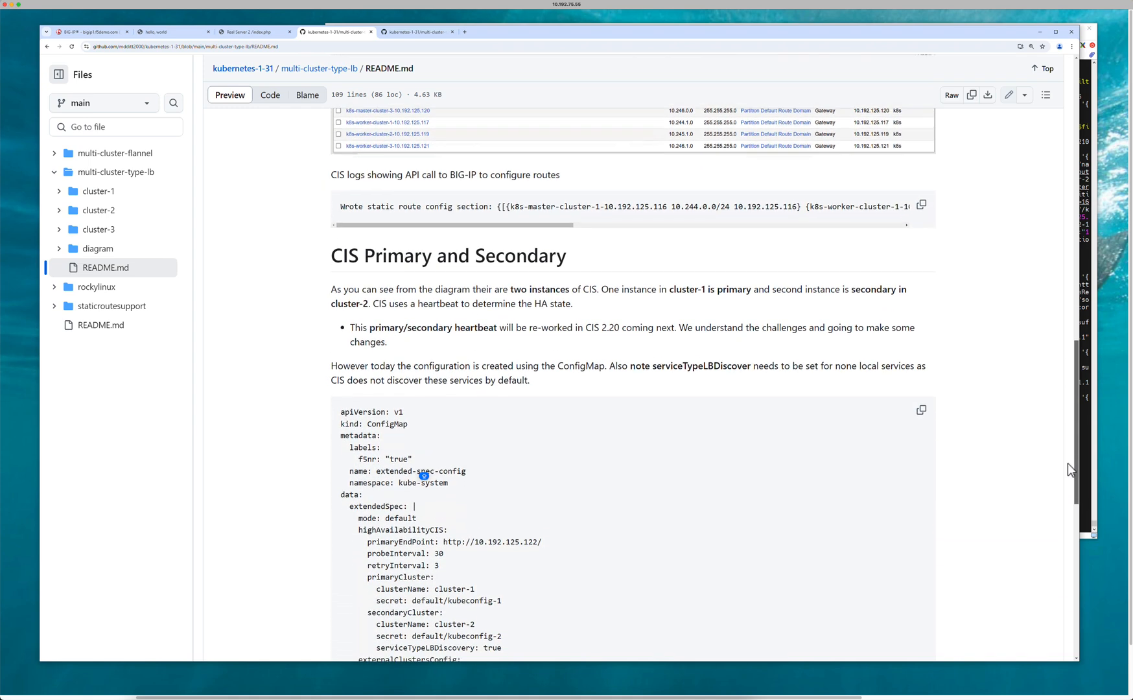
scroll(down, 3)
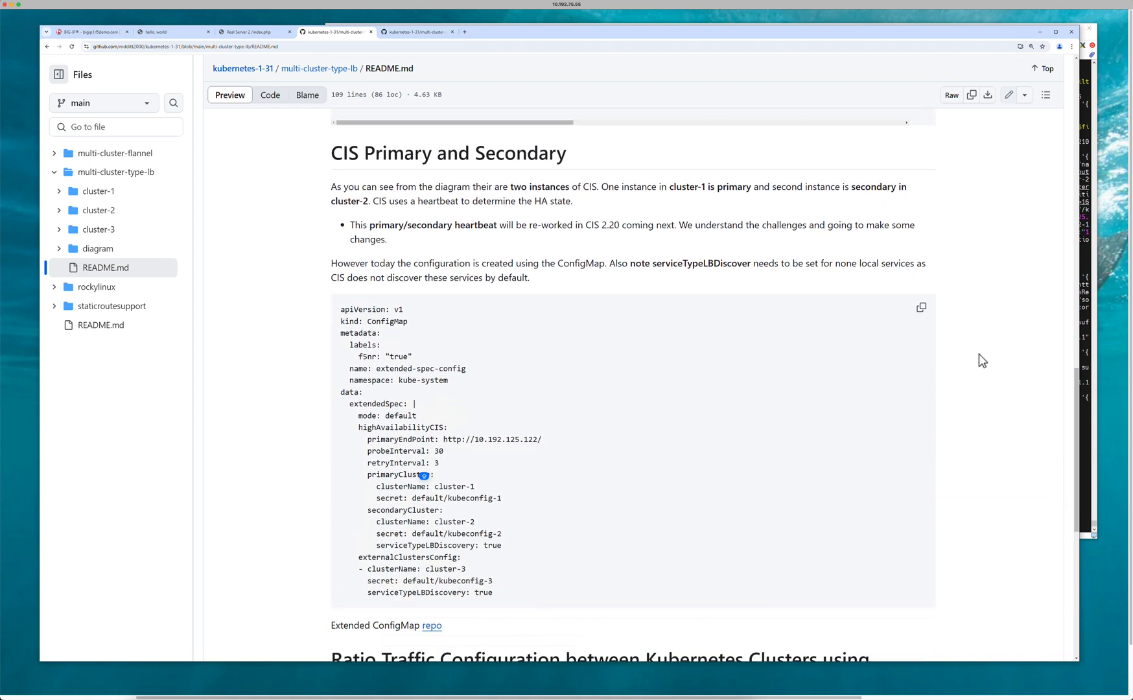
mouse_move(547, 245)
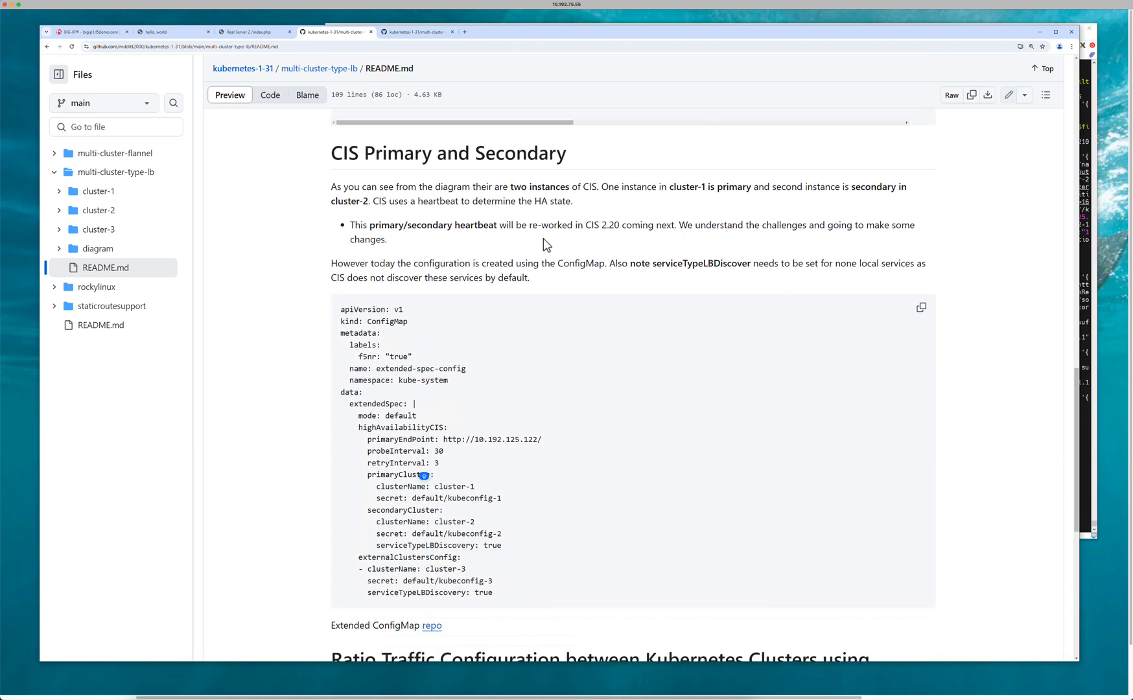
mouse_move(704, 188)
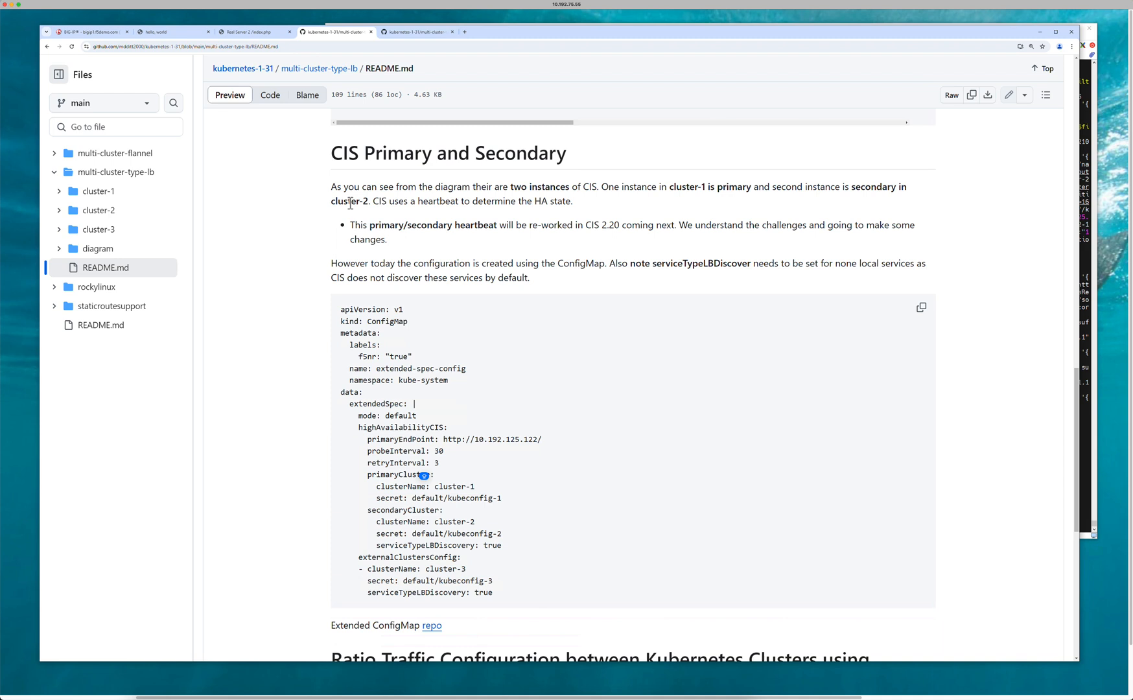
mouse_move(368, 427)
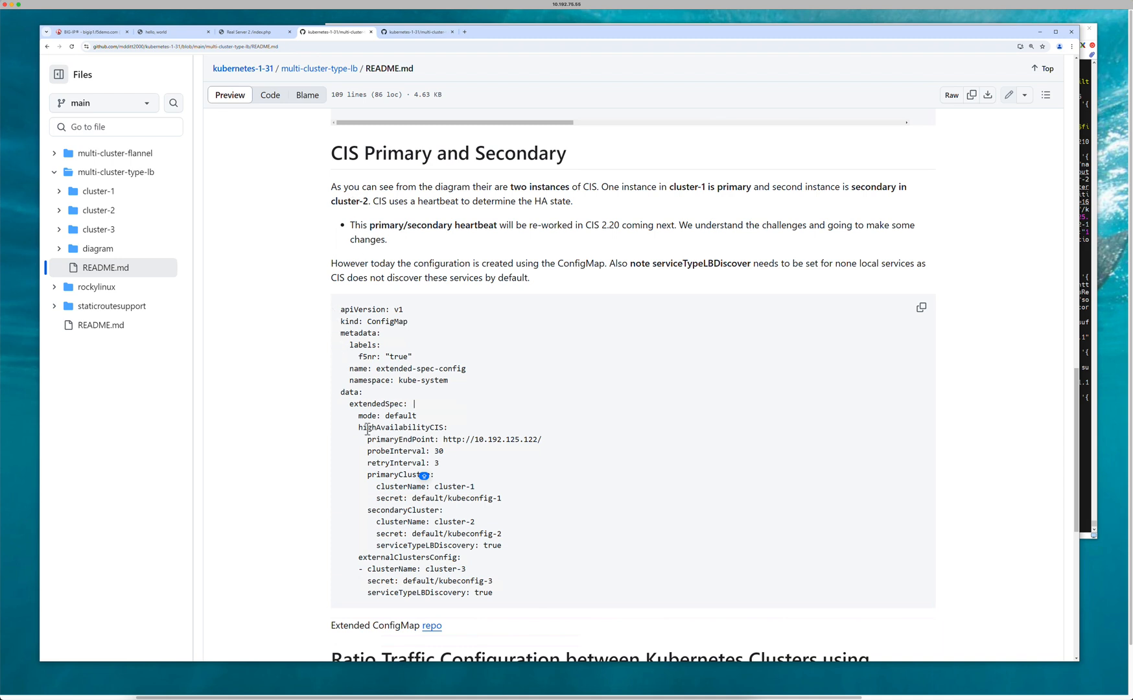
mouse_move(467, 484)
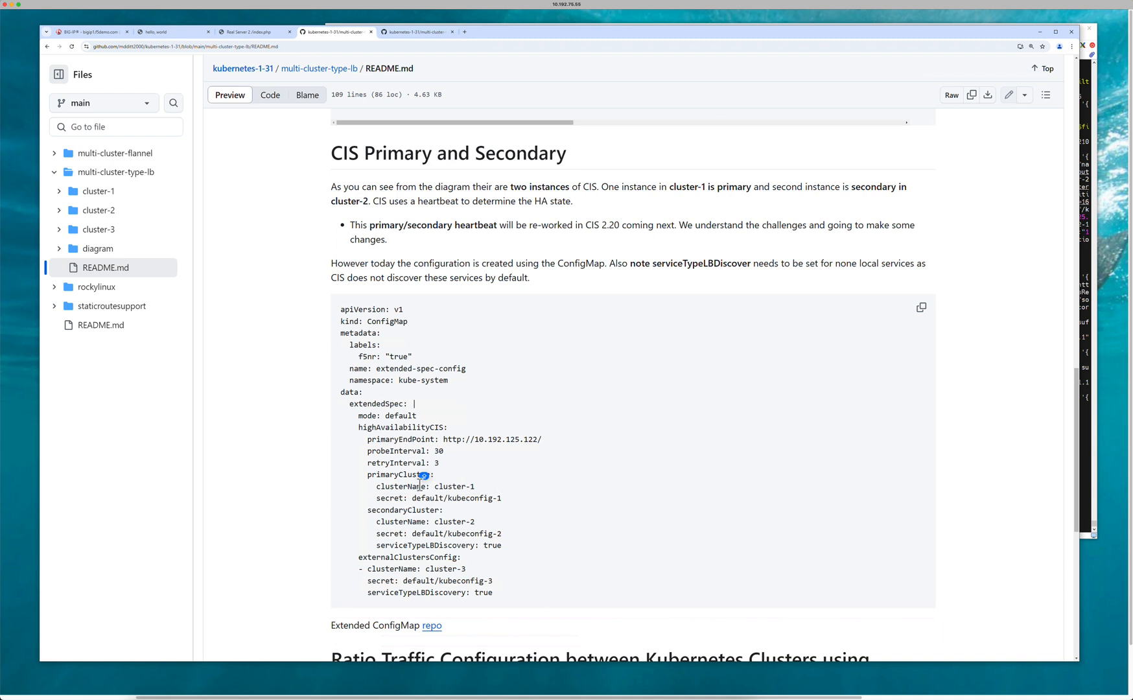
mouse_move(435, 497)
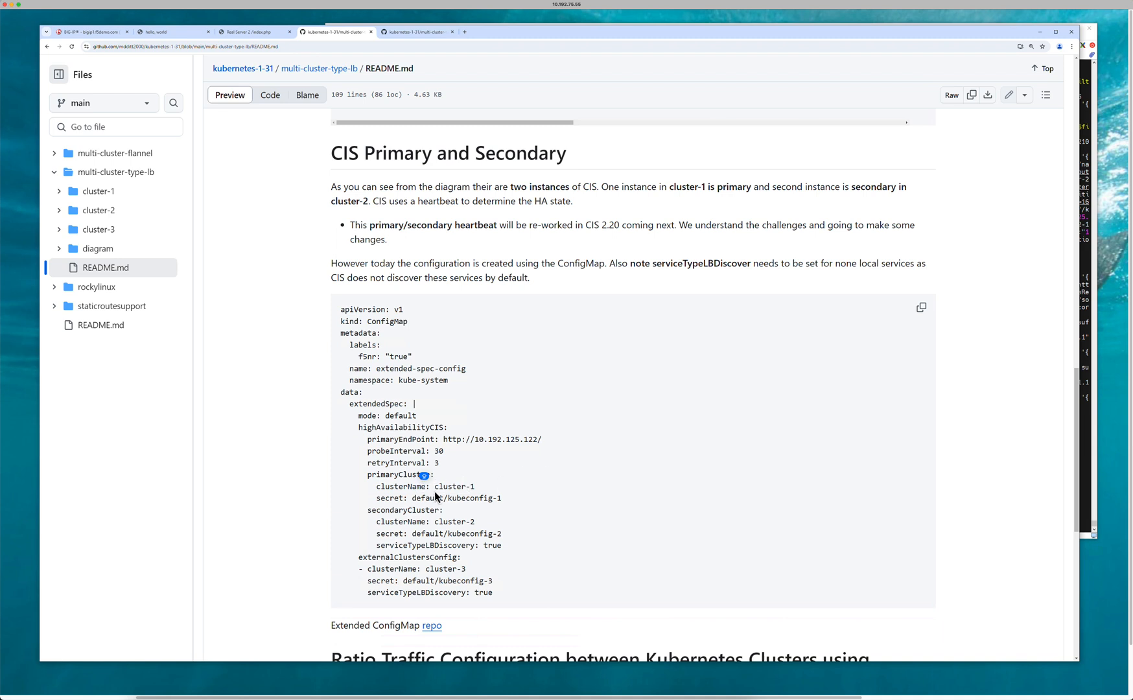
drag(418, 474, 505, 486)
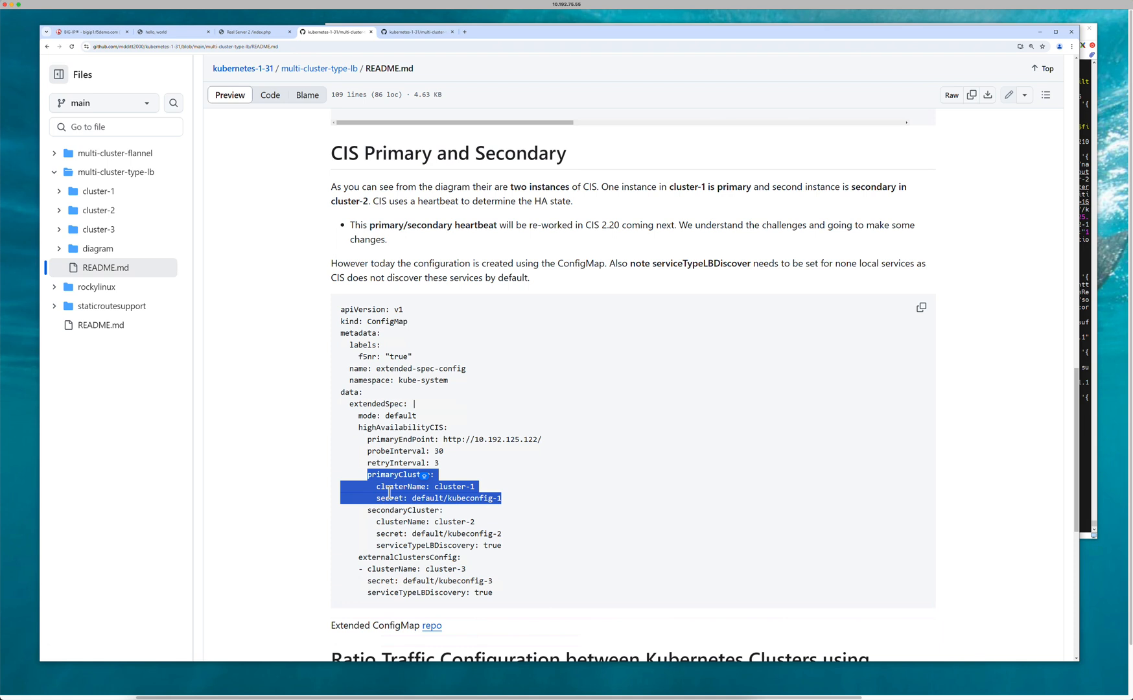
mouse_move(376, 603)
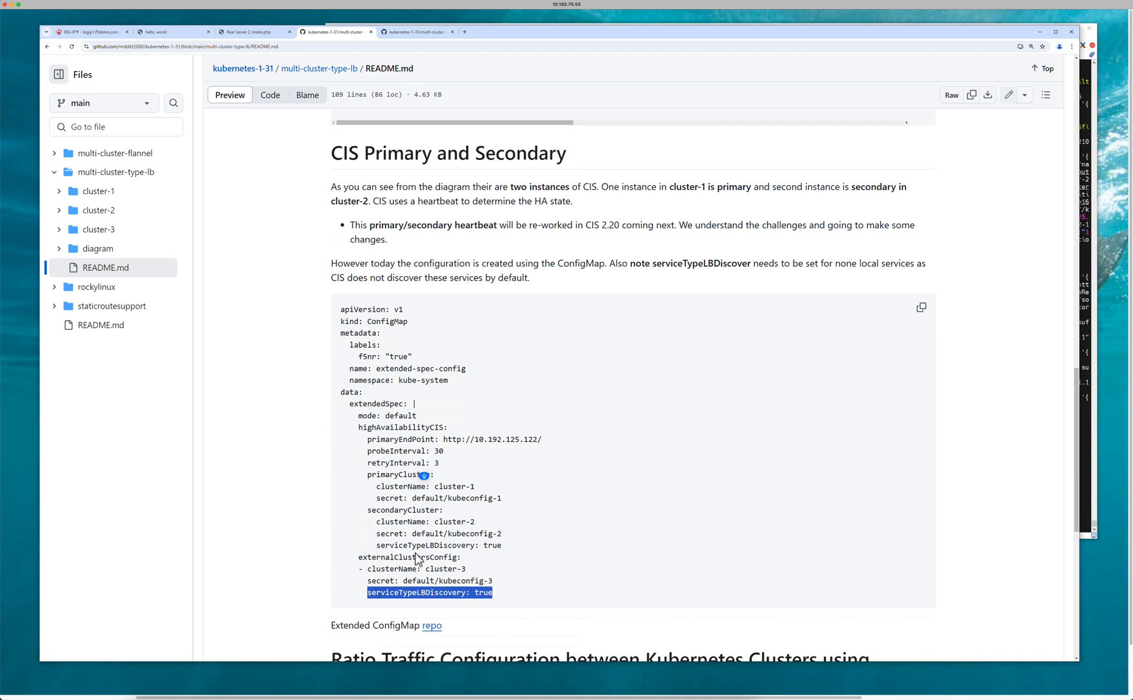
mouse_move(477, 538)
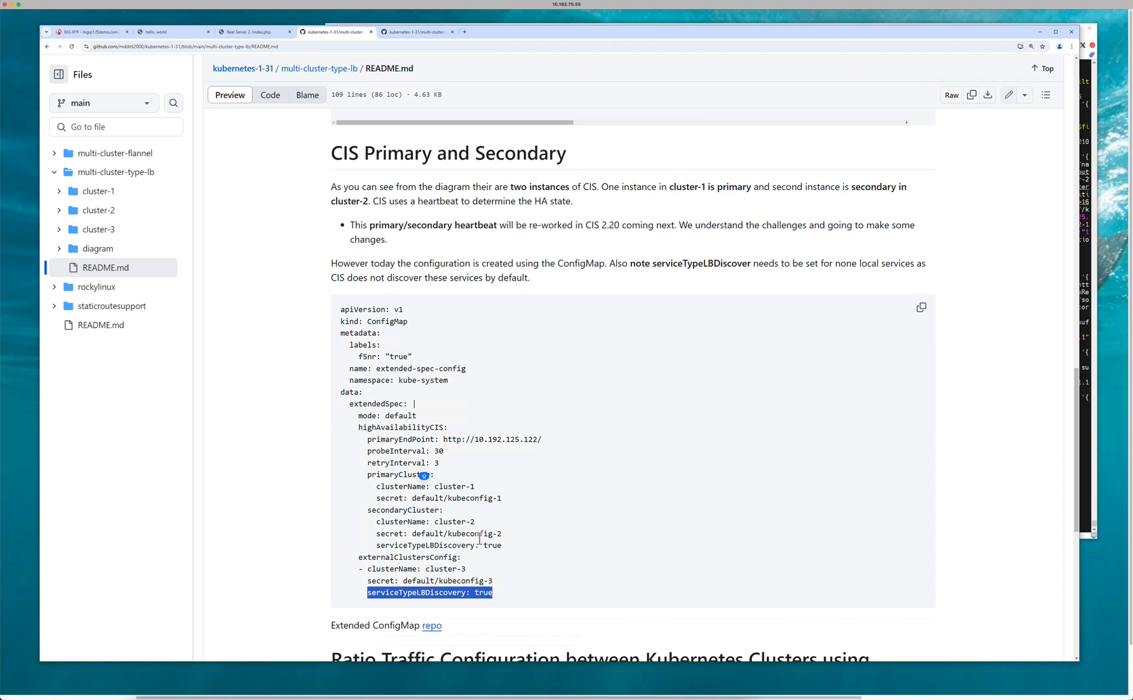
mouse_move(376, 545)
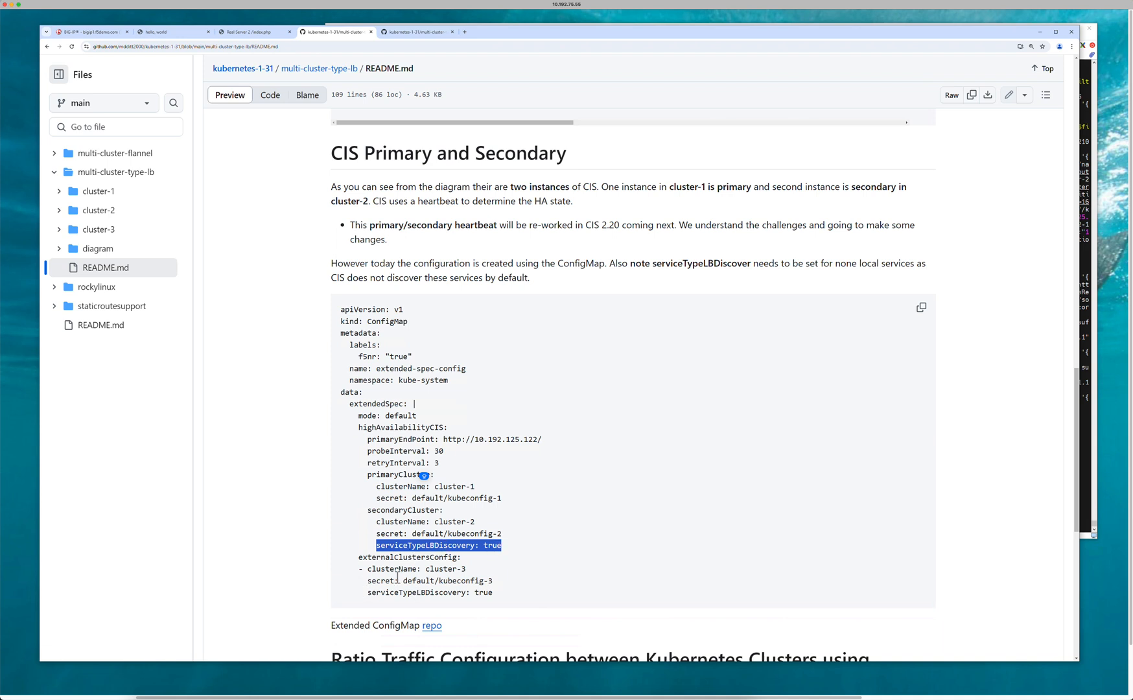
mouse_move(949, 417)
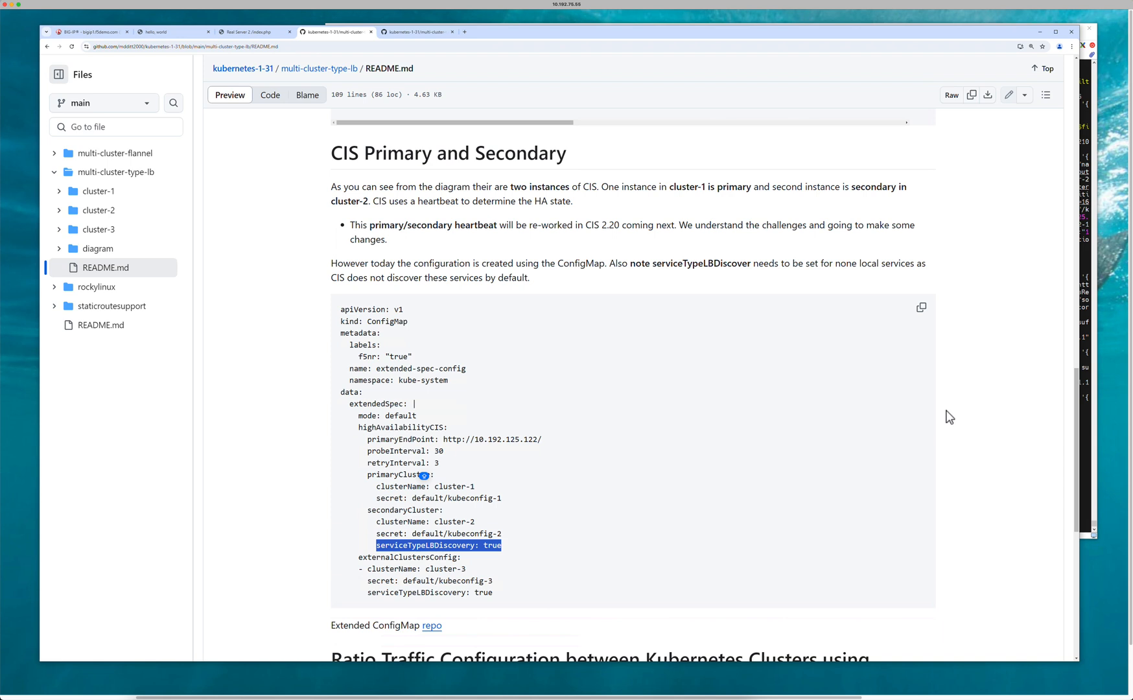
mouse_move(1118, 410)
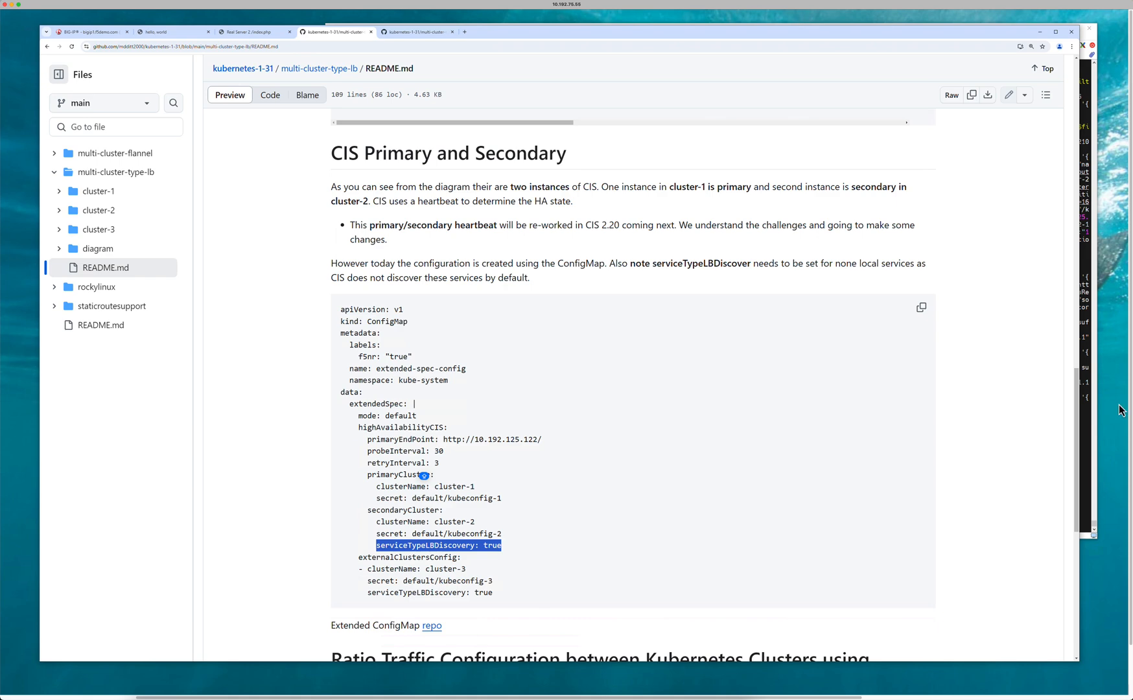
Reach the Ratio Traffic section and highlight the Service's cis.f5.com/ip annotation line
scroll(down, 3)
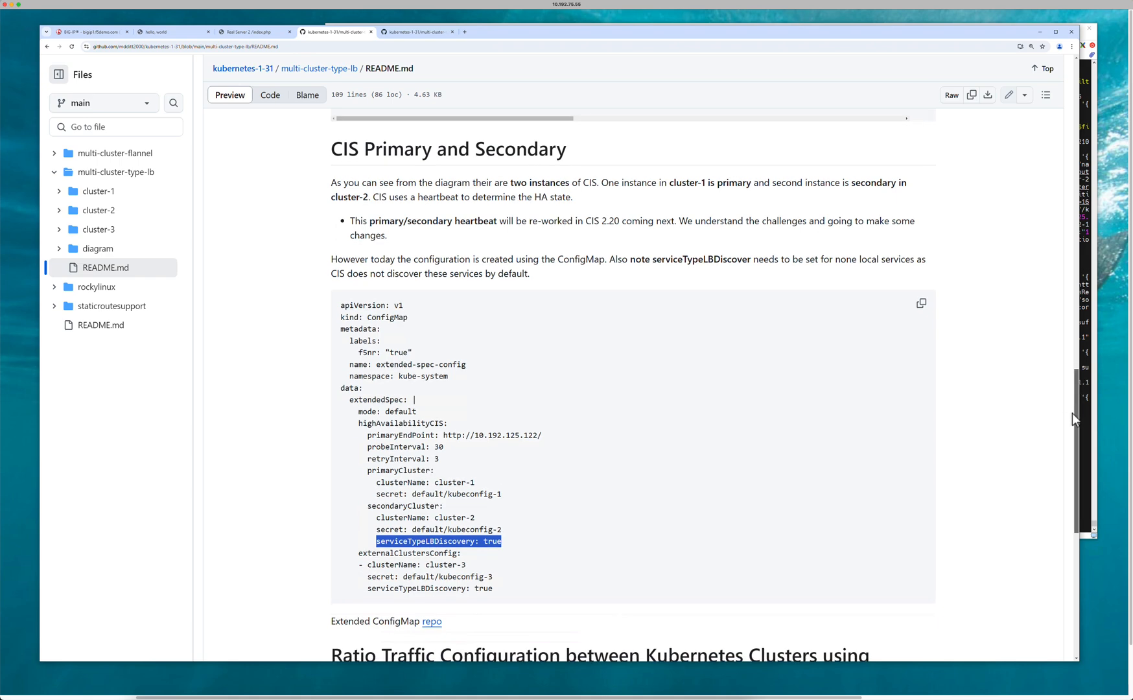
scroll(down, 3)
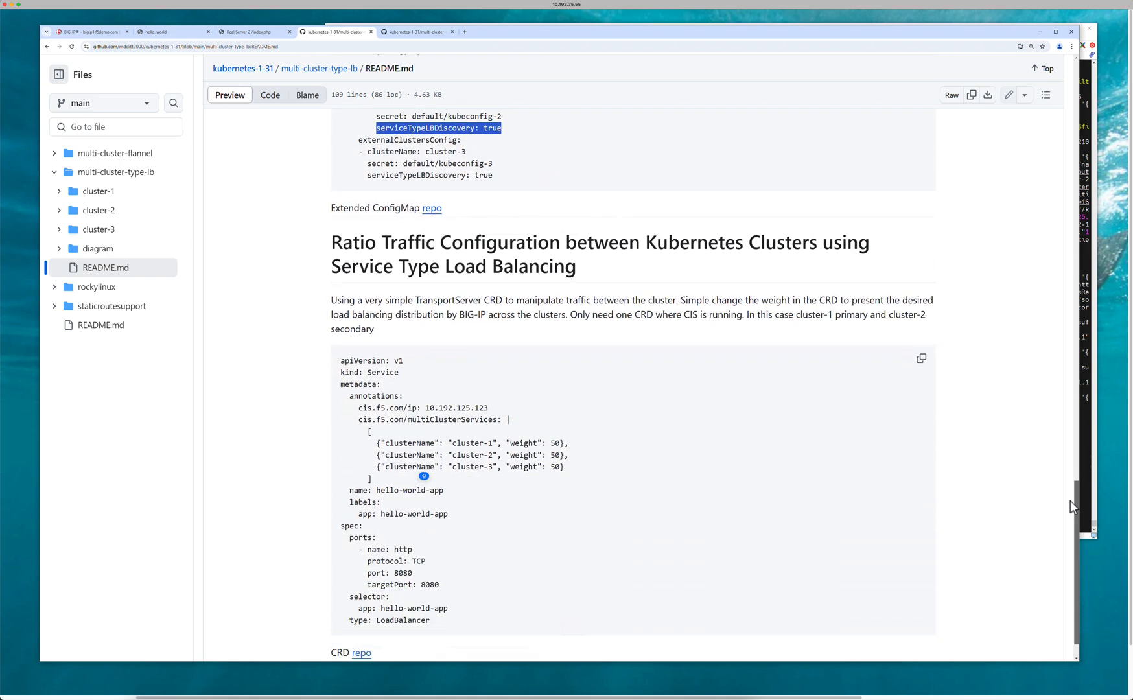
scroll(down, 3)
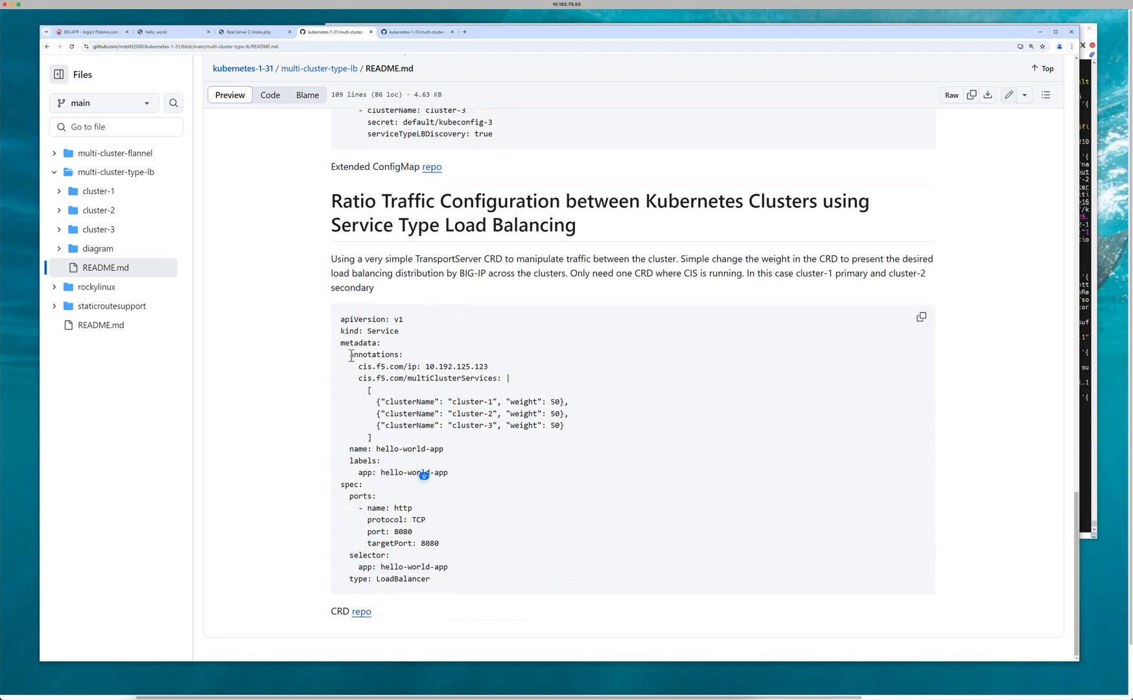
double_click(374, 355)
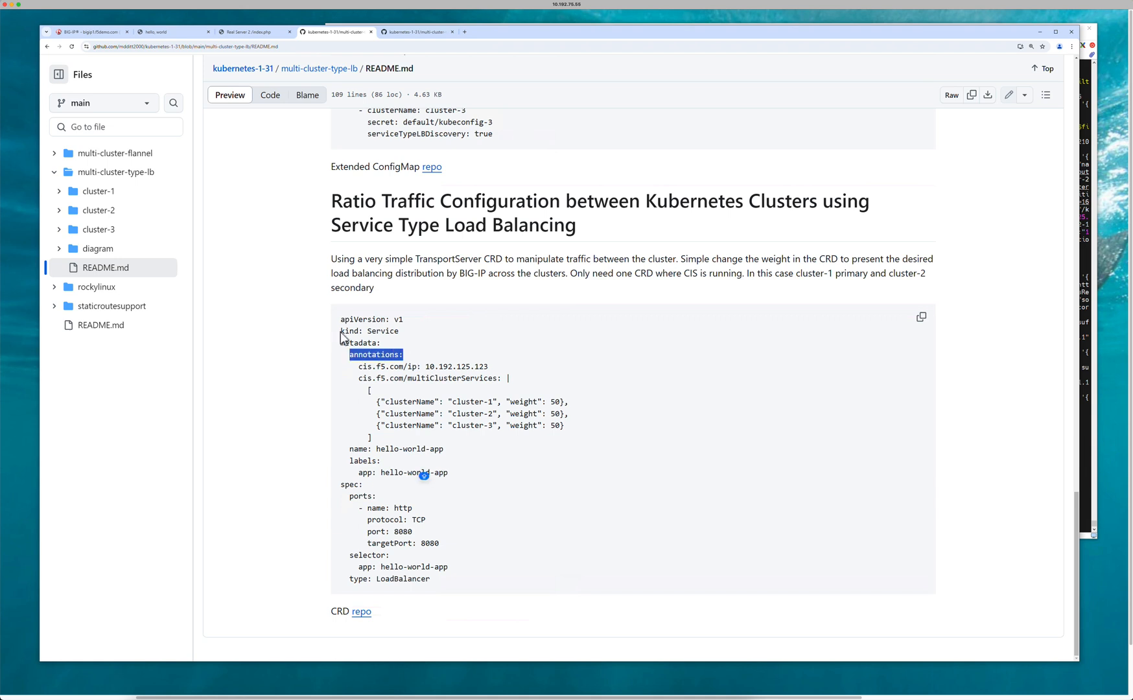
double_click(368, 331)
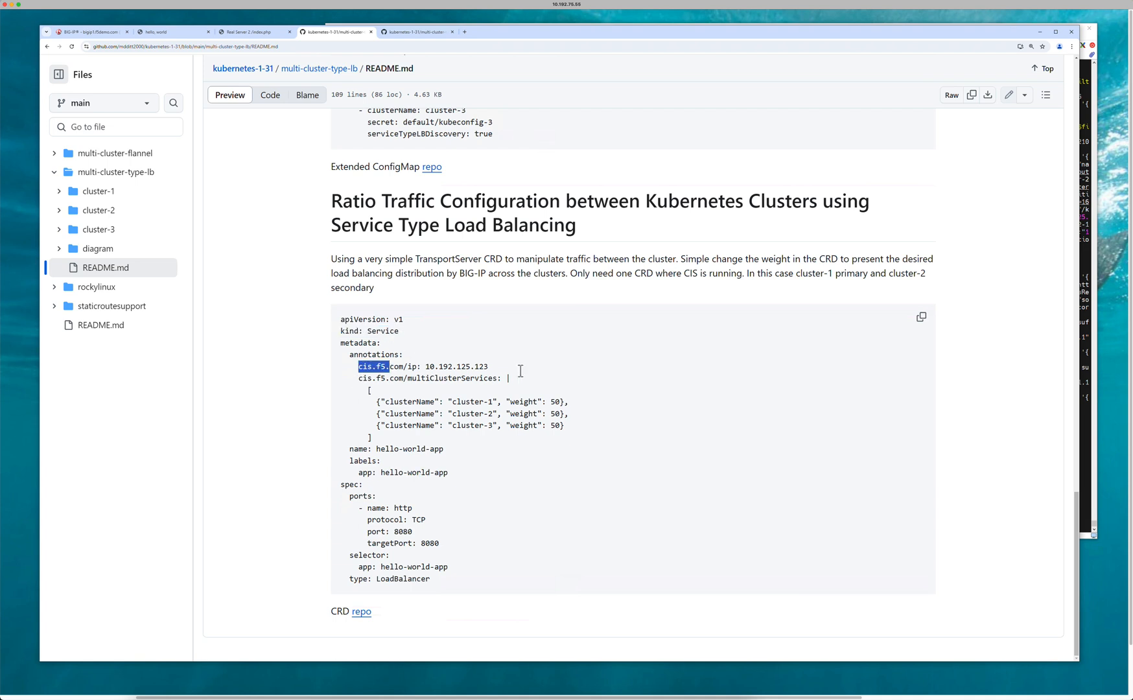
triple_click(423, 367)
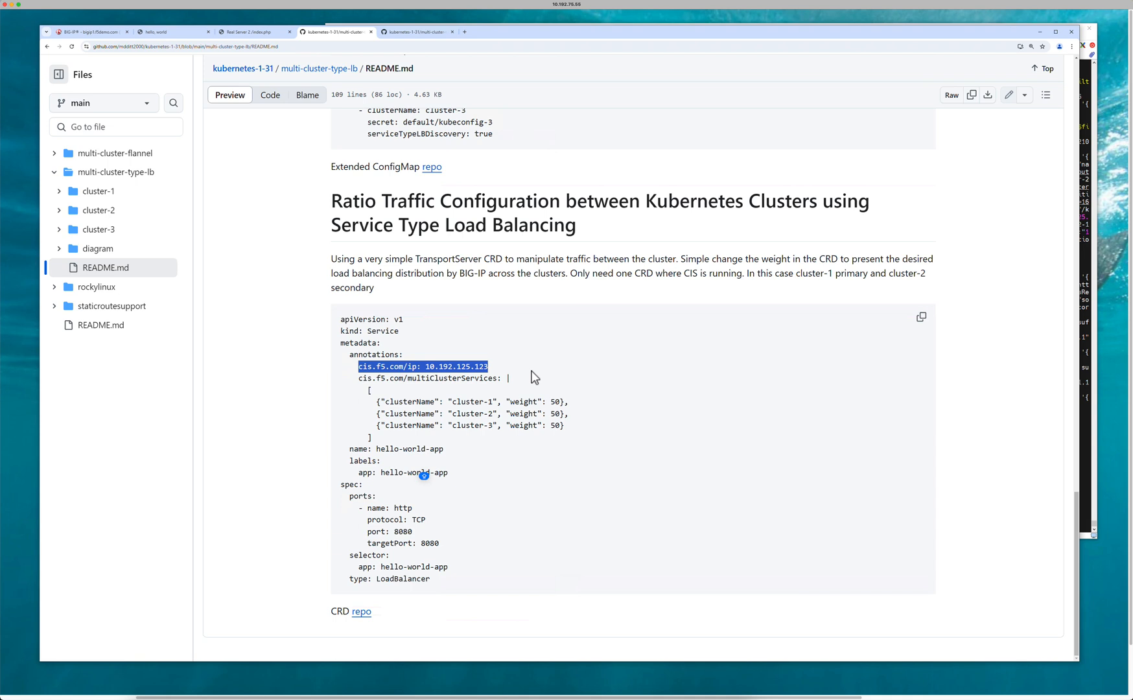
mouse_move(376, 380)
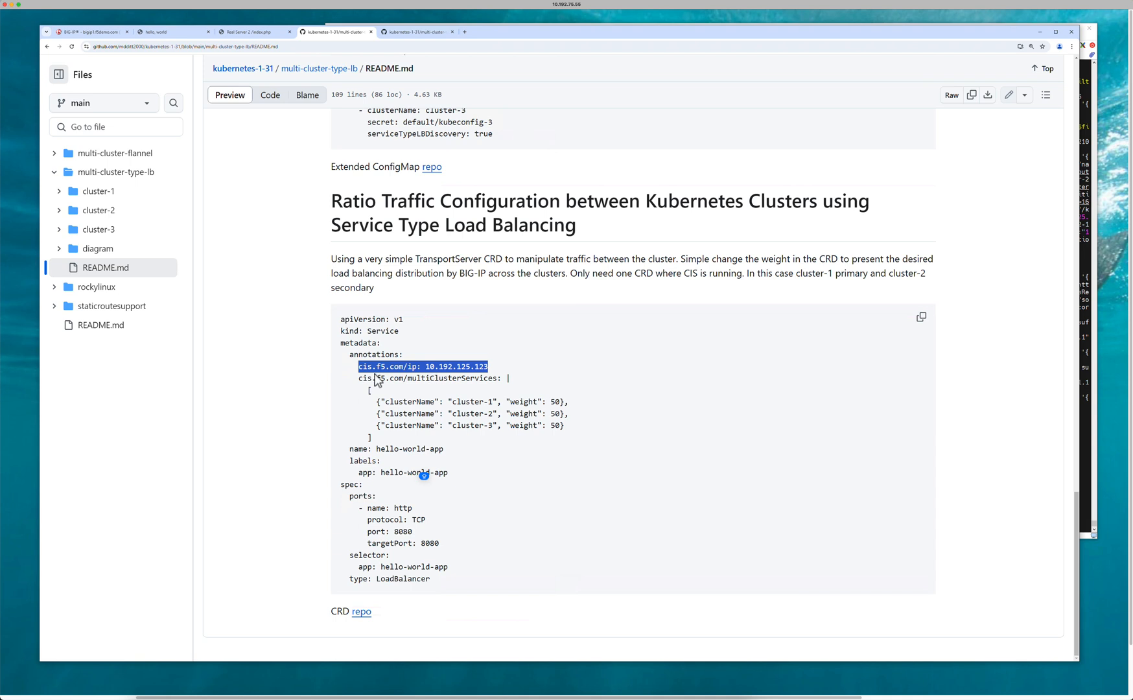
mouse_move(375, 327)
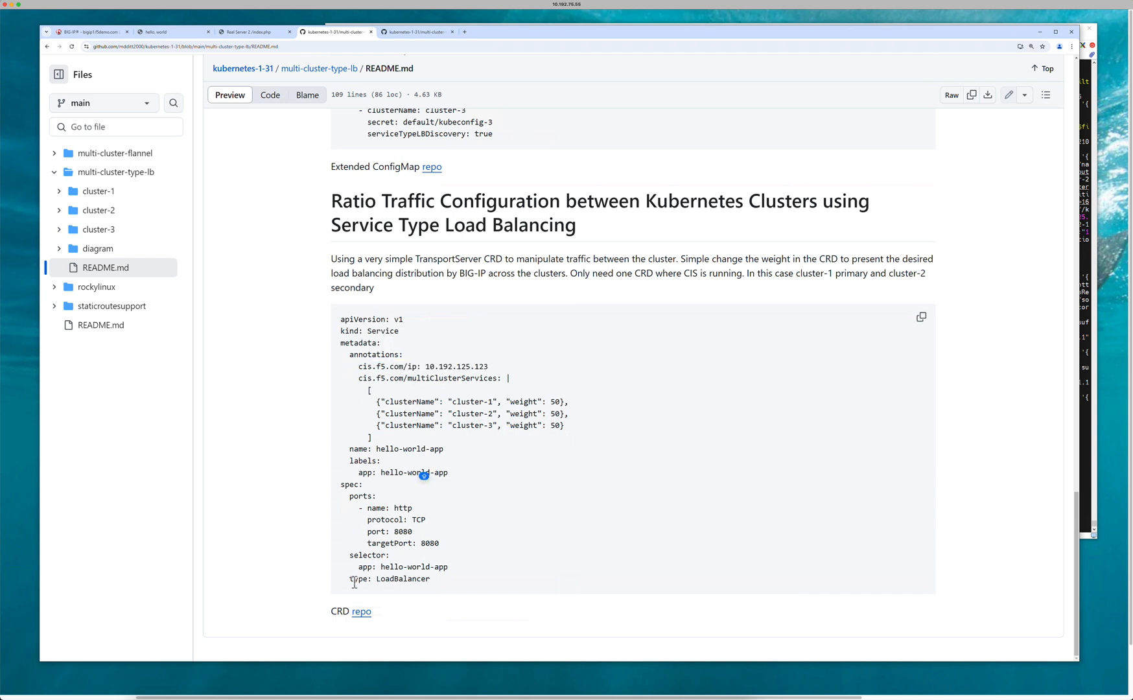
Highlight the 'type: LoadBalancer' line, then move over to the BIG-IP utility
triple_click(388, 578)
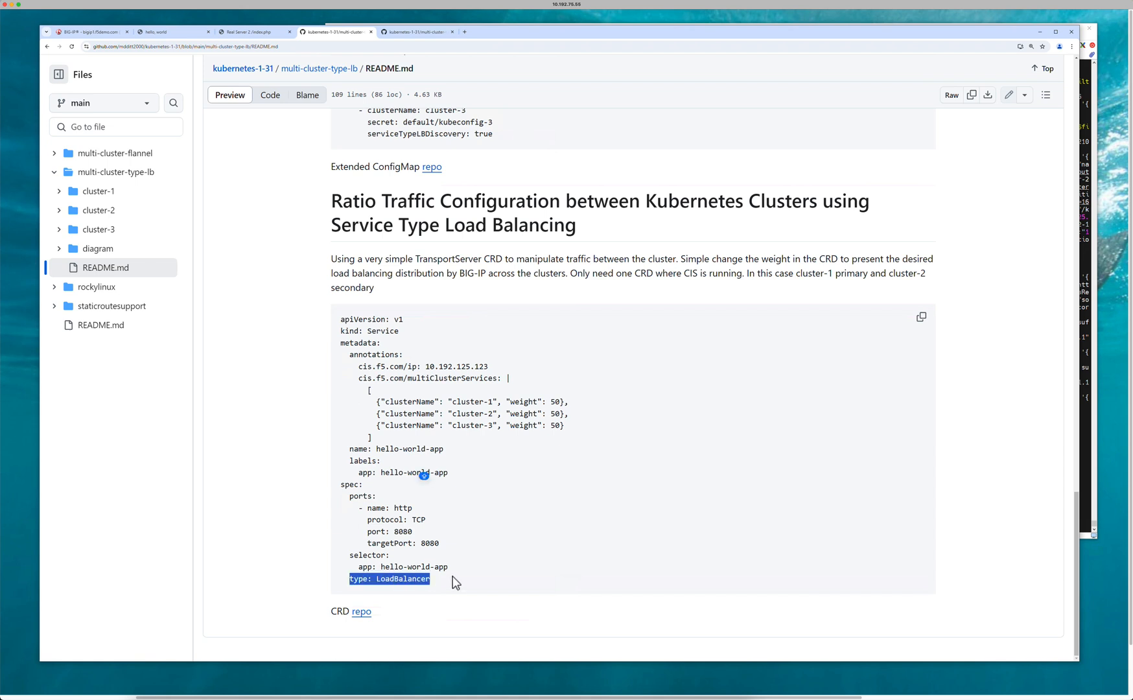
mouse_move(369, 368)
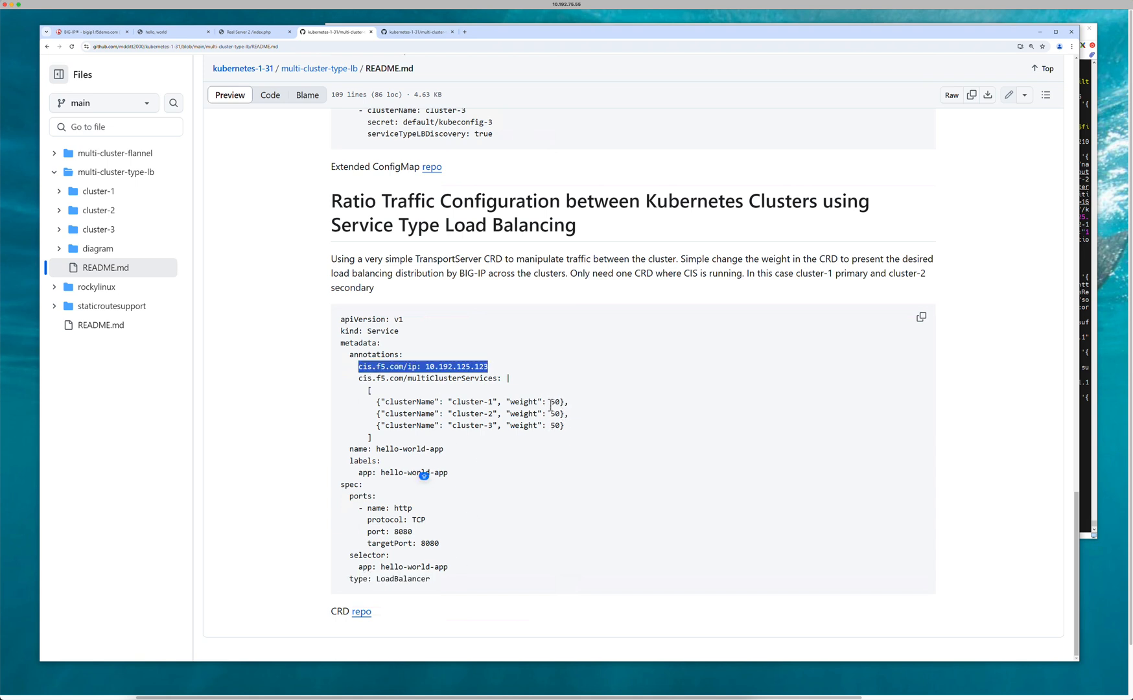
mouse_move(125, 74)
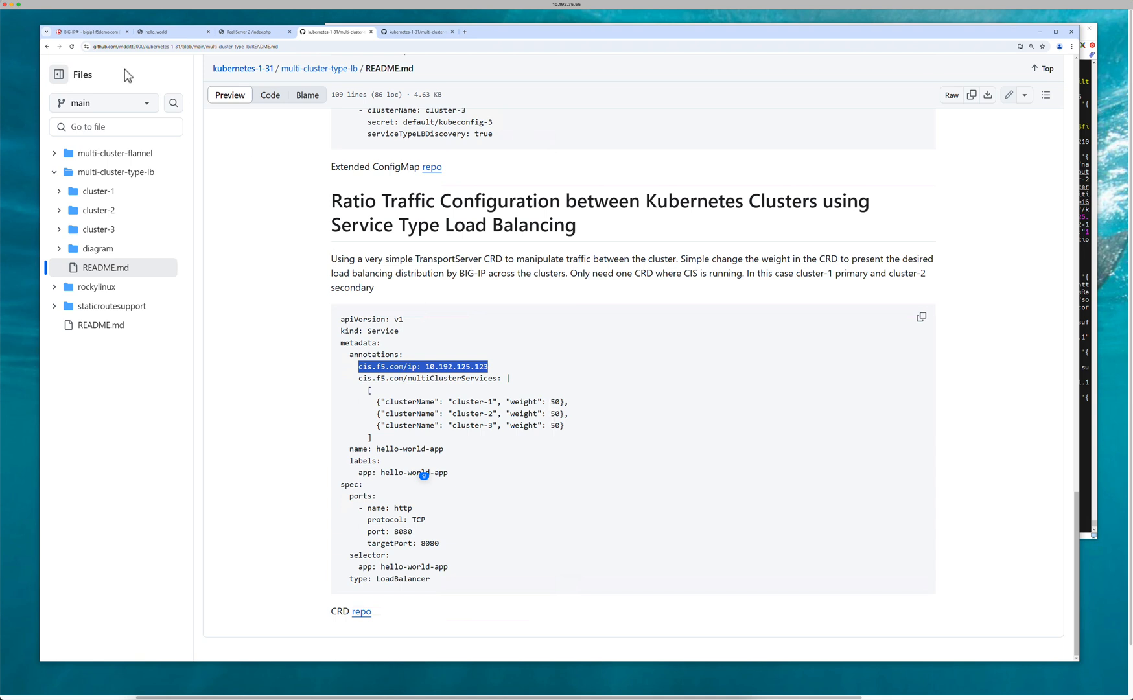
click(87, 32)
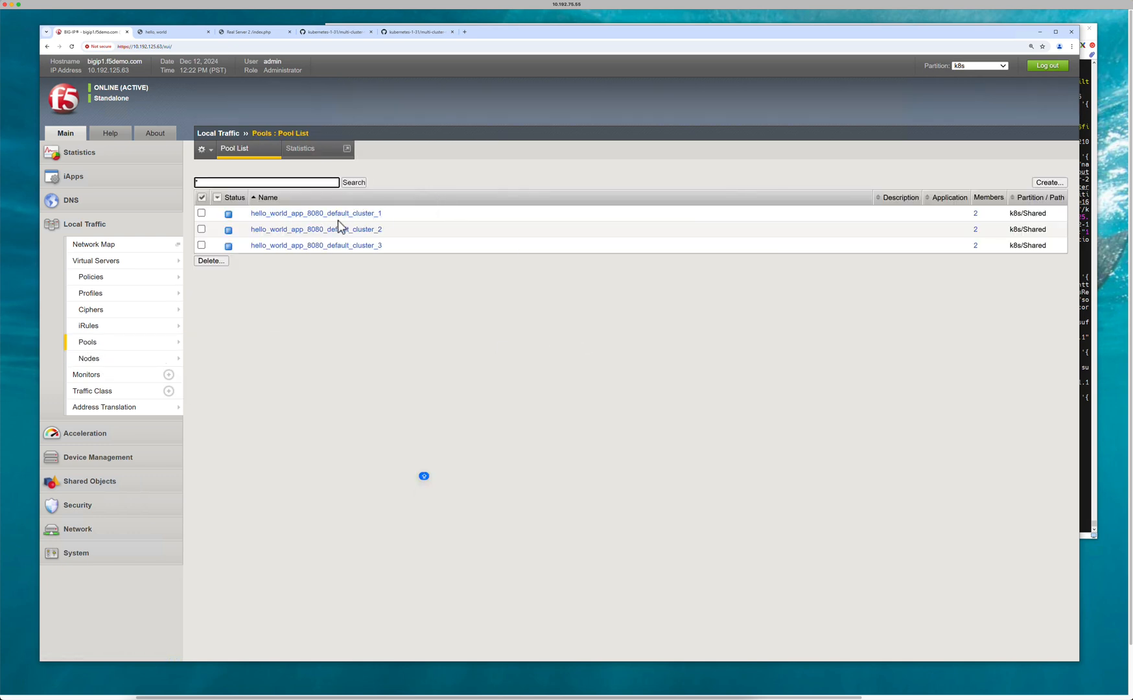
View the members of the hello_world_app_8080_default_cluster_1 pool
click(315, 213)
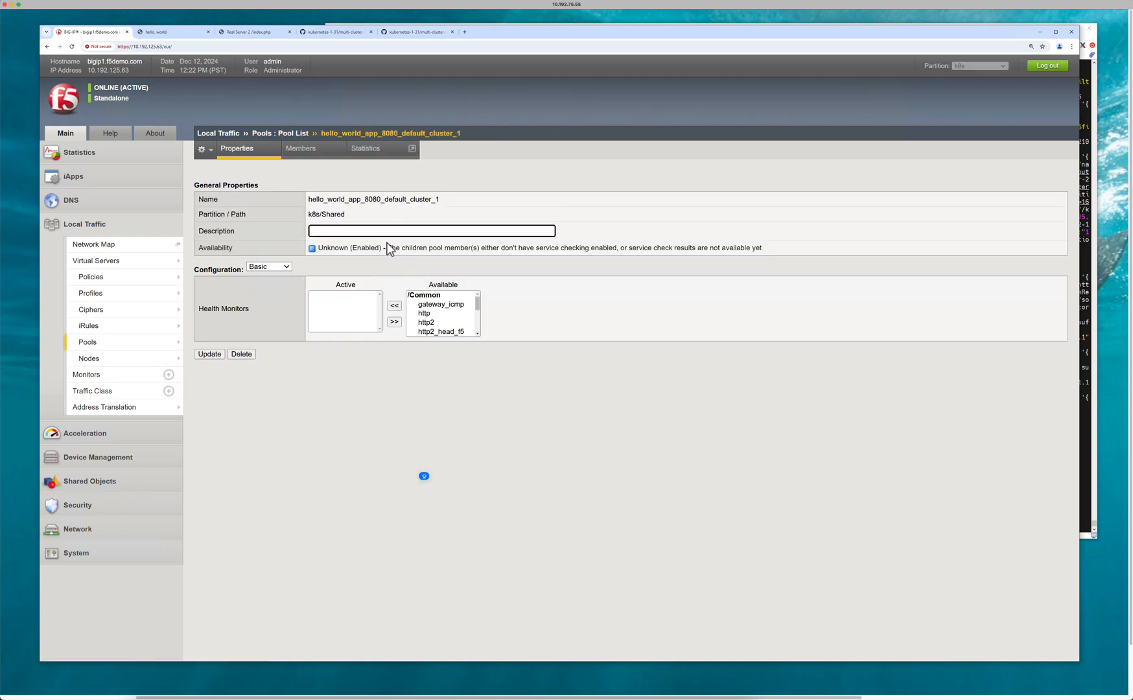
click(299, 147)
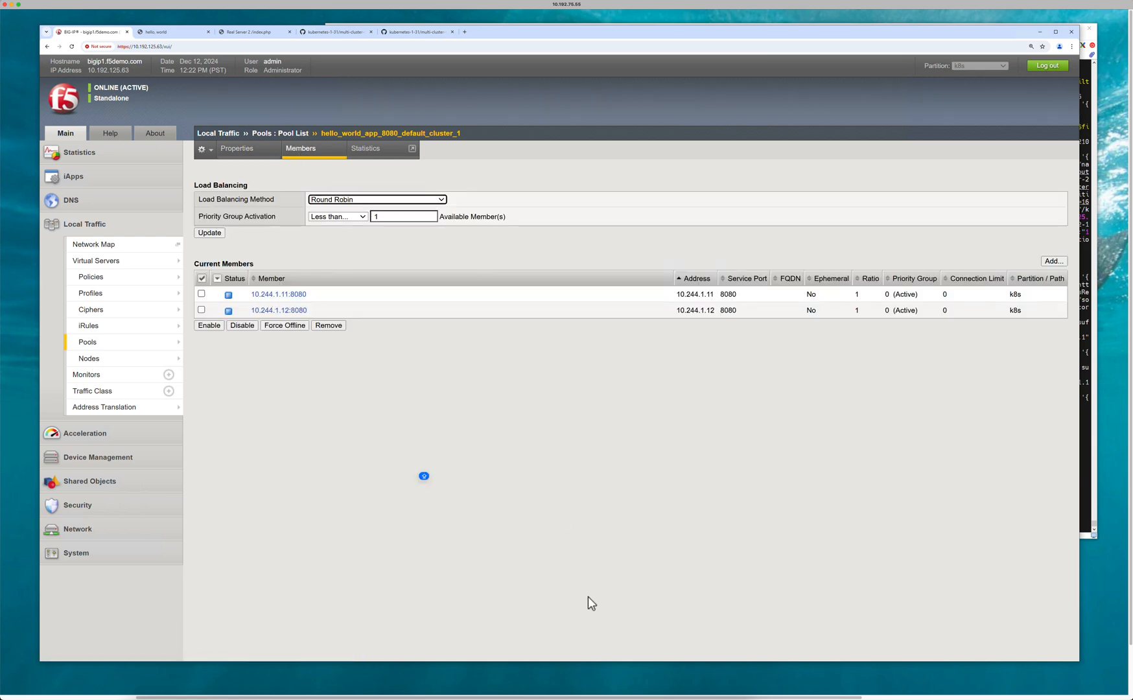
mouse_move(278, 295)
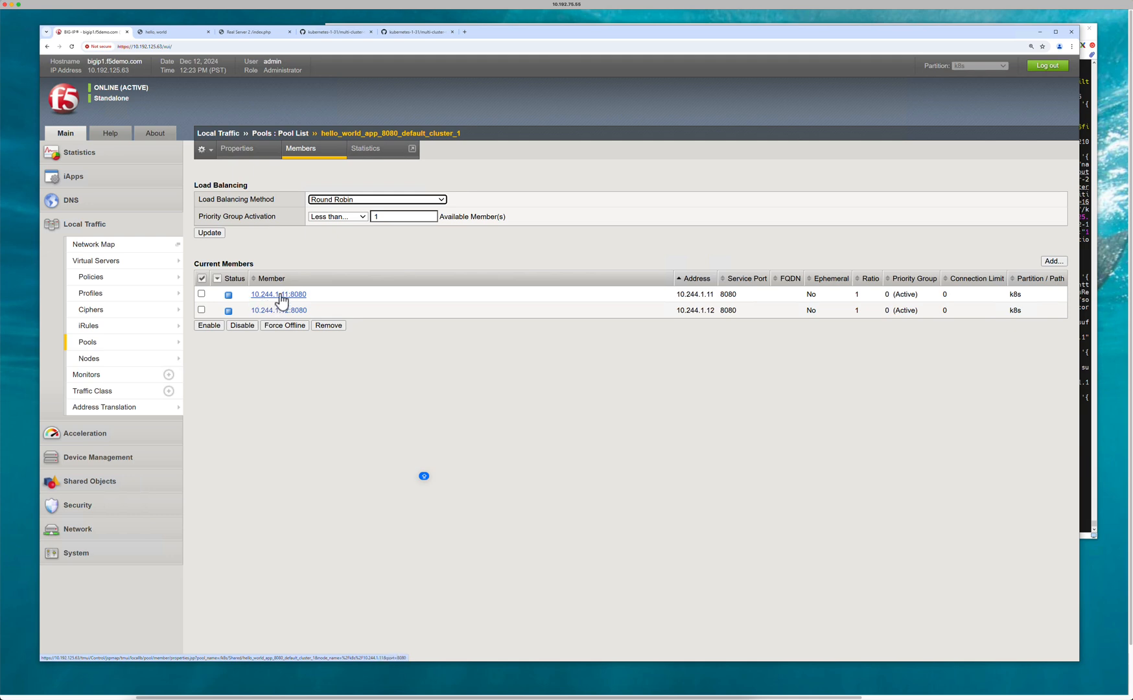
mouse_move(541, 329)
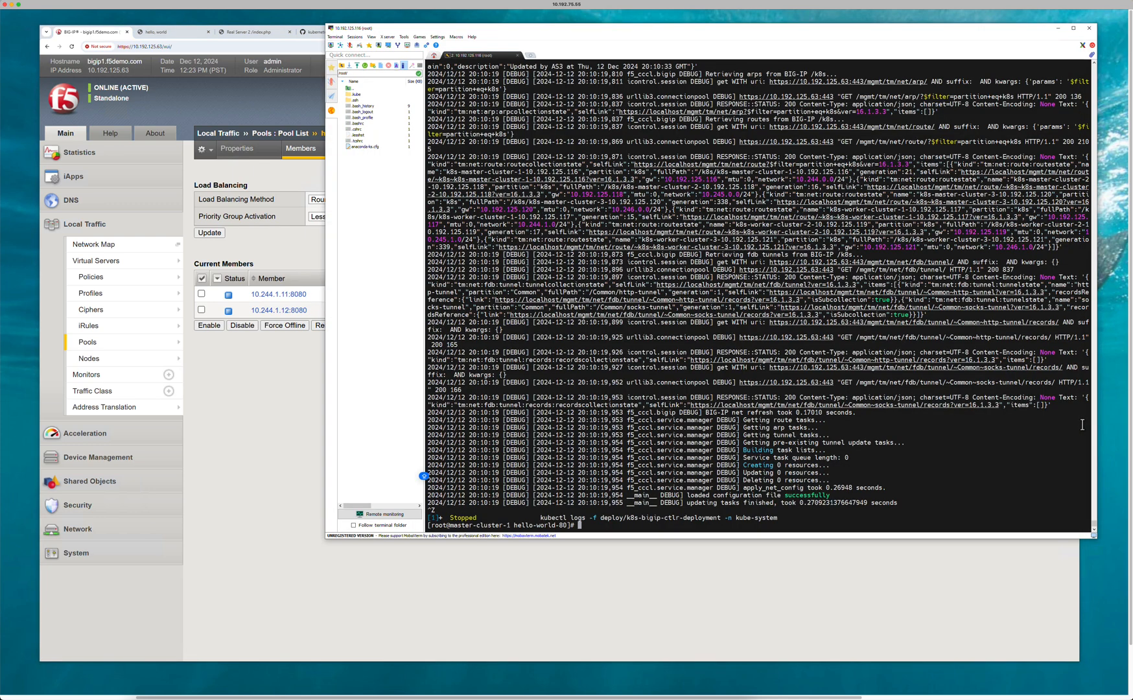
Run 'kubectl get pods' and then 'kubectl get pods -o wide' on cluster 1
text(KUBE)
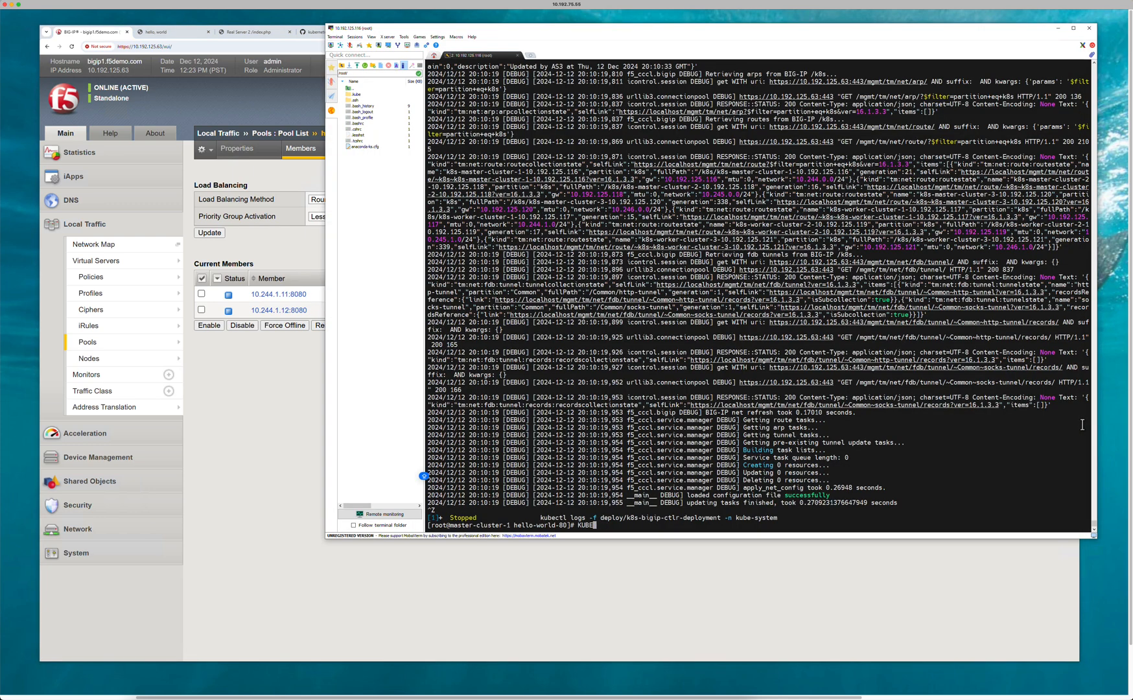
text(kubectl get pods)
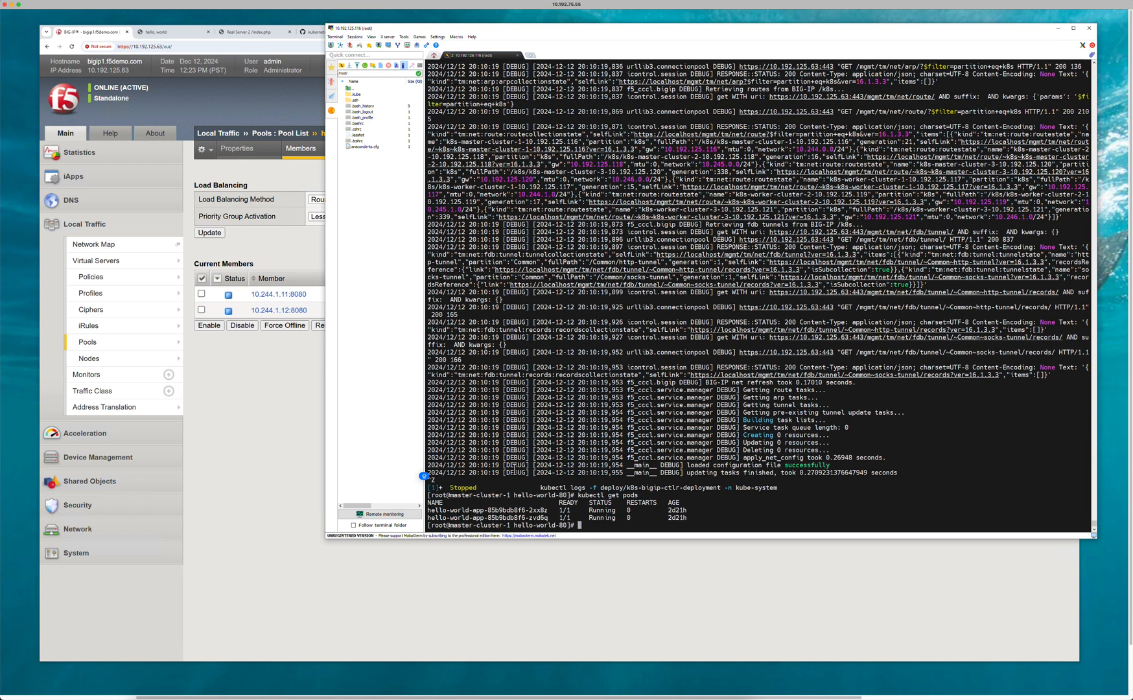
text(kubectl get pods)
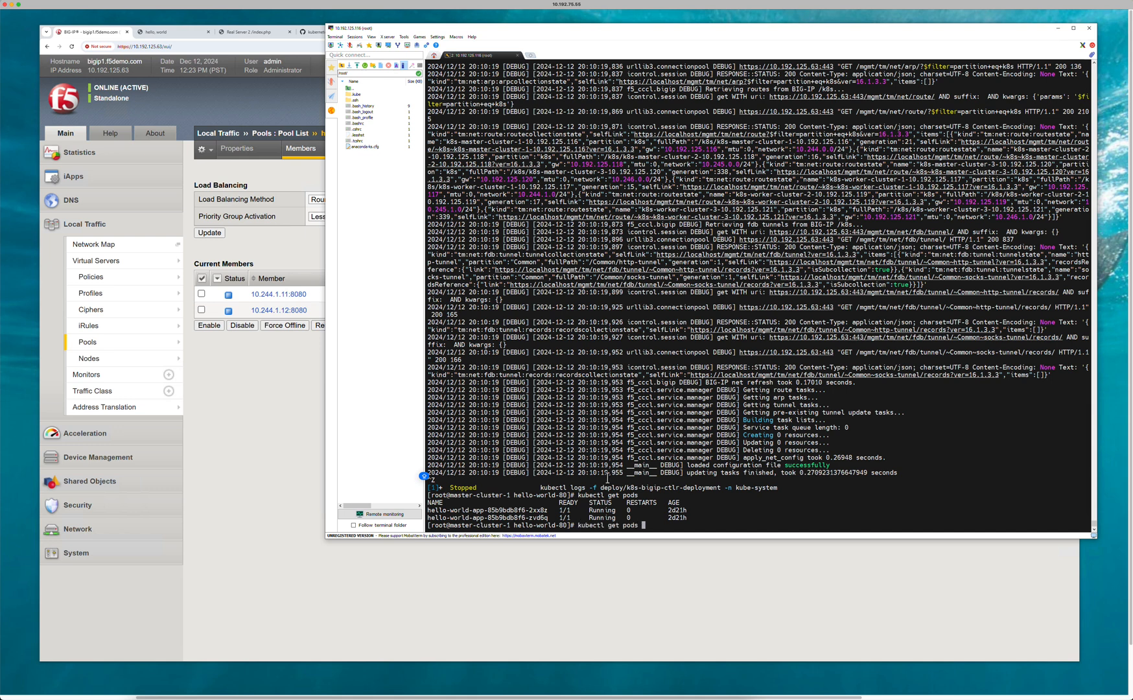
text(0o)
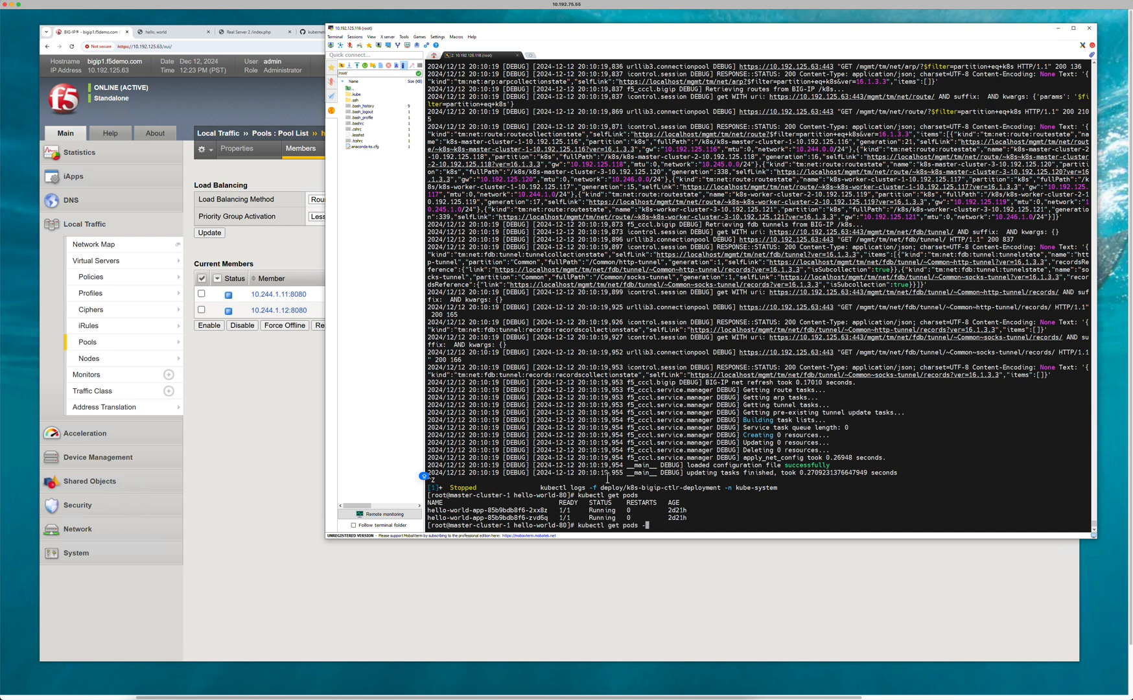
text(-o wide)
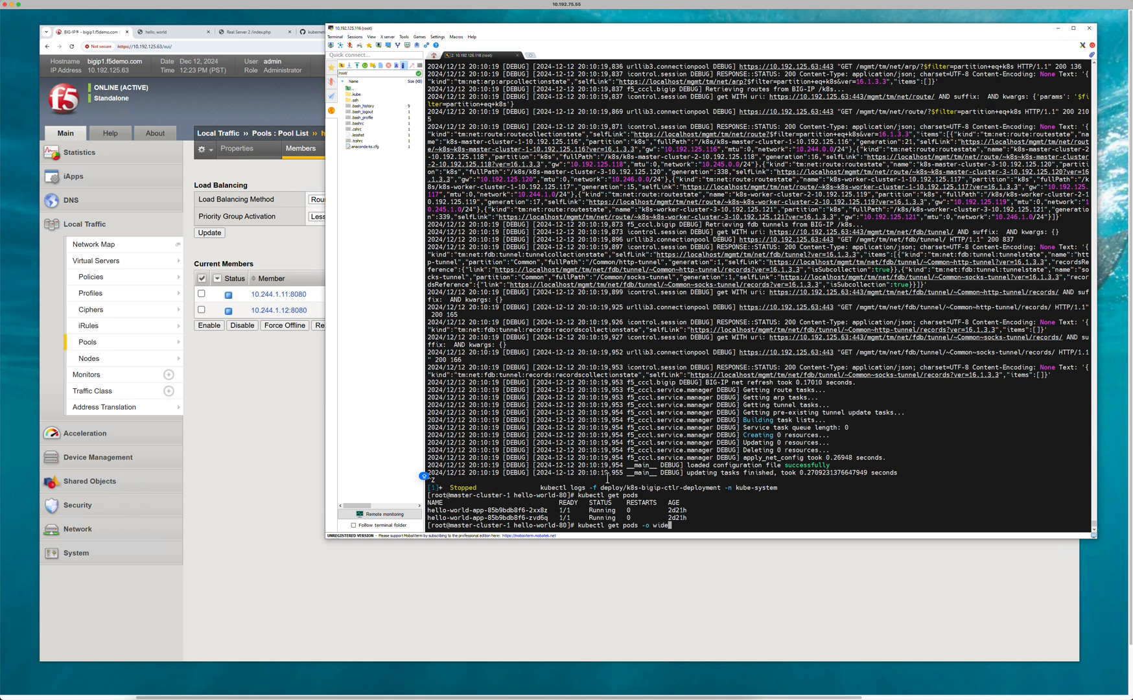
key(Return)
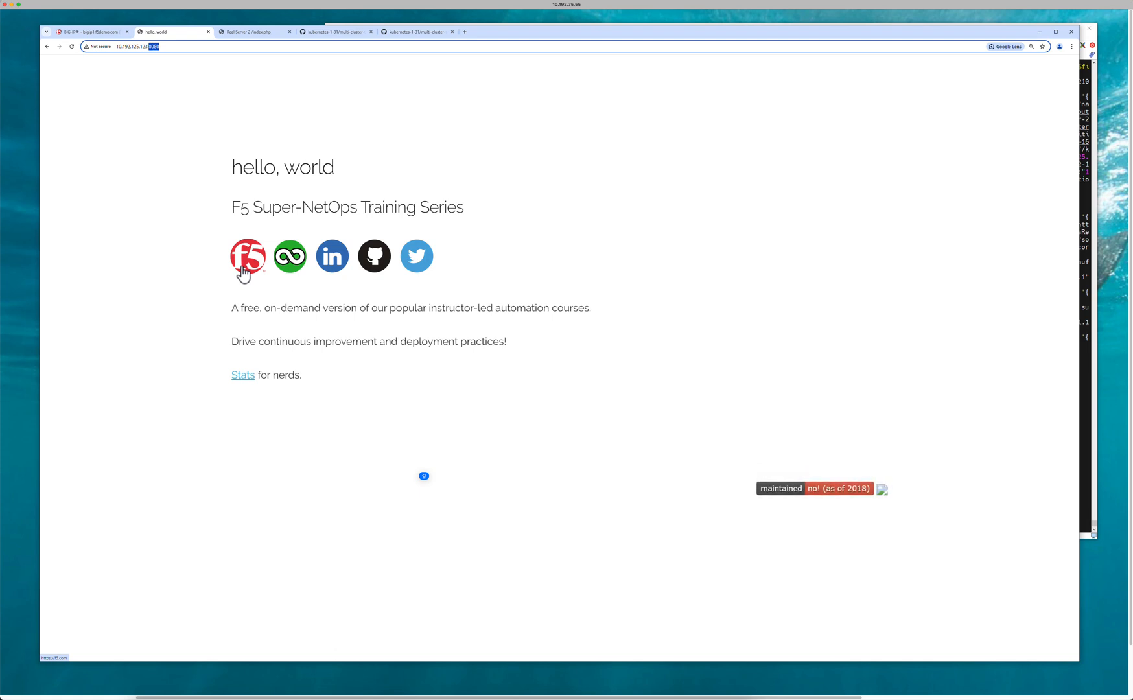
mouse_move(380, 383)
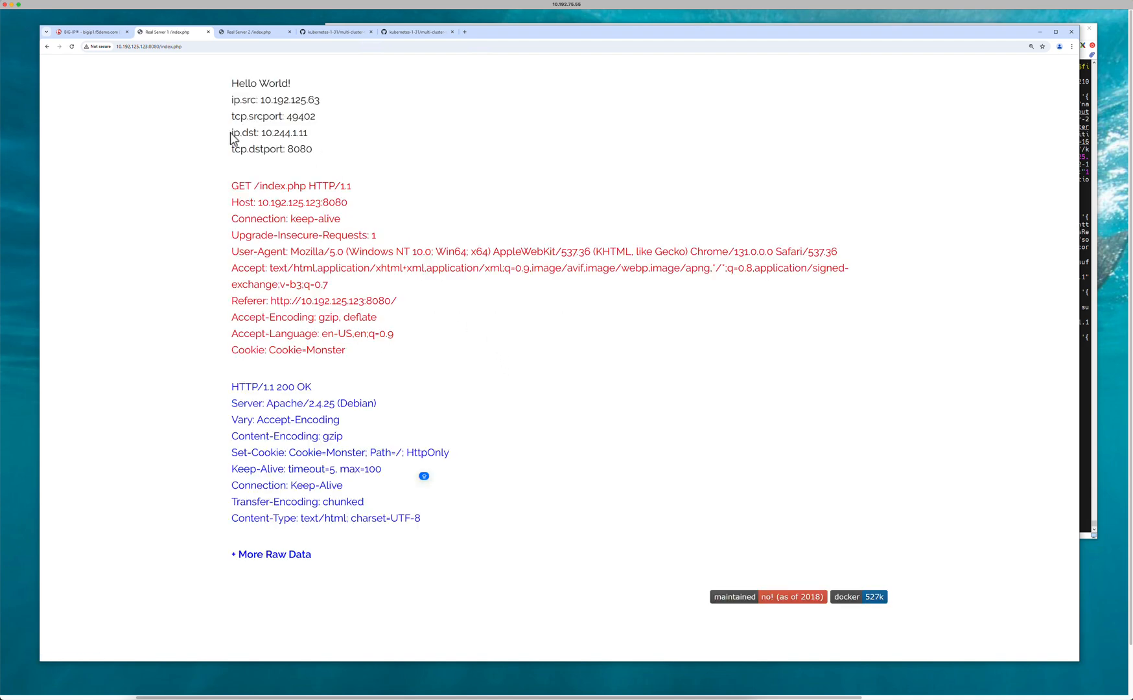
Highlight the served pod address, return the URL to the root and reopen the app's index page
triple_click(268, 133)
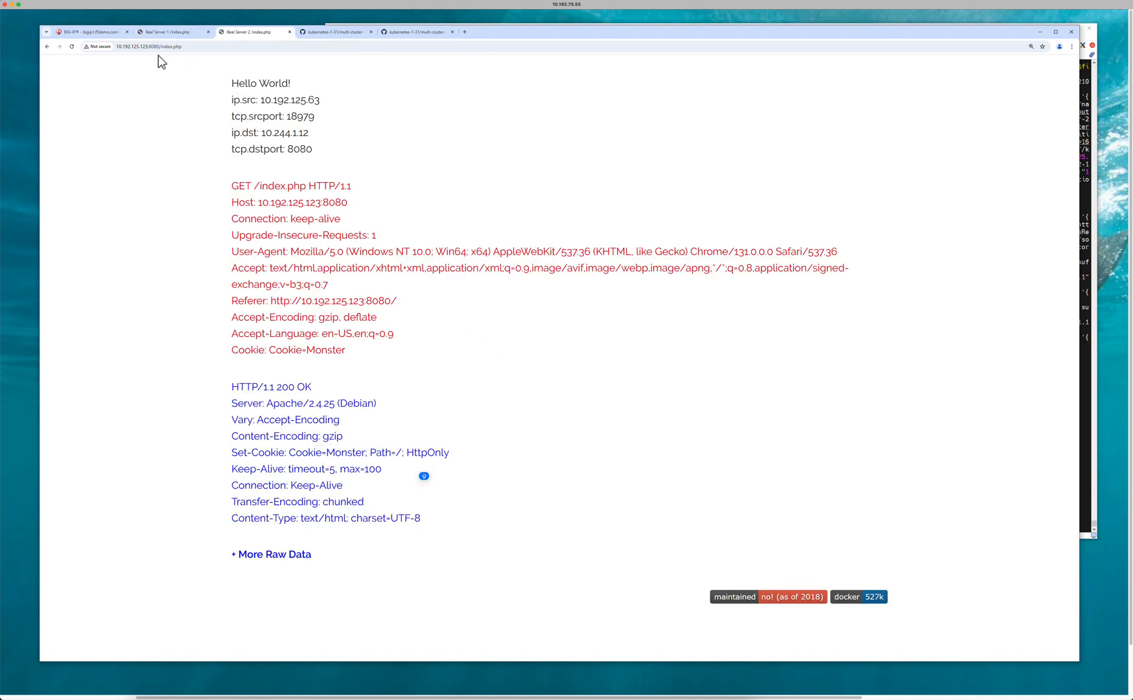
click(149, 47)
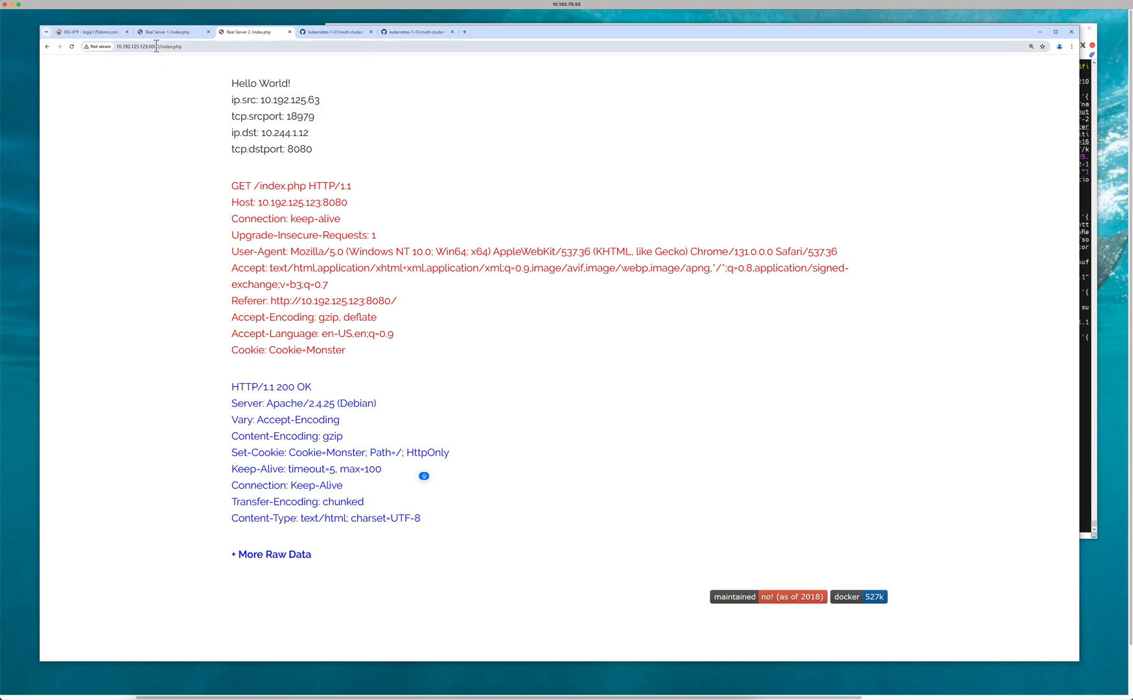
double_click(168, 47)
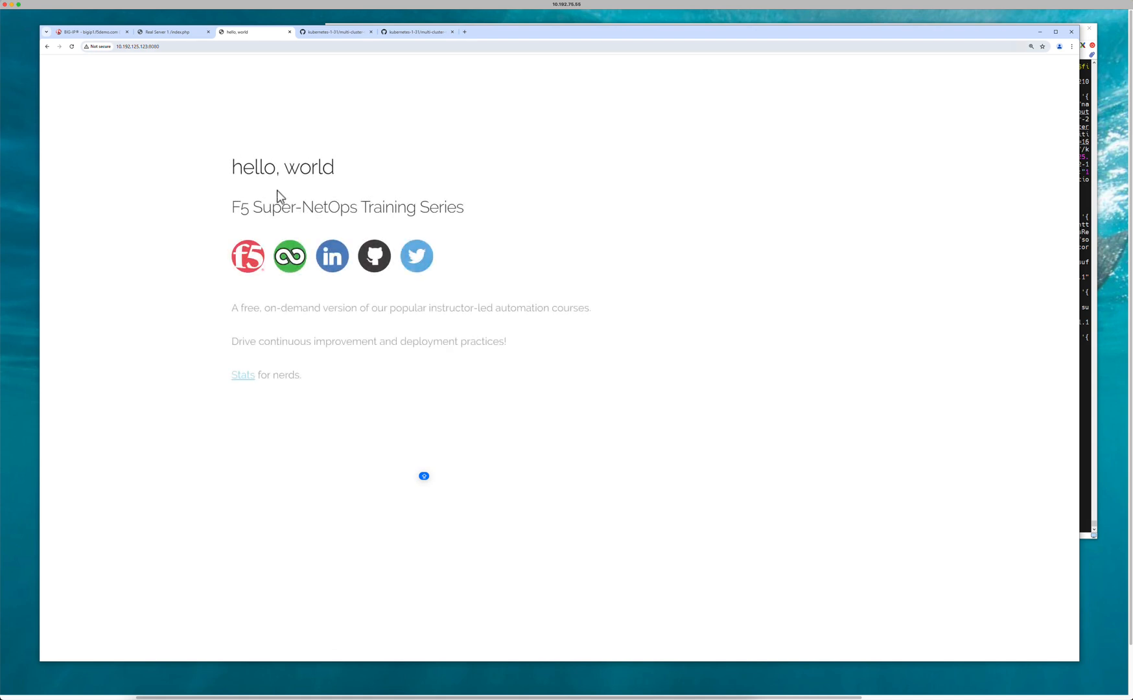
click(243, 375)
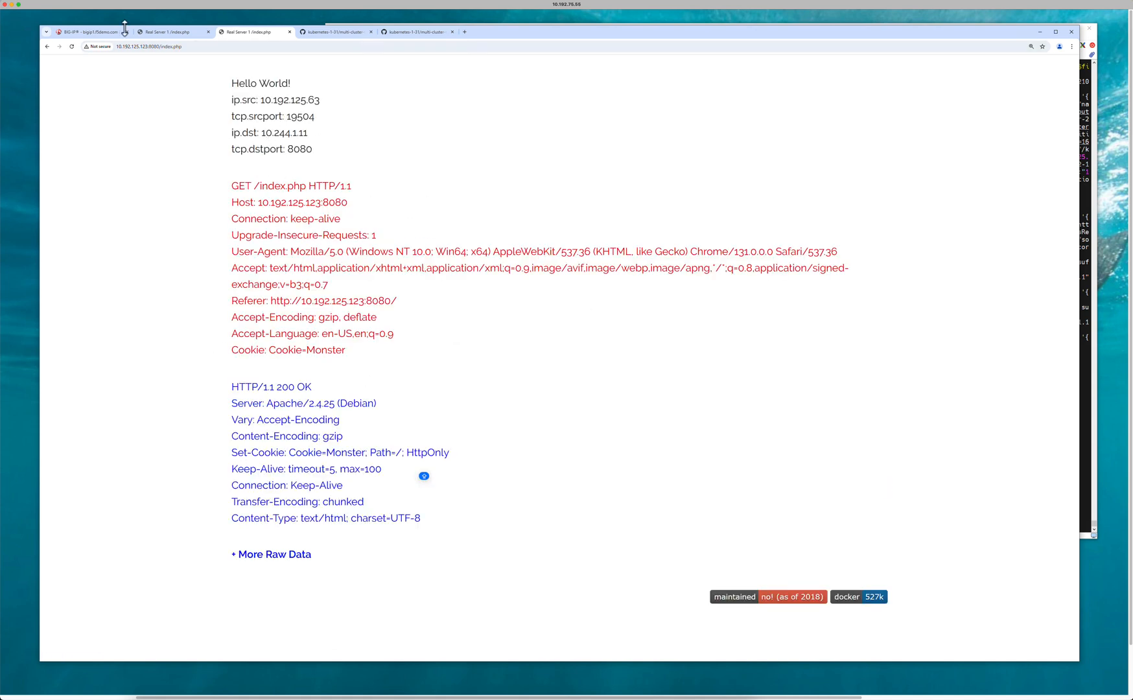
Request the hello-world app in a fresh tab, then return to the Kubernetes repository page
right_click(143, 47)
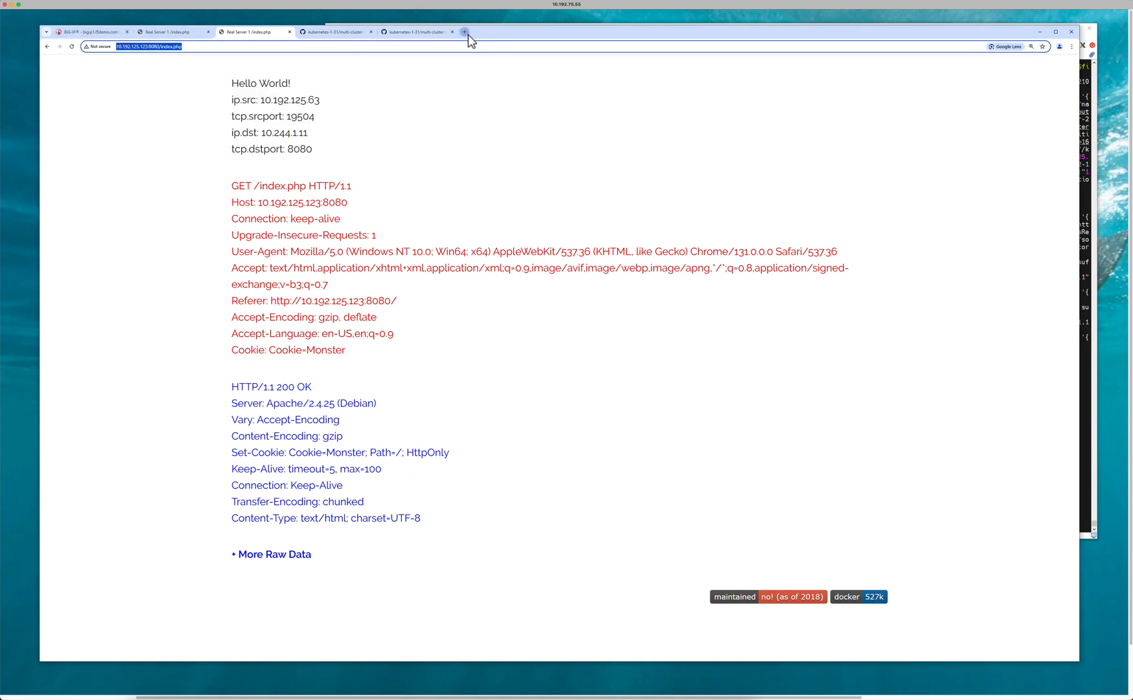
click(464, 33)
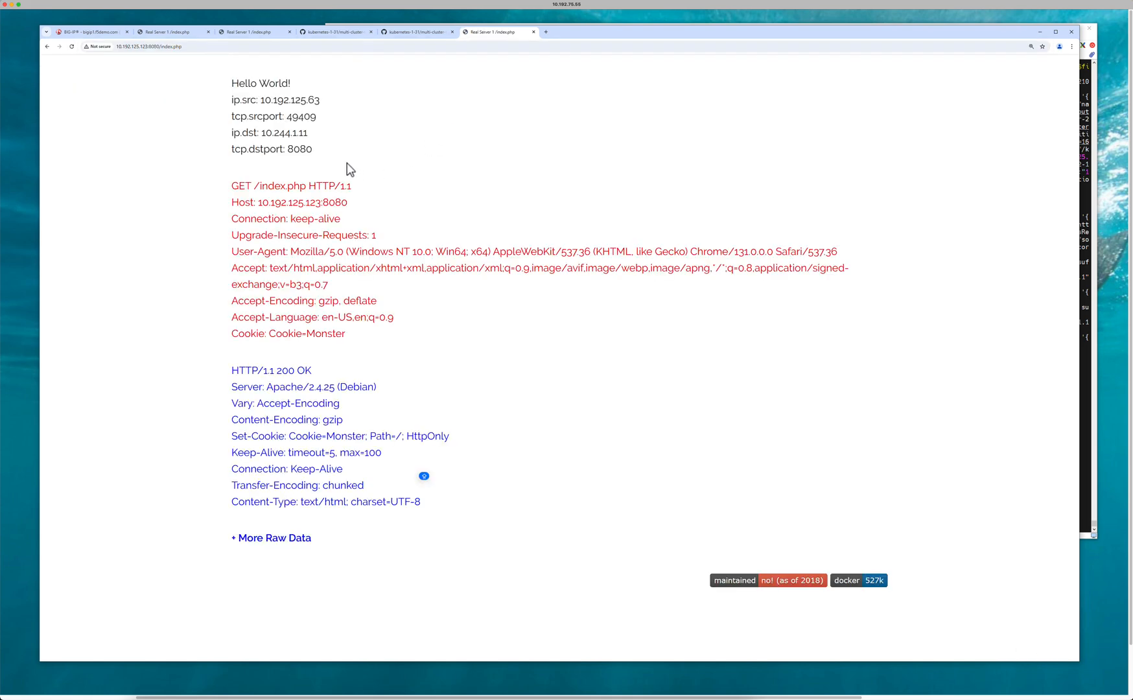
mouse_move(300, 132)
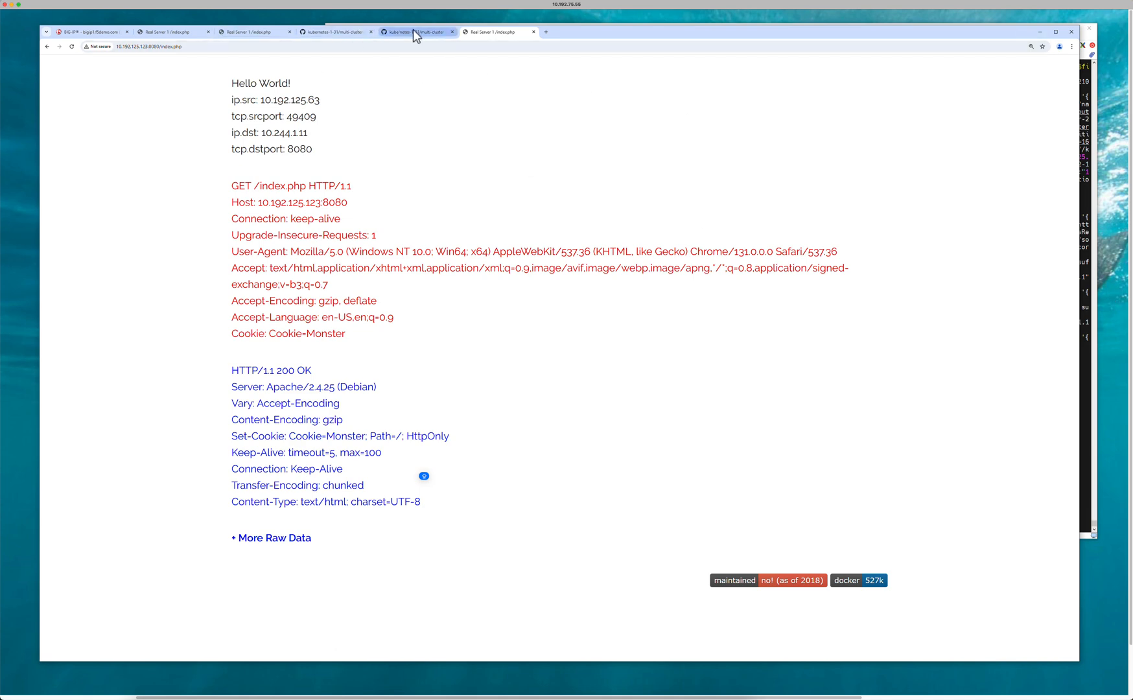
click(418, 32)
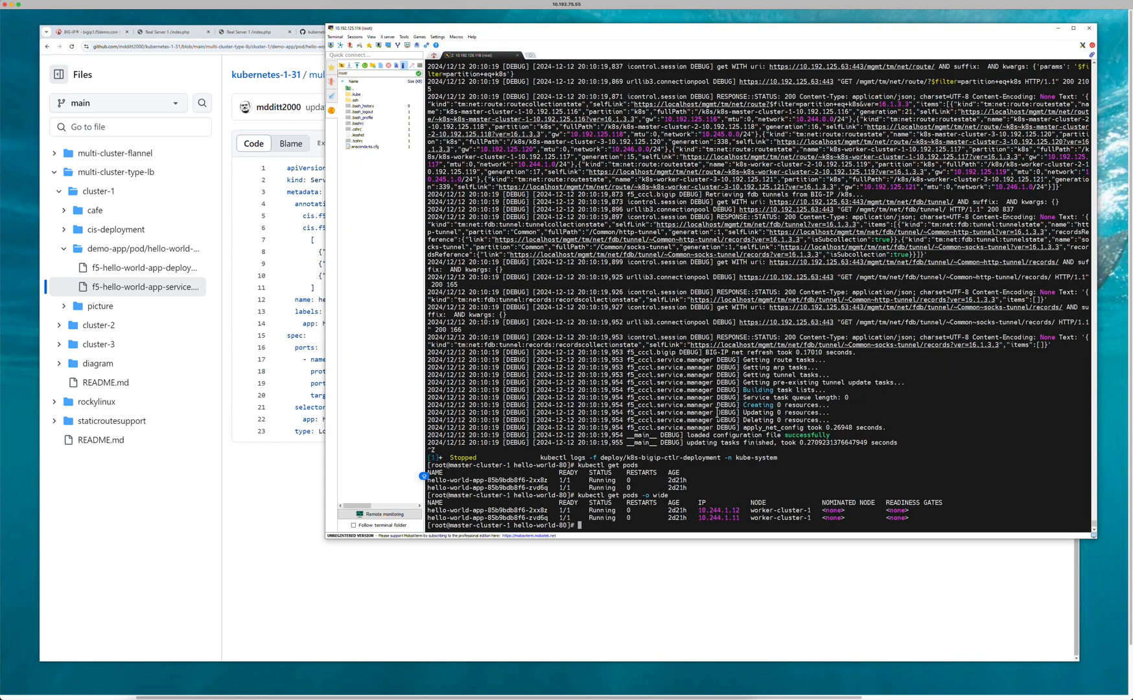
Enter the kubectl logs -f command for the k8s-bigip-ctlr deployment in kube-system
text(kubectl logs -f deploy/k8s-bigip-ctlr-deployment -n kube-system)
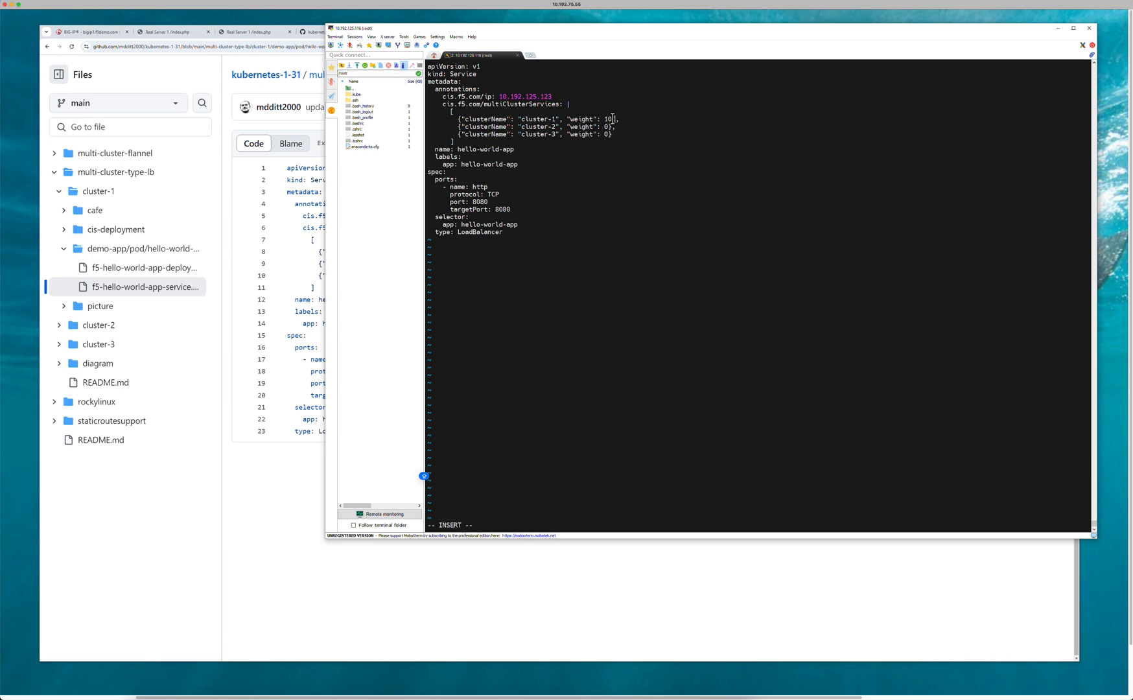
Set the service weights to 0, 50 and 50 for clusters 1-3 and save with :wq
key(BackSpace)
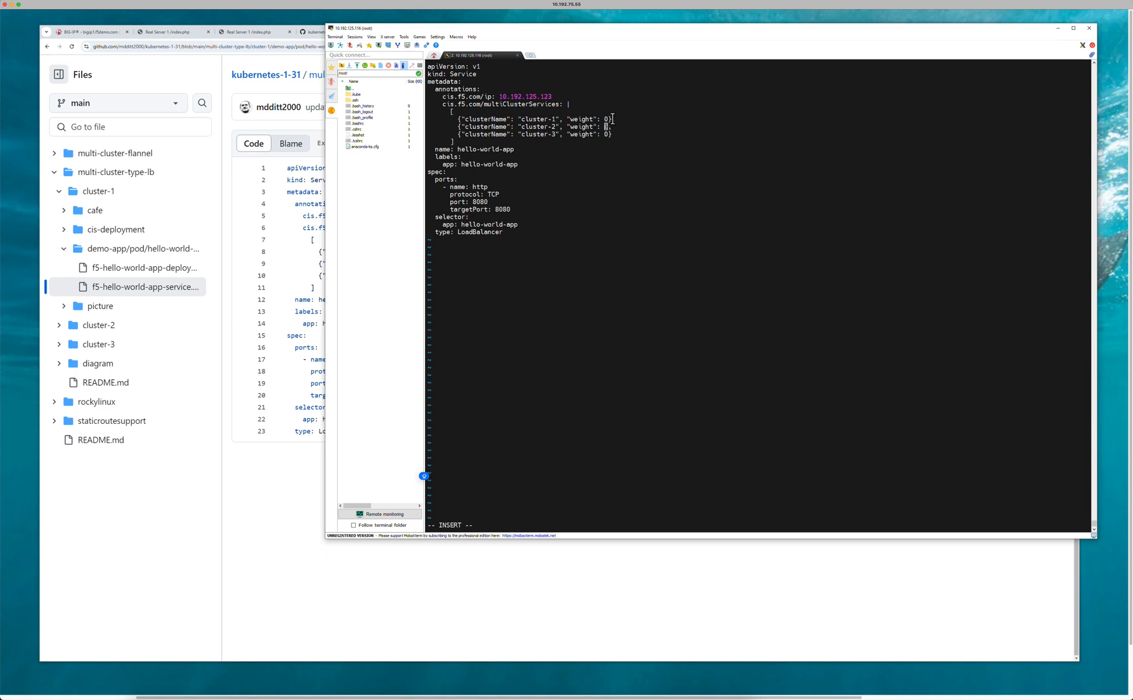
text(50)
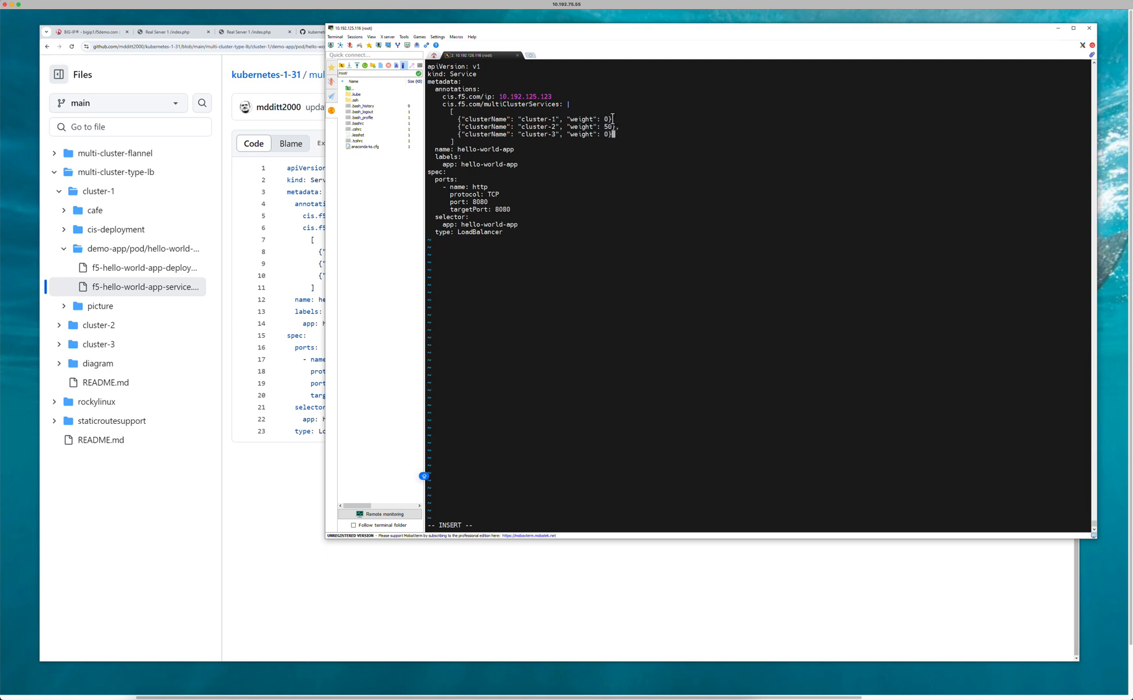
text(5)
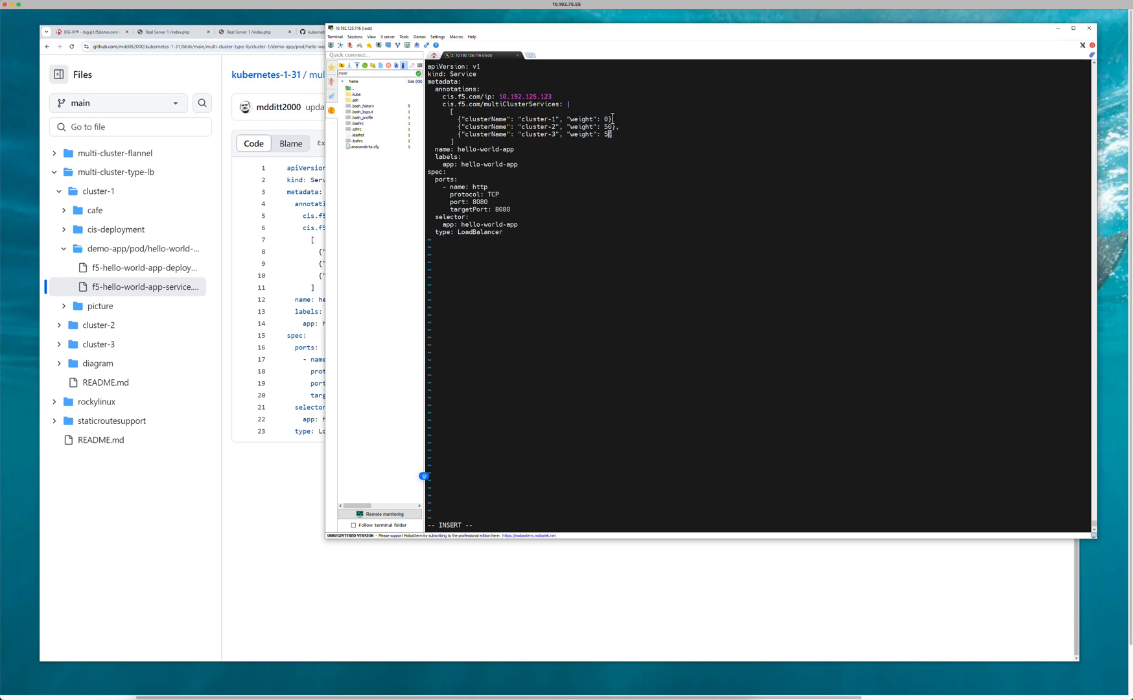
text(0)
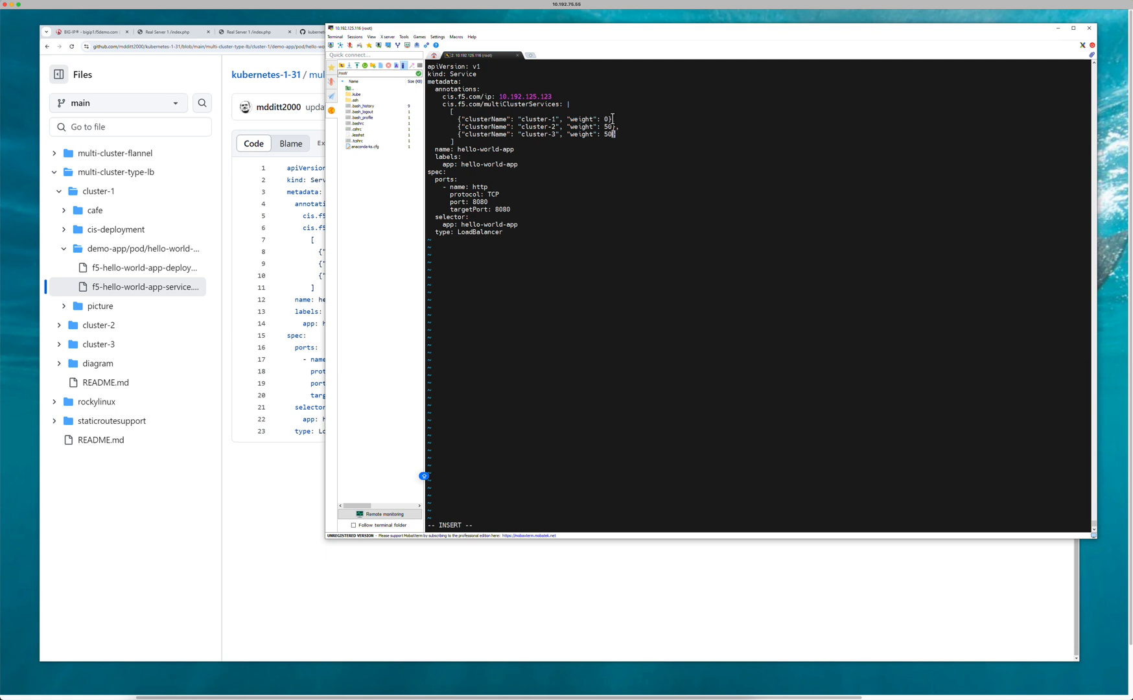
text(:wq)
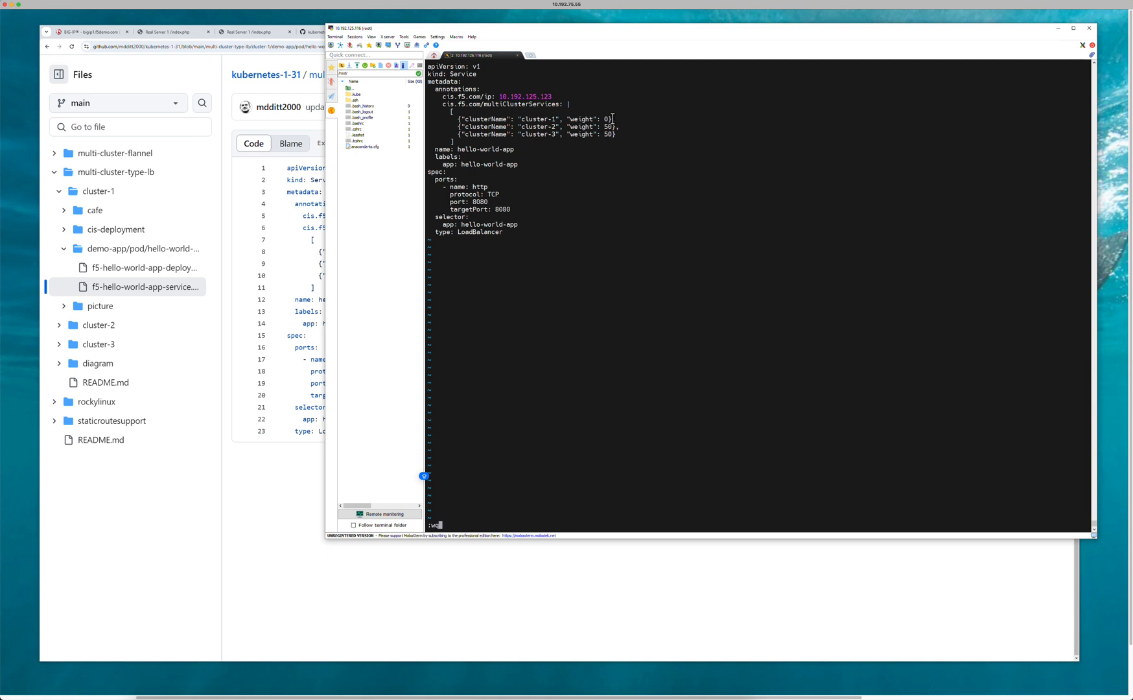
key(Return)
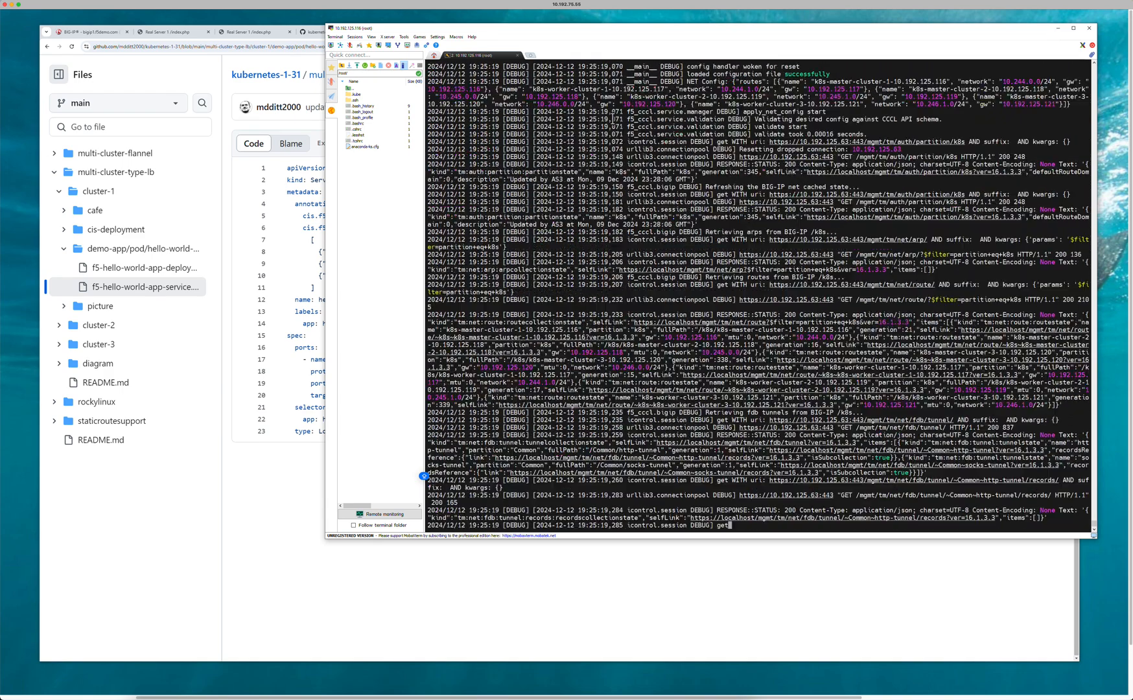
Scroll through the BIG-IP controller log output after the weight change
scroll(down, 3)
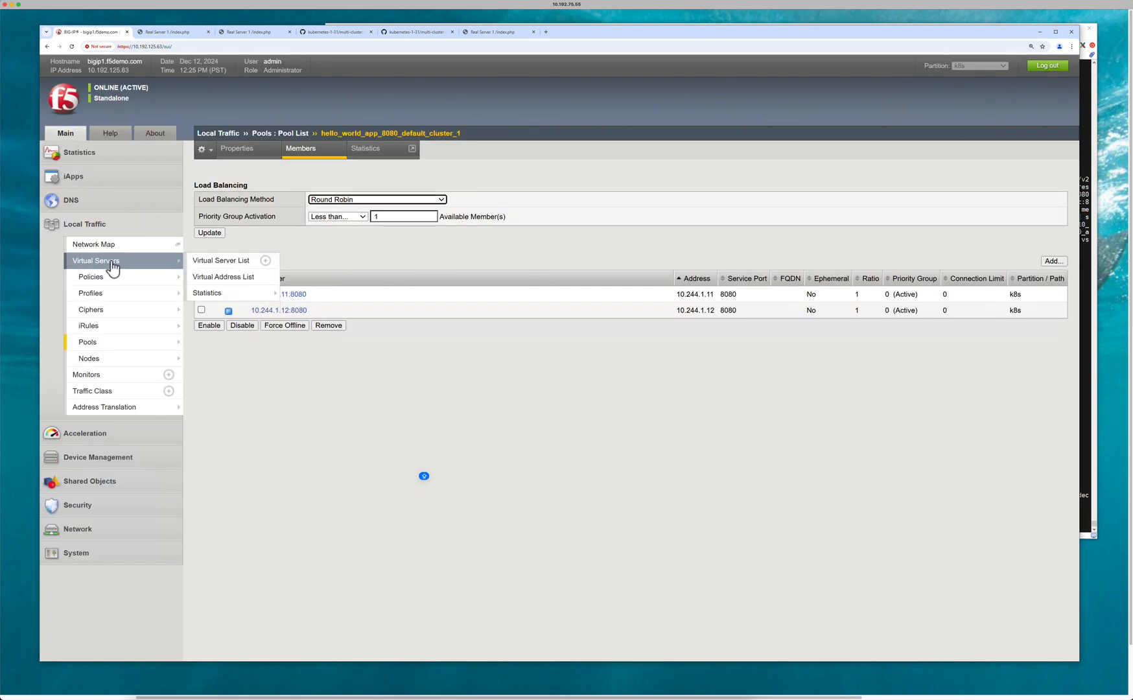
Show the Virtual Server List, then the Pool List with the three hello-world cluster pools
click(222, 260)
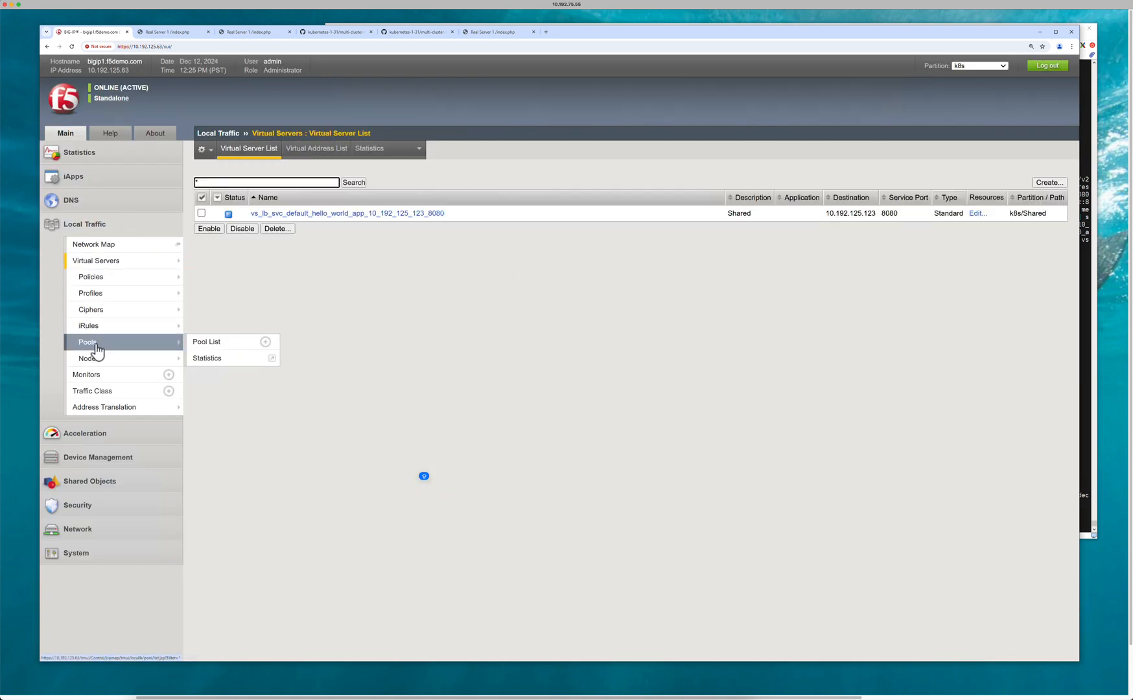
click(206, 343)
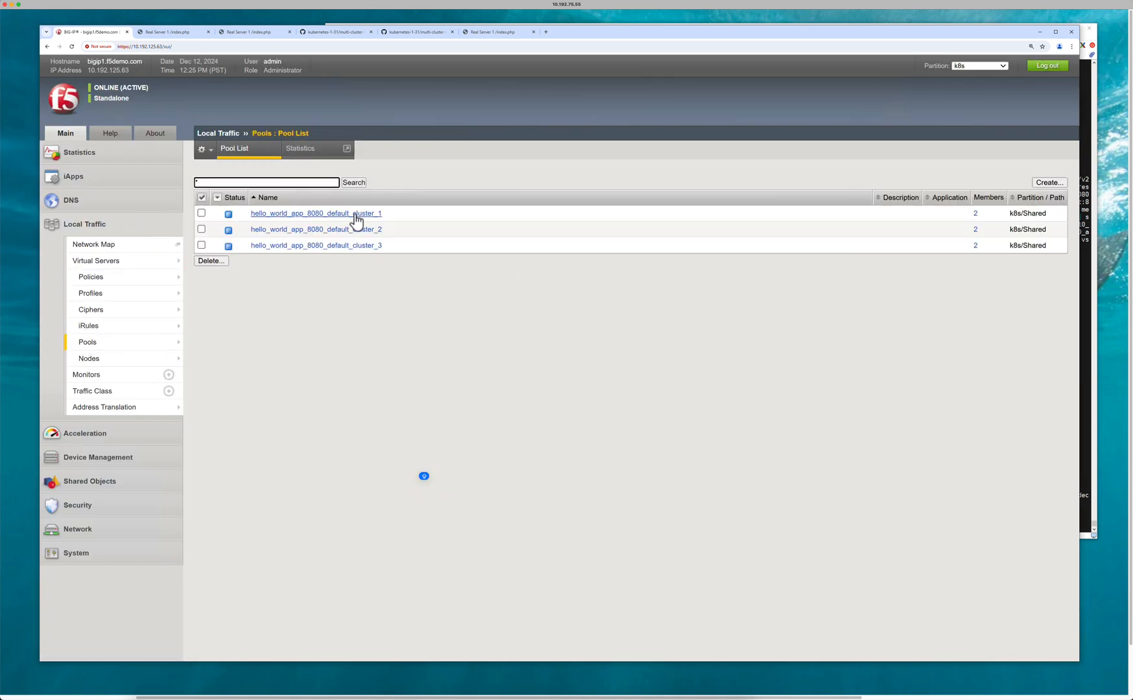
mouse_move(91, 310)
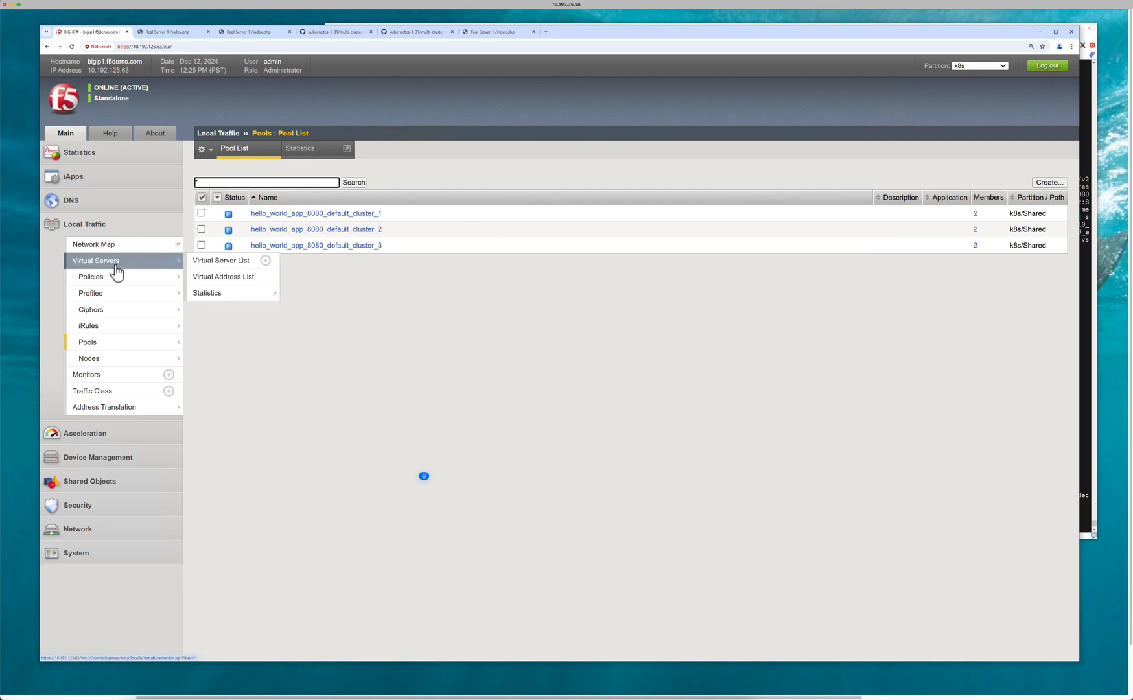
View the hello-world virtual server's Resources: no default pool, A/B deployment path iRule attached
click(222, 261)
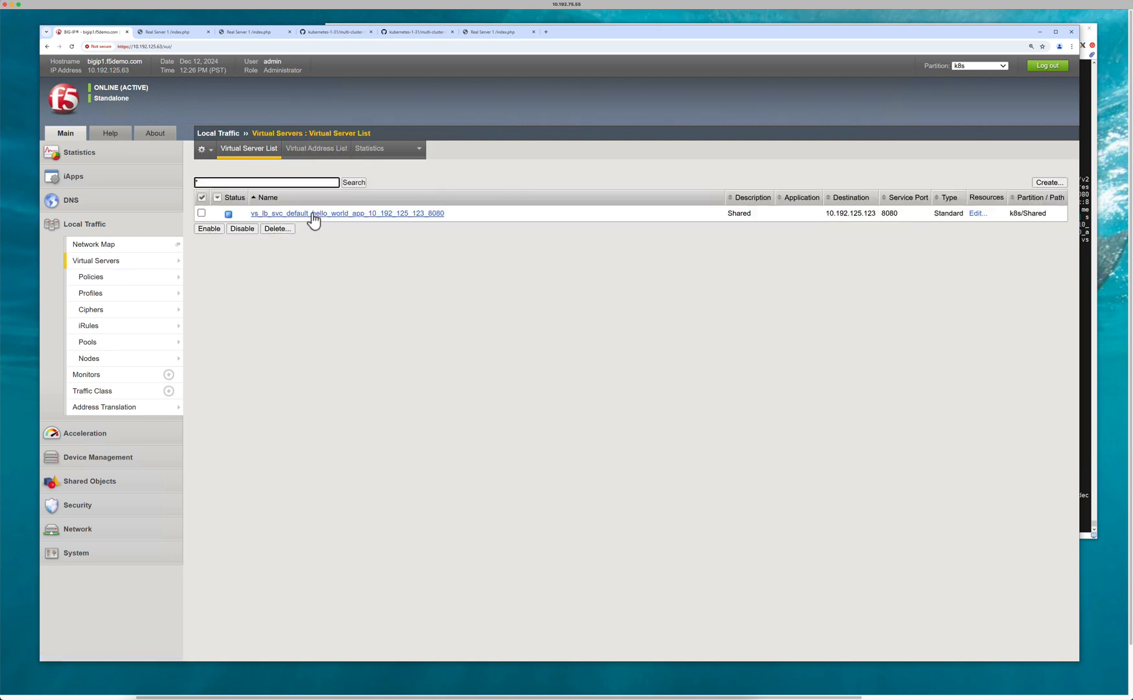
click(347, 212)
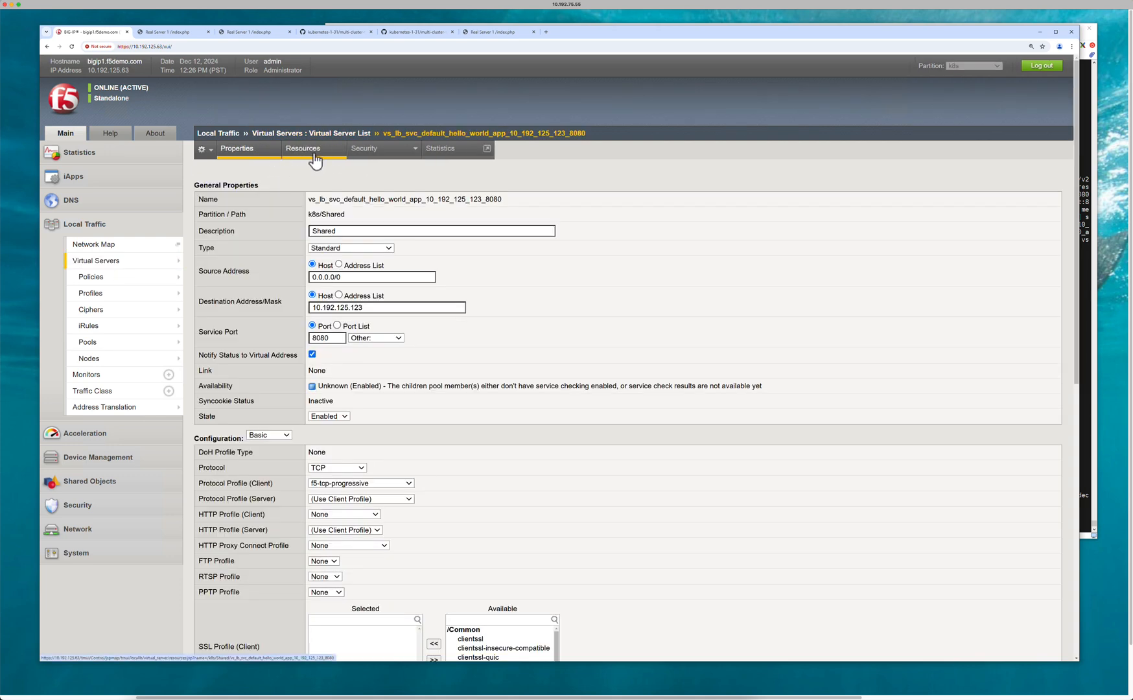
click(304, 148)
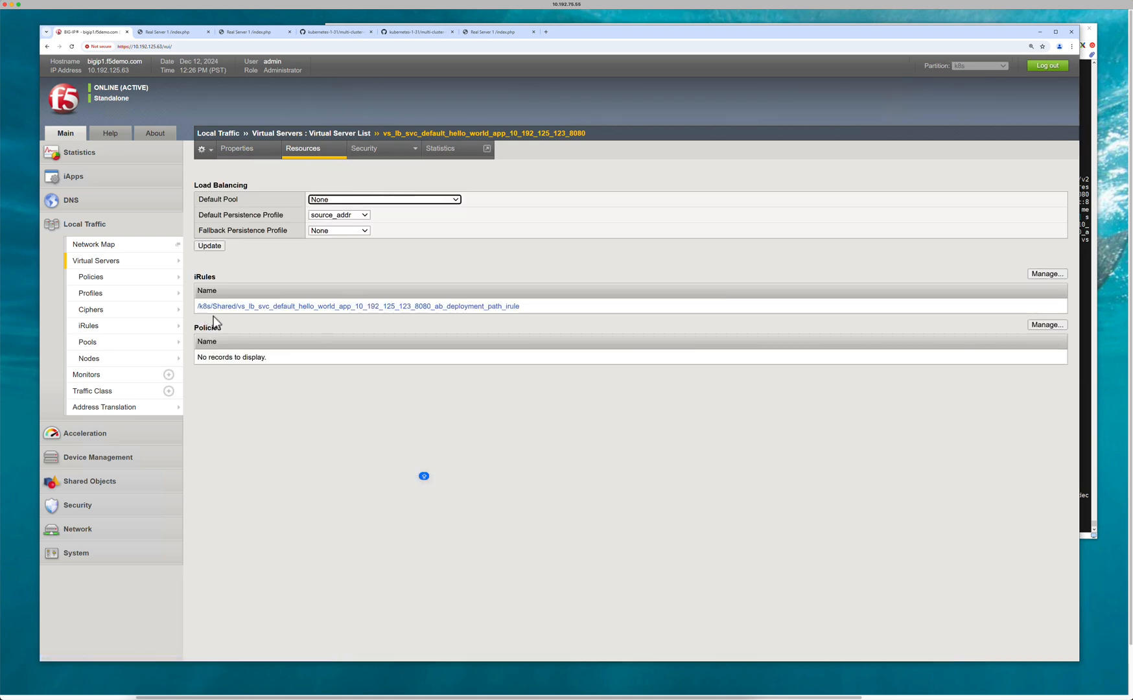
mouse_move(380, 317)
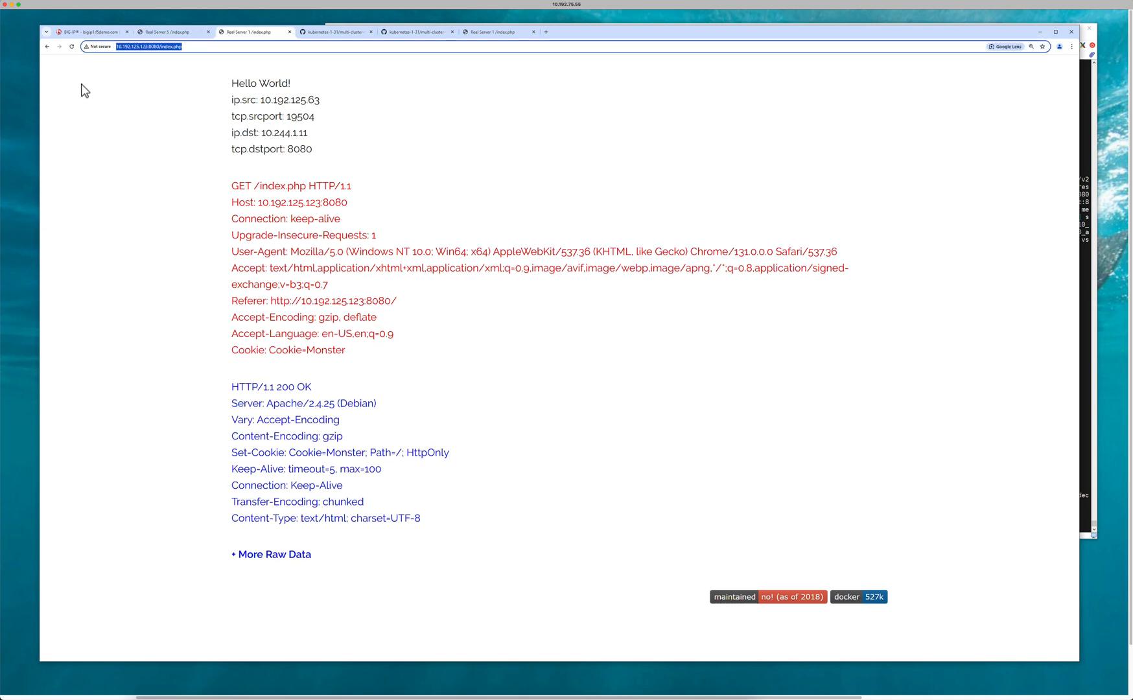
Reload the hello-world app tabs to send fresh requests and return to the stats page
click(71, 47)
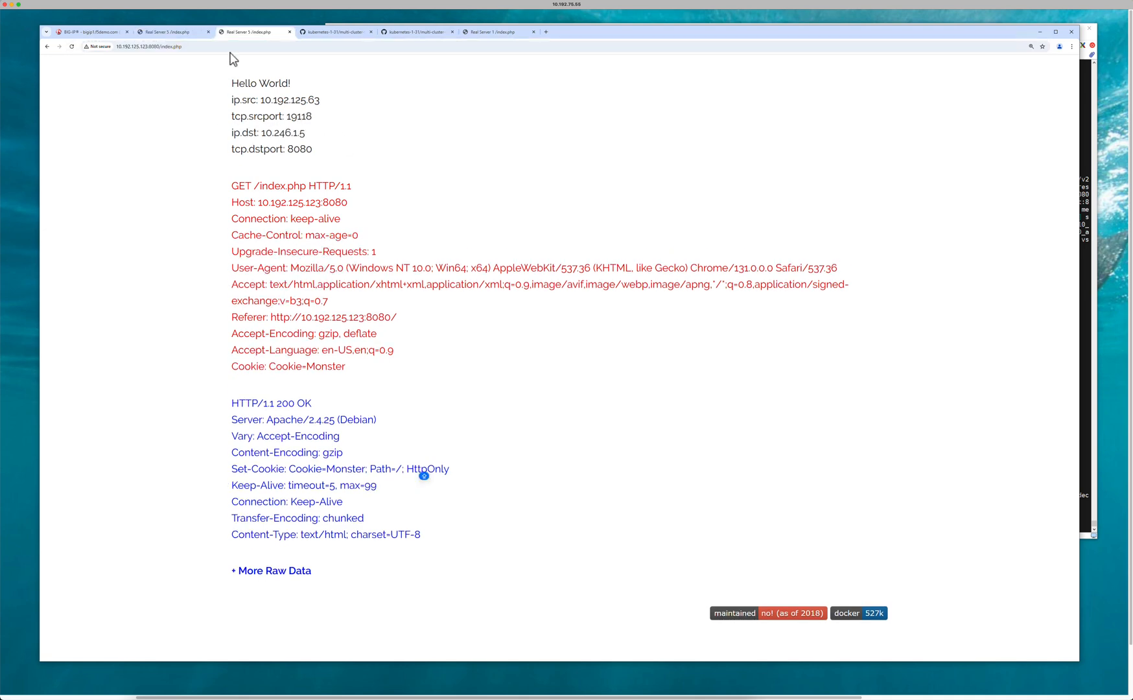
click(495, 33)
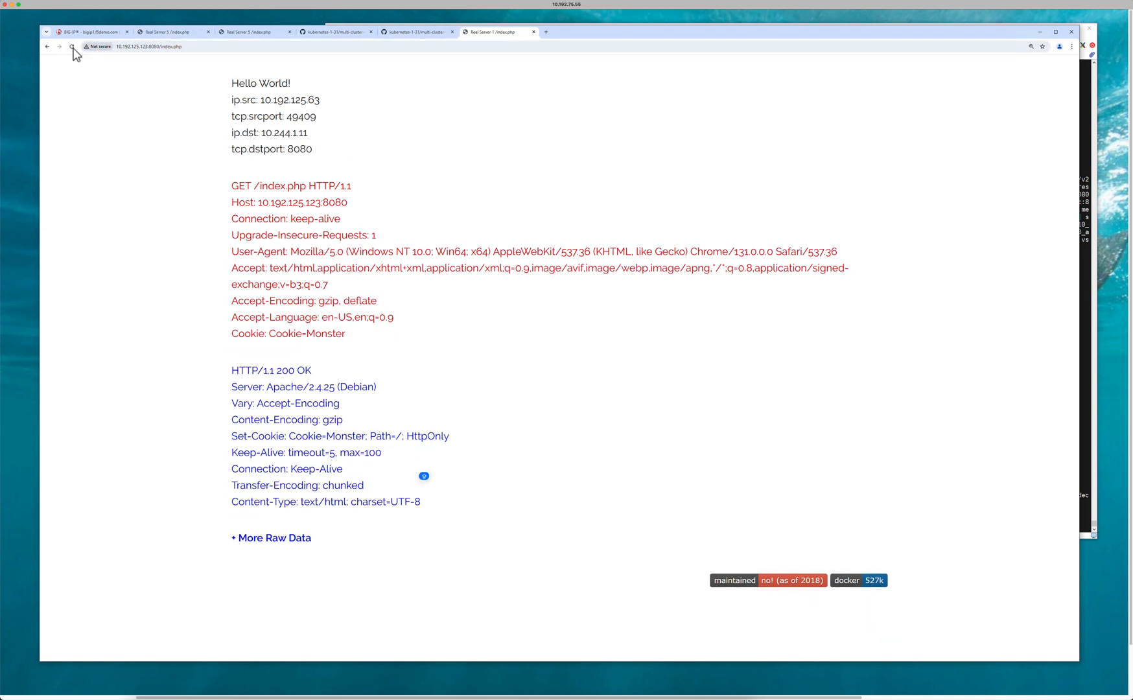
click(71, 46)
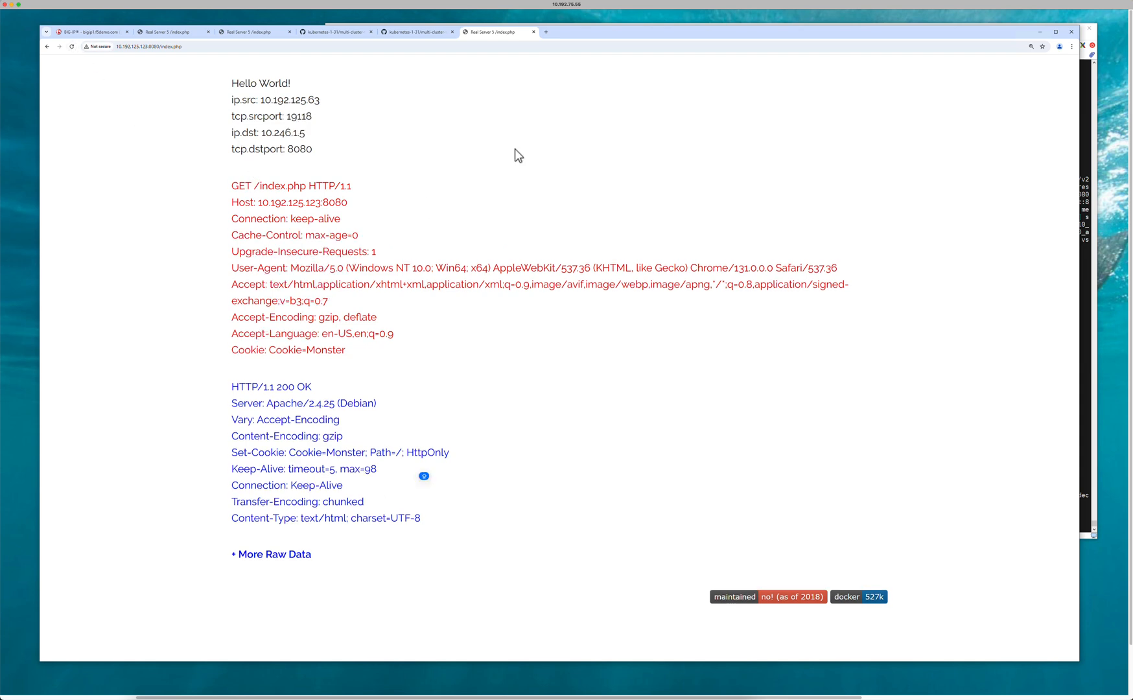
click(416, 33)
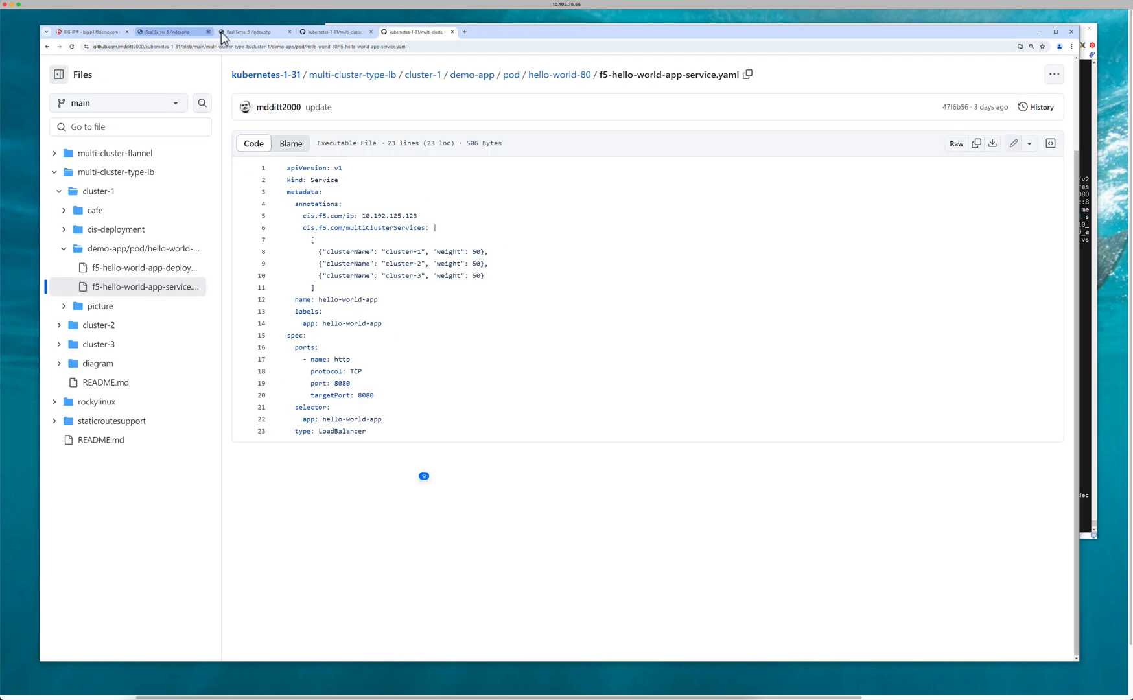
click(172, 33)
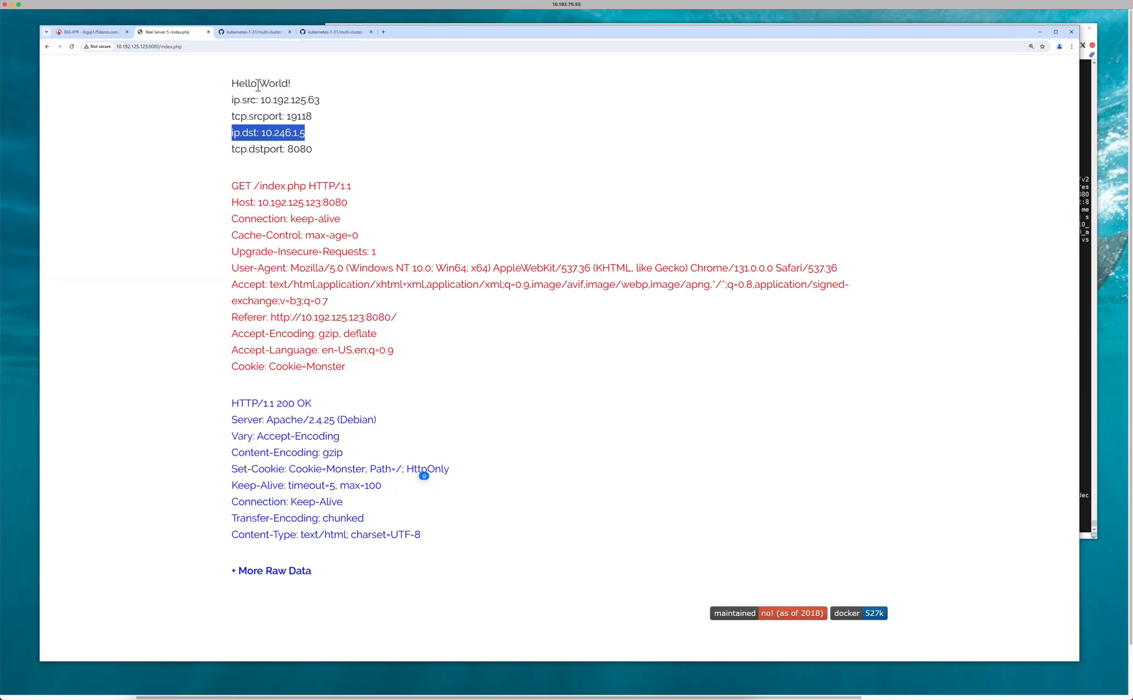
Load the copied index.php stats URL in a new tab and reload until pod 10.245.1.10 answers
right_click(149, 47)
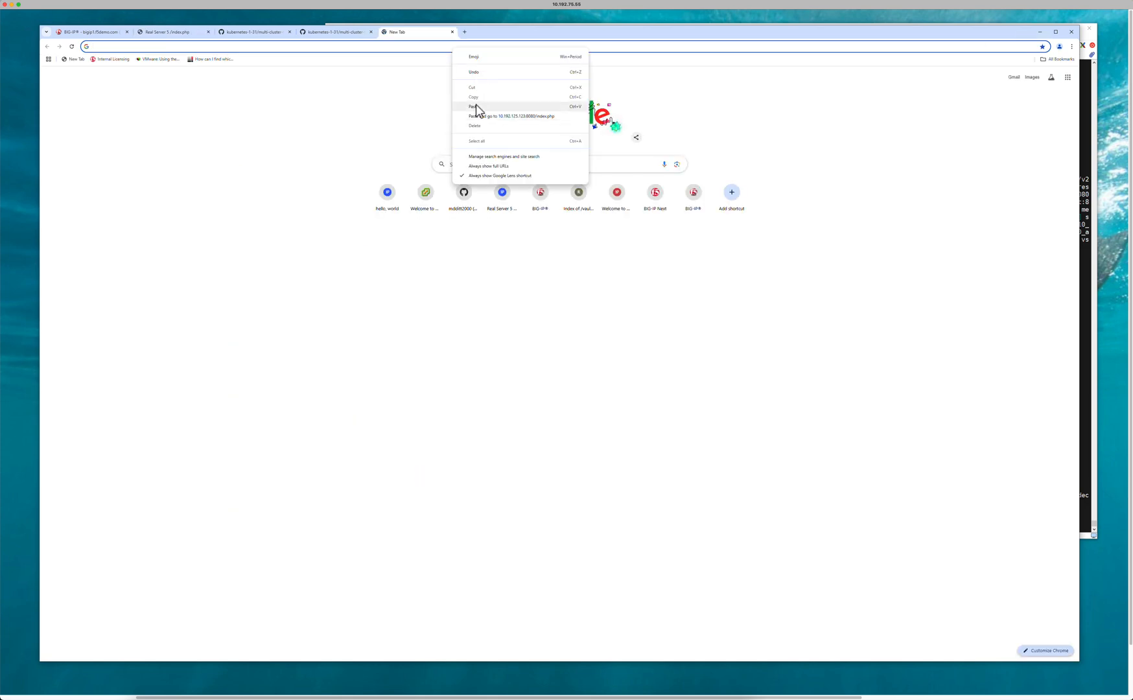
click(512, 116)
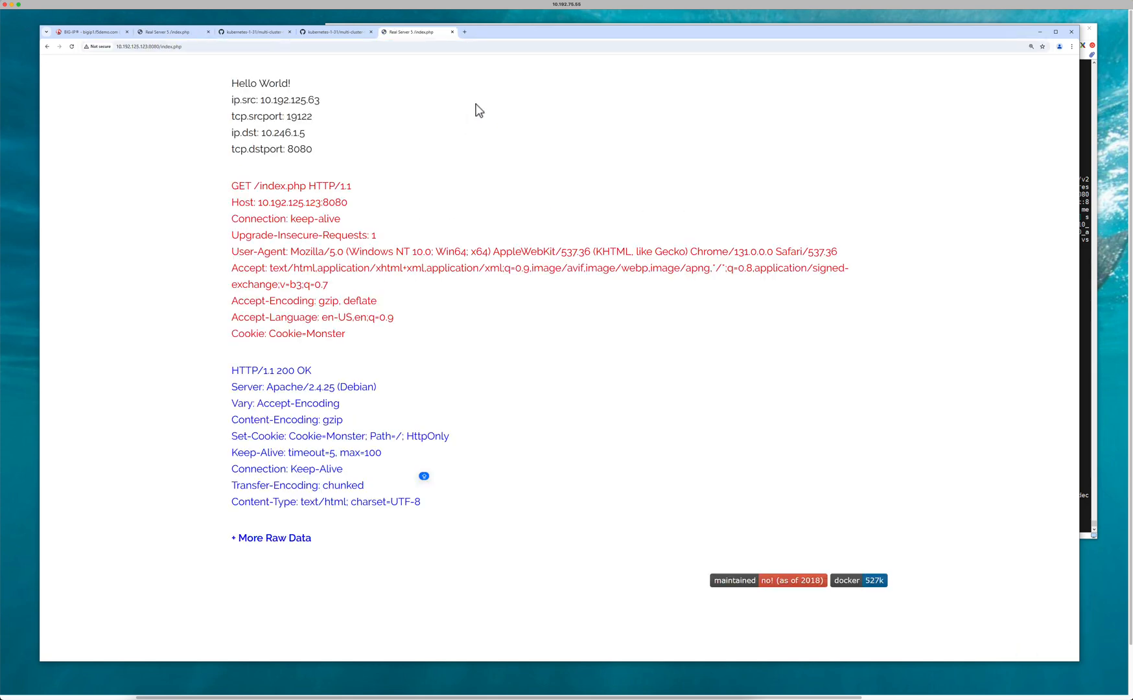
click(144, 46)
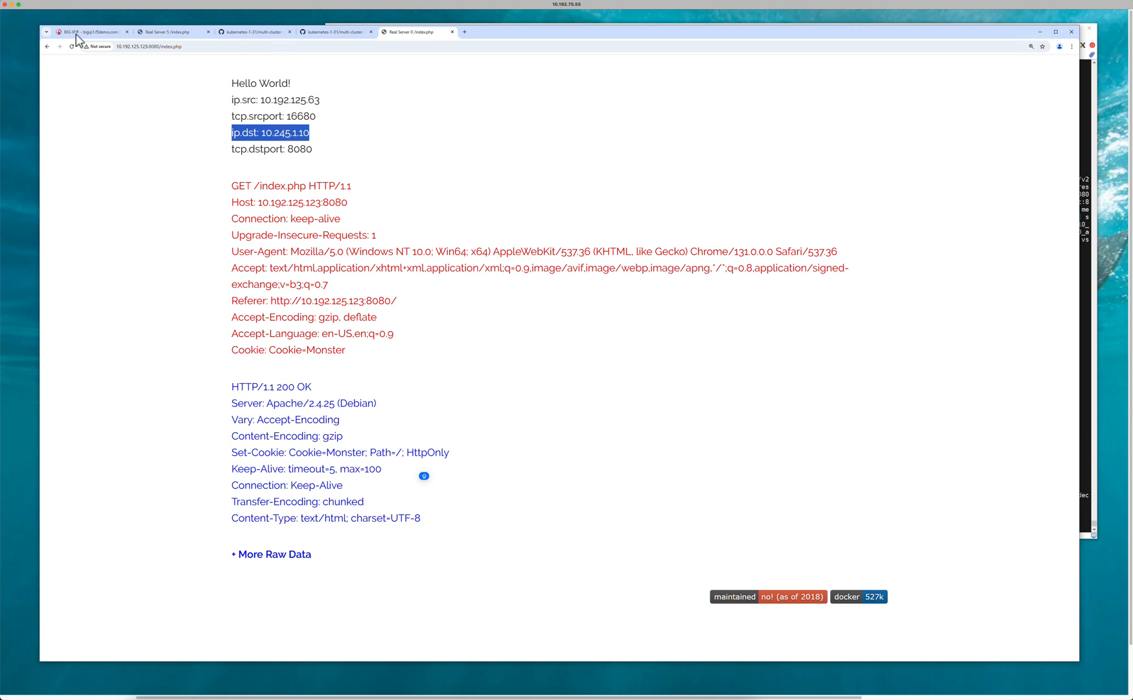
click(71, 47)
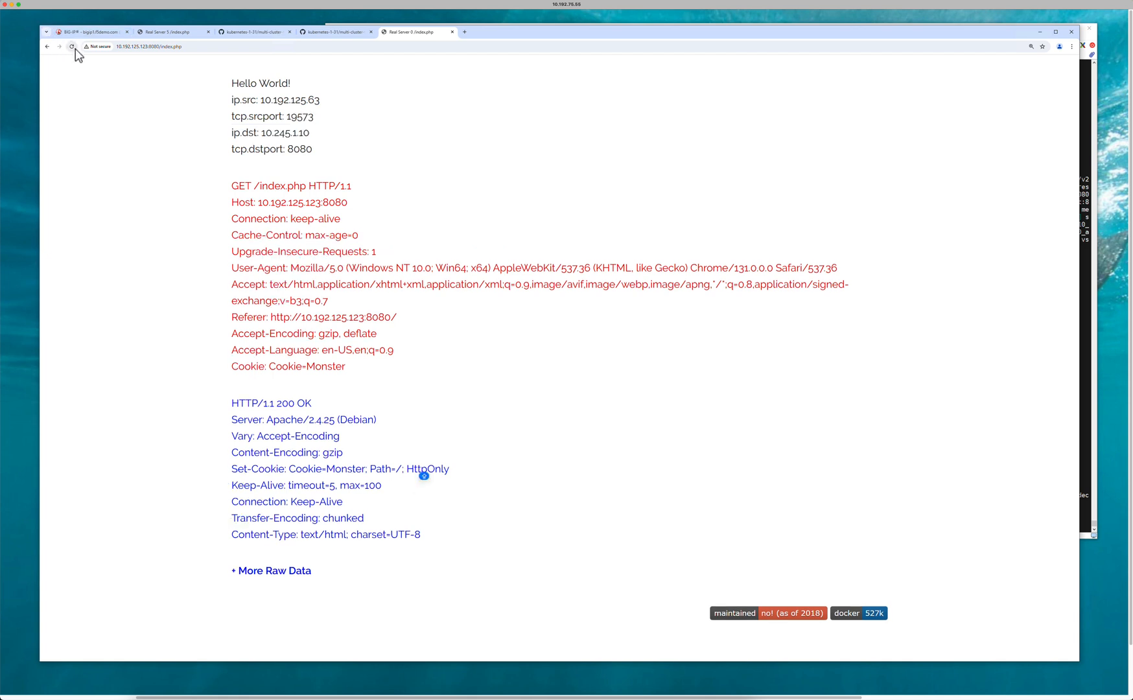
click(71, 47)
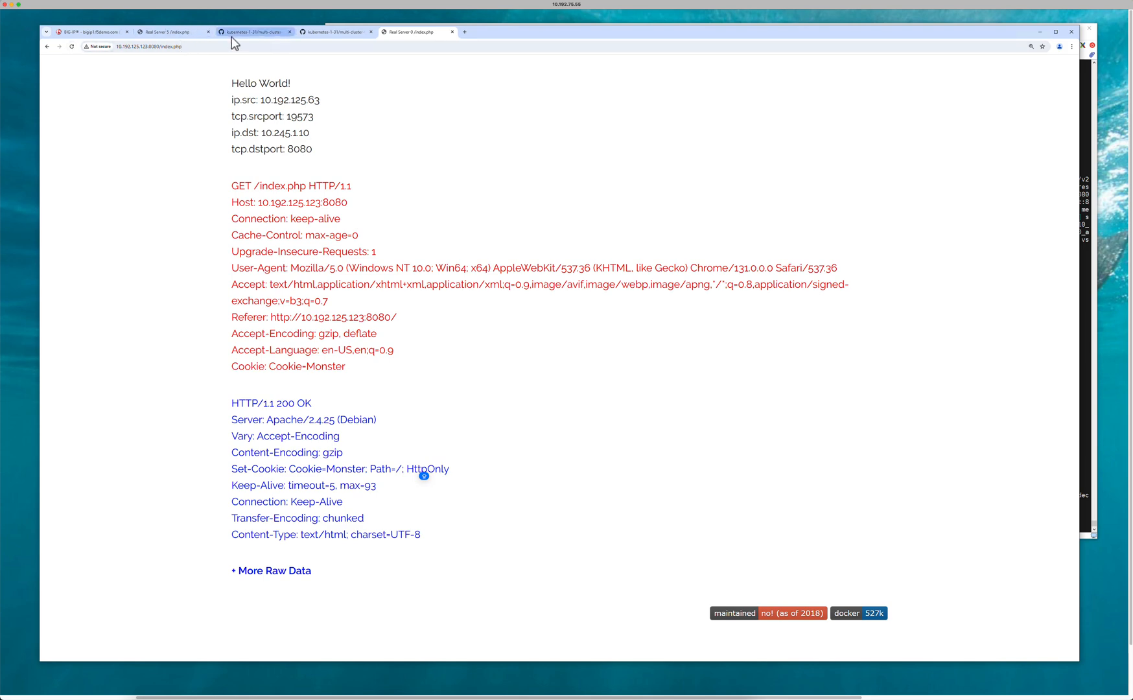
Return to the GitHub README showing the hello-world service with weight 50 per cluster
click(254, 32)
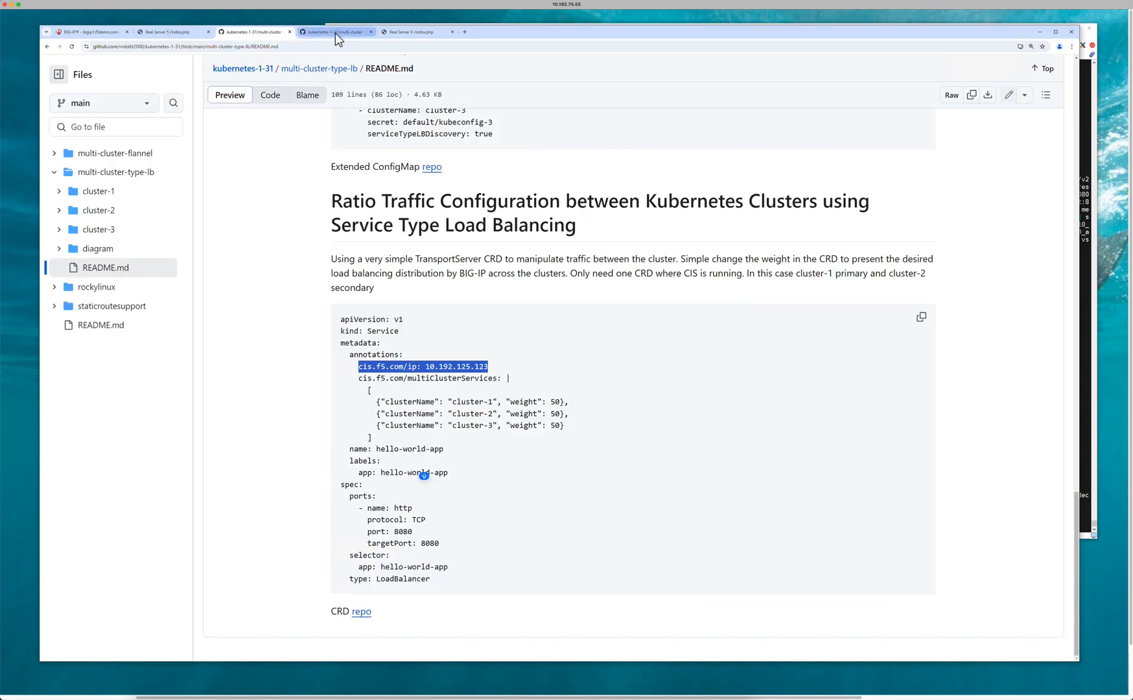
mouse_move(414, 32)
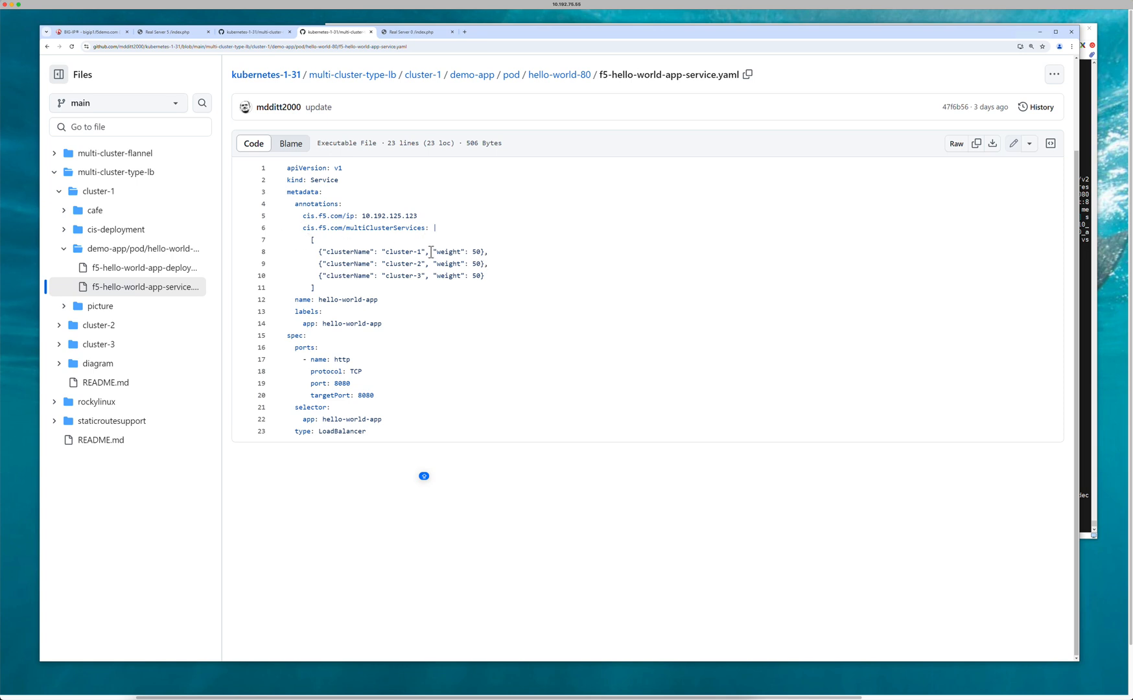
mouse_move(477, 270)
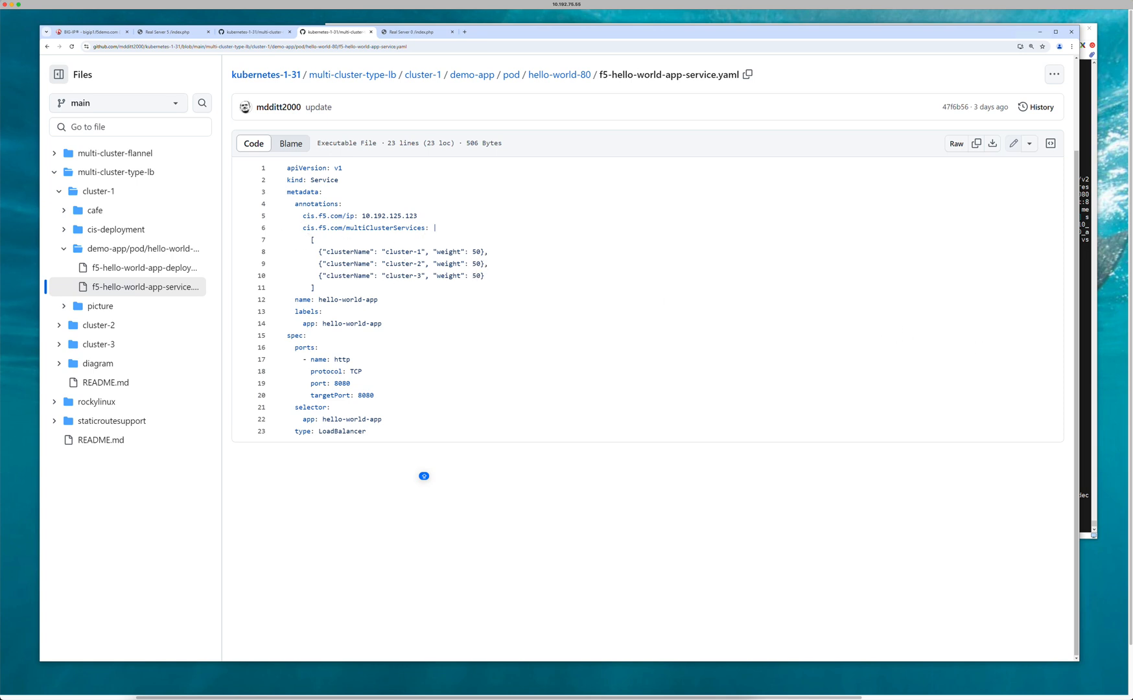
mouse_move(1087, 342)
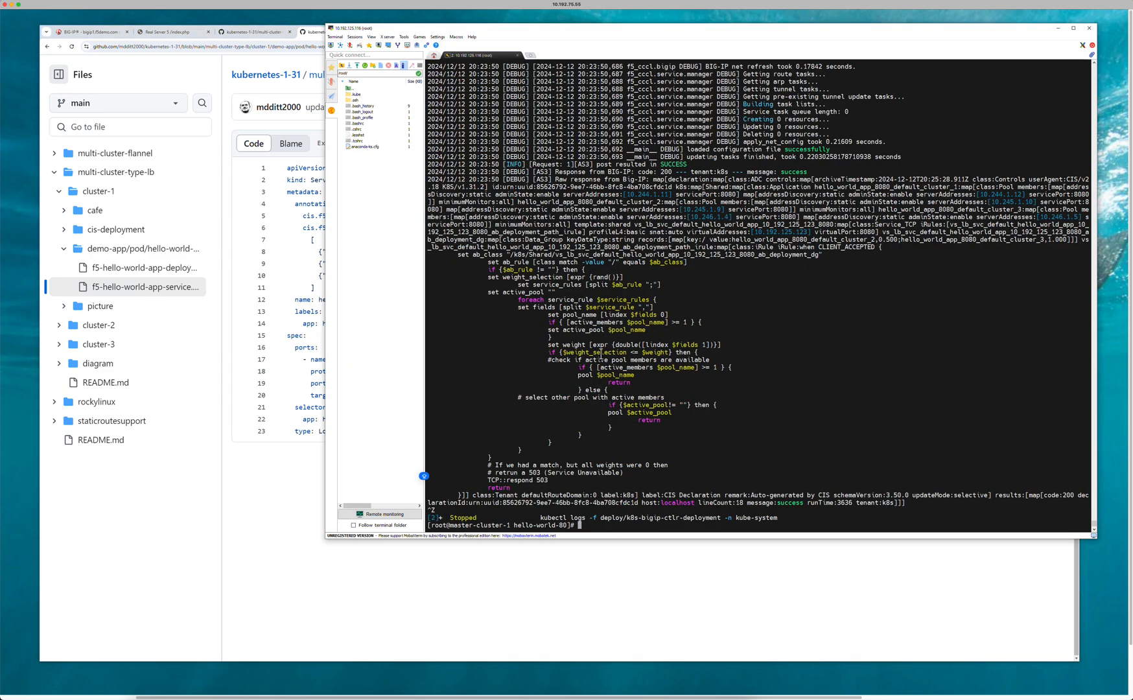
In vi, set cluster-1 and cluster-2 weights to 0, keep cluster-3 at 50, save with :wq! and apply
text(kubectl apply -f f5-hello-world-app-service.yaml)
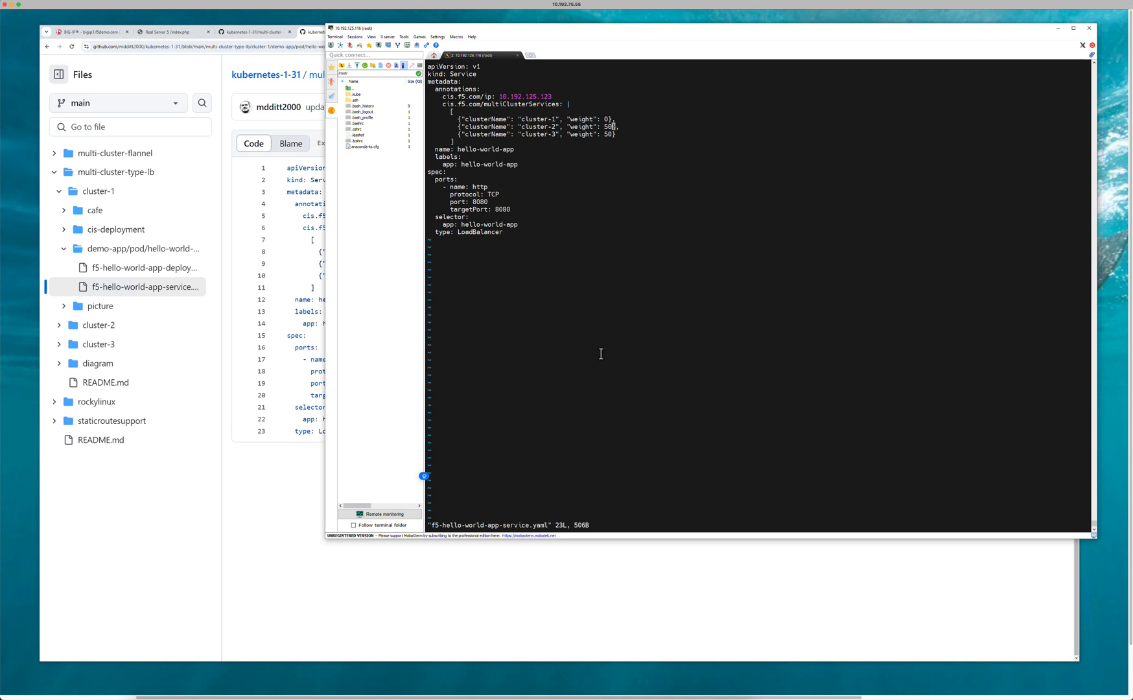
key(i)
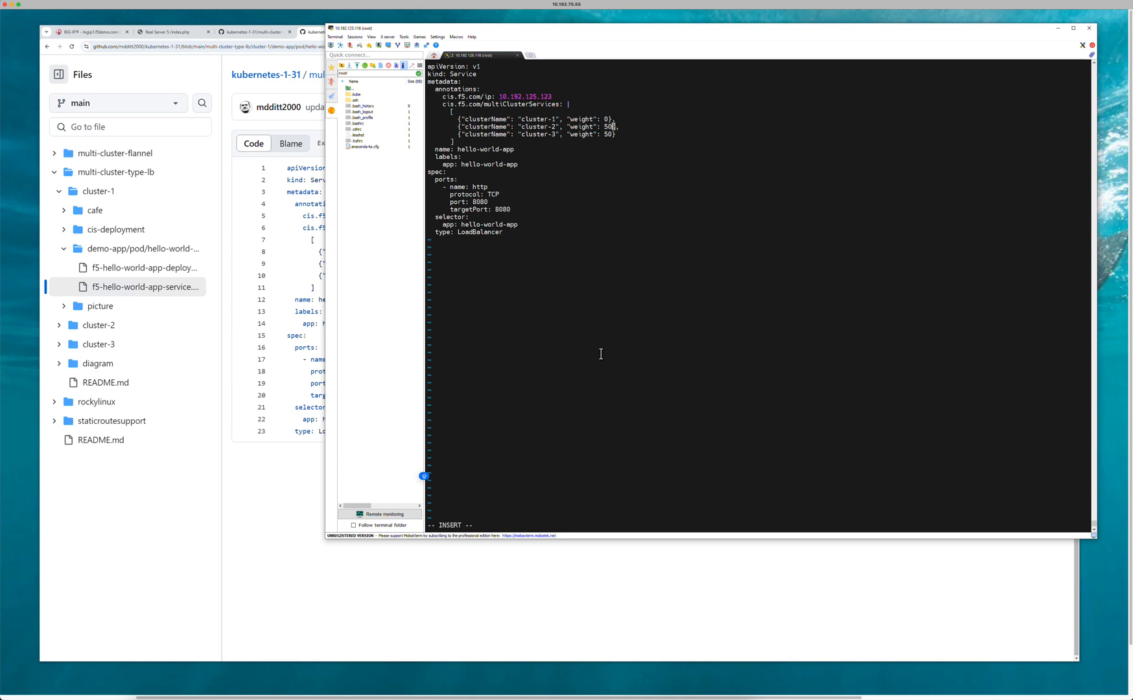
key(BackSpace)
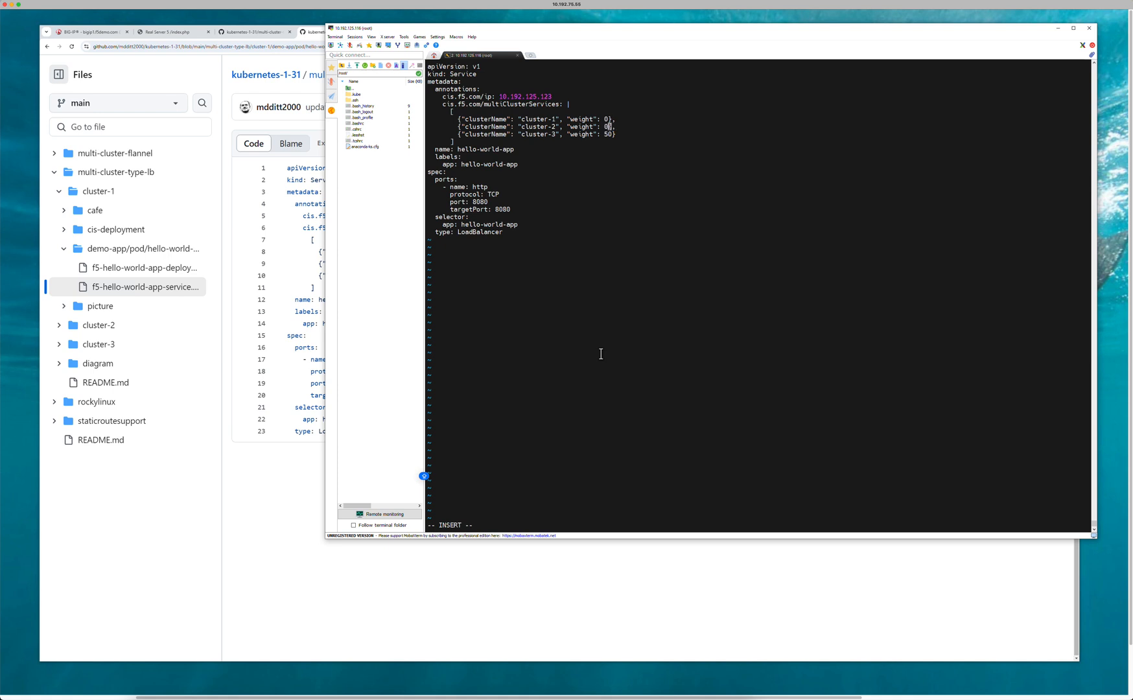
text(:wq!)
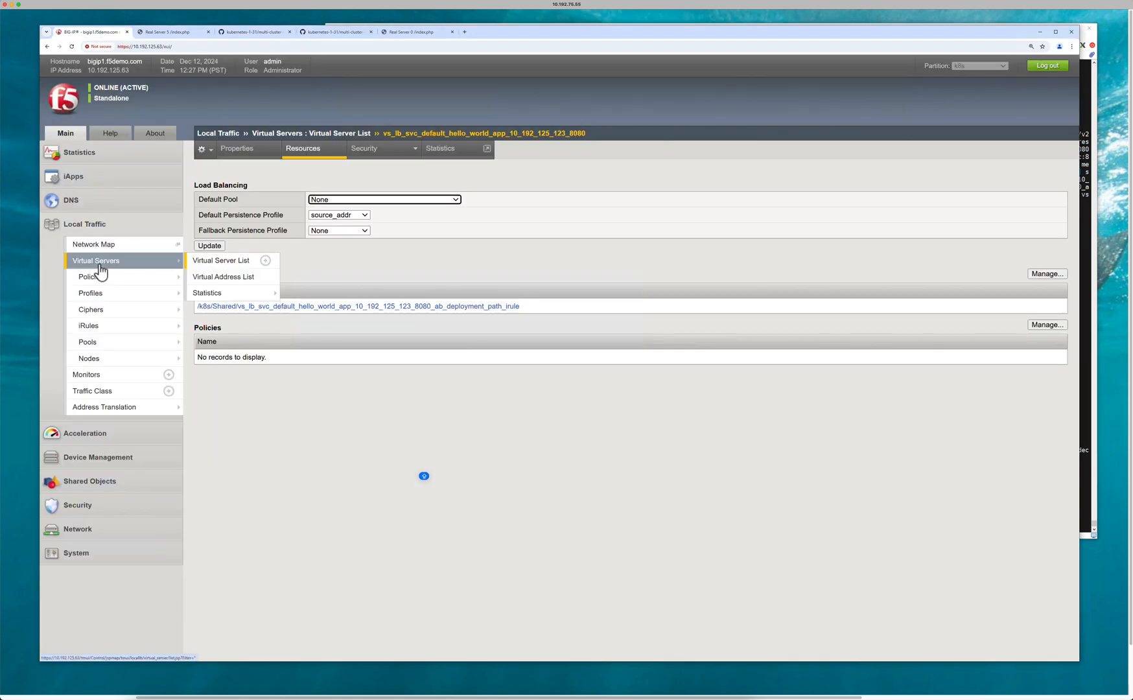
Check the hello-world Stats page, now answered by pod 10.246.1.5, then return to the README
click(221, 261)
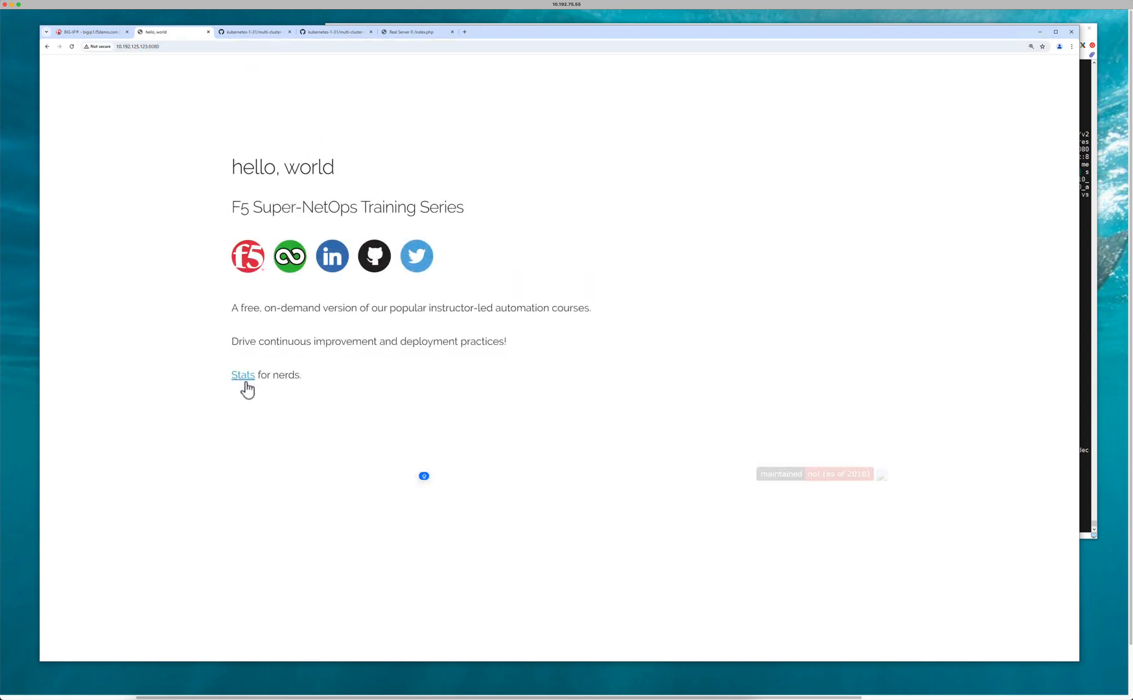
click(242, 374)
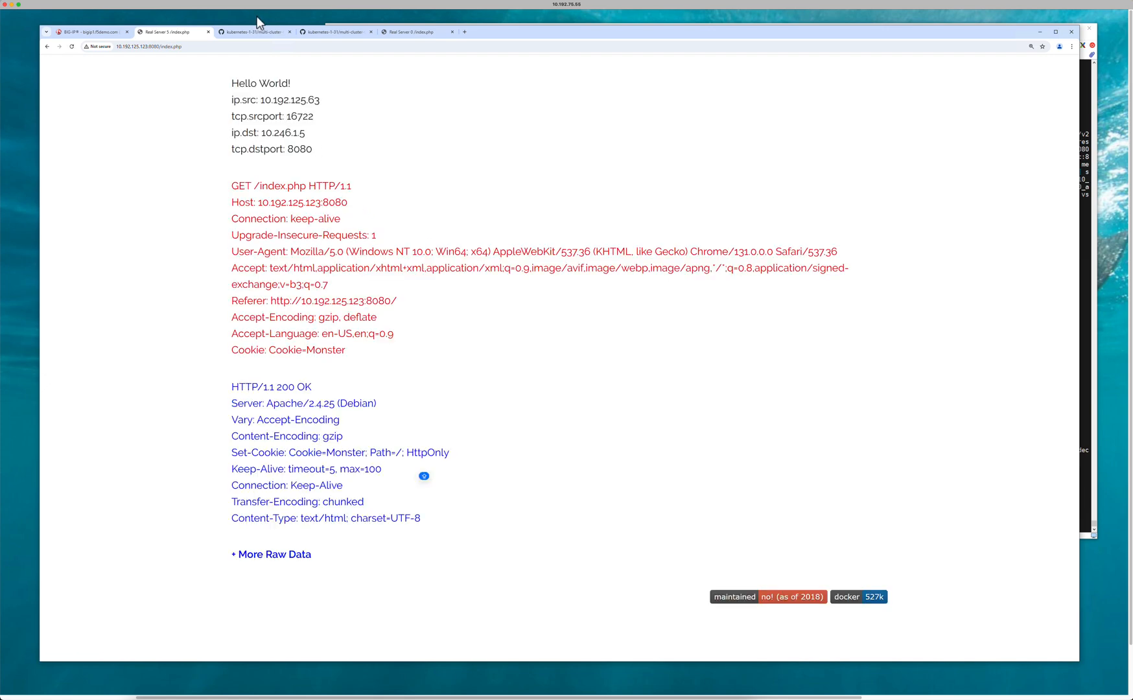
click(417, 32)
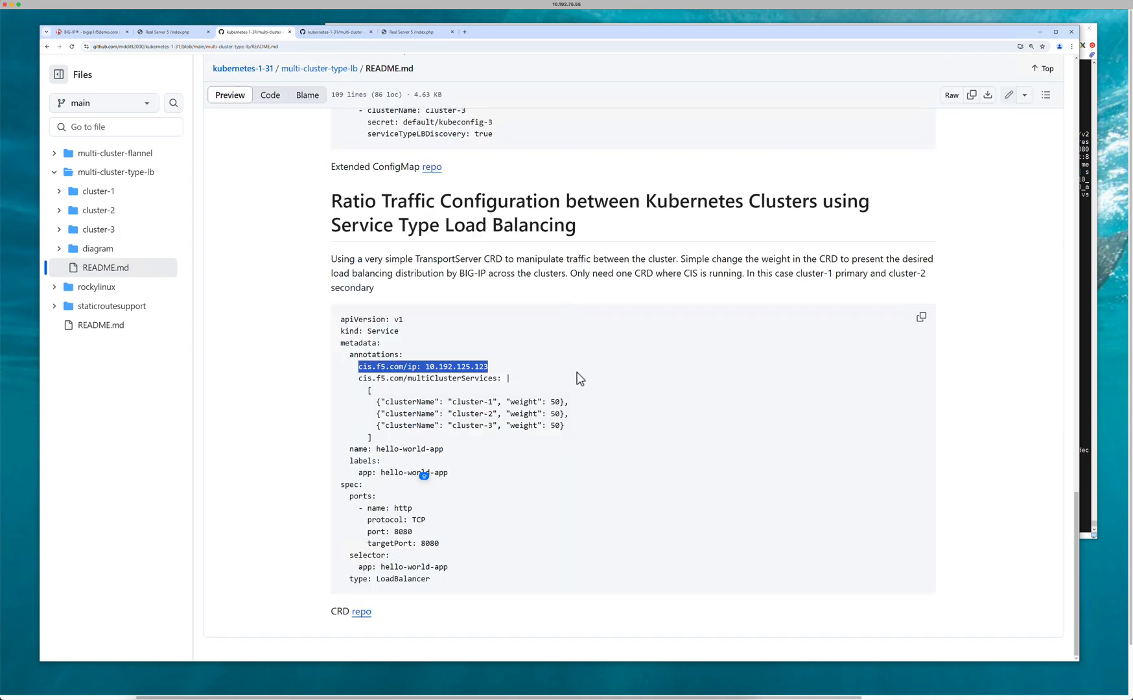
mouse_move(910, 565)
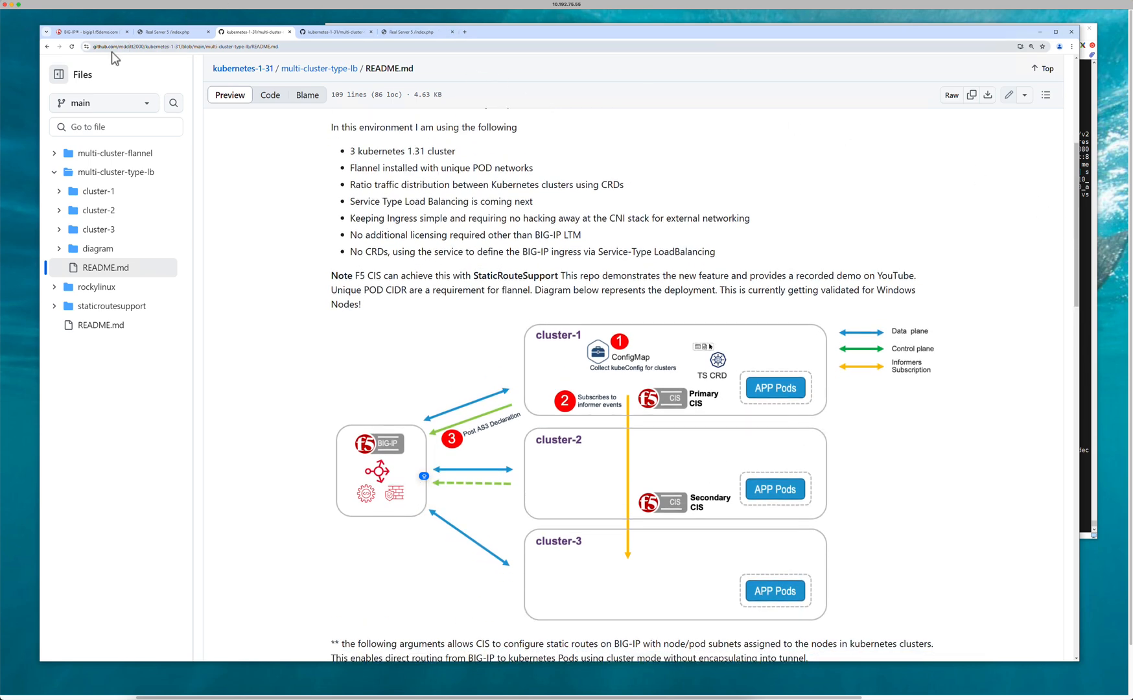
mouse_move(217, 52)
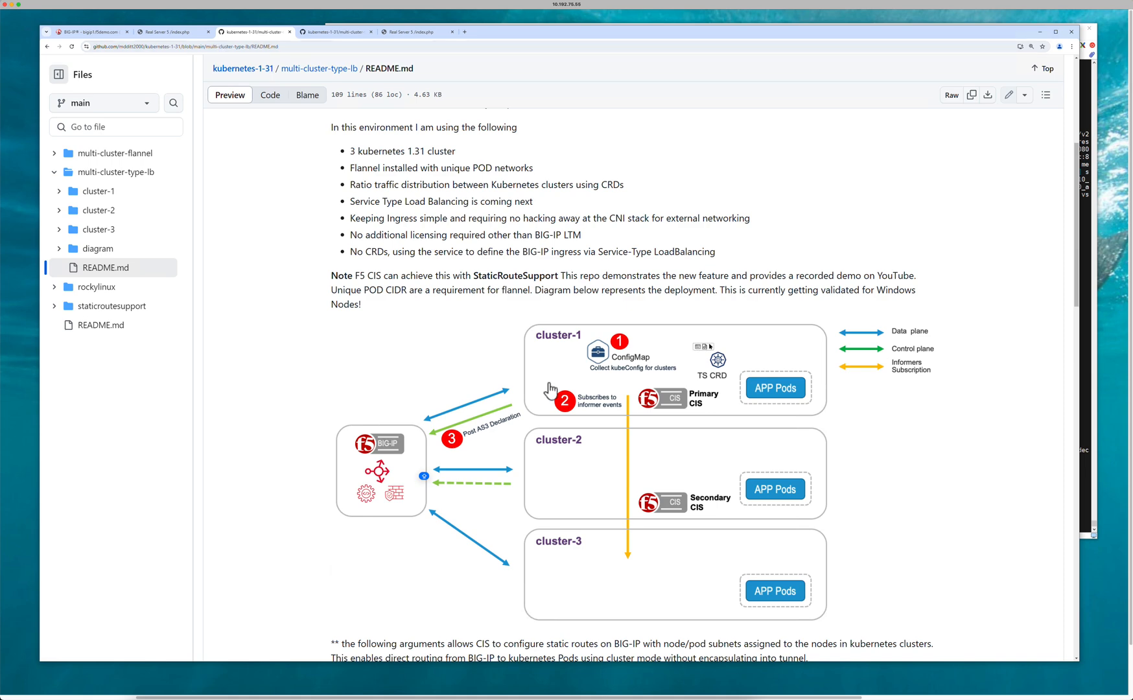
mouse_move(492, 543)
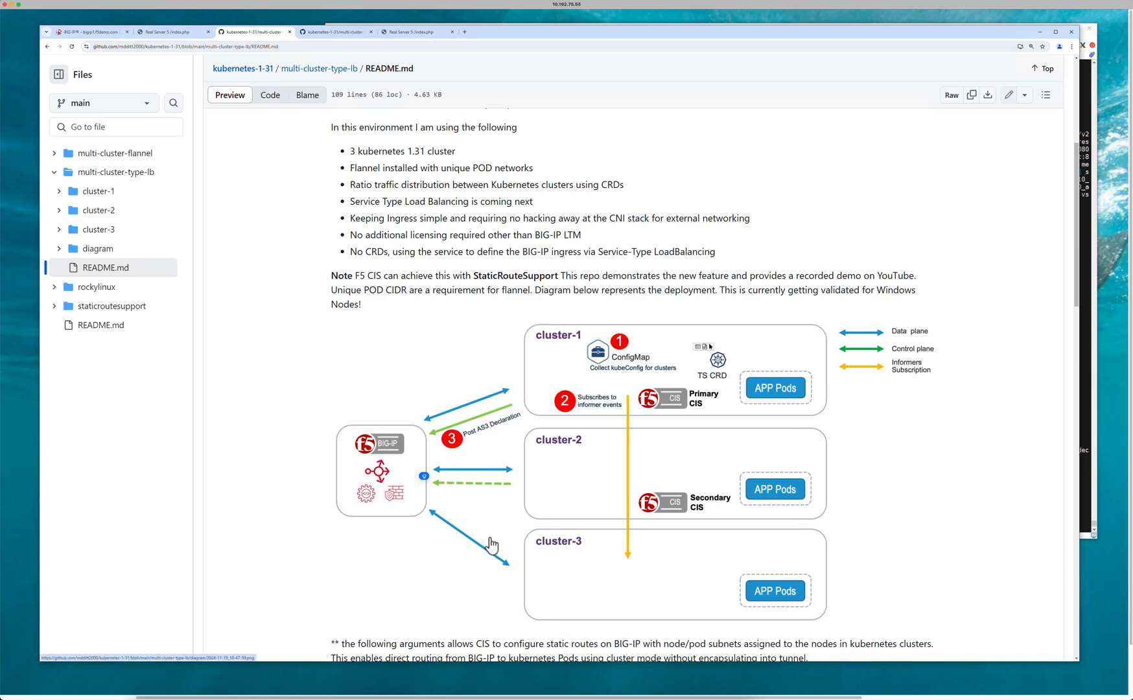
mouse_move(518, 376)
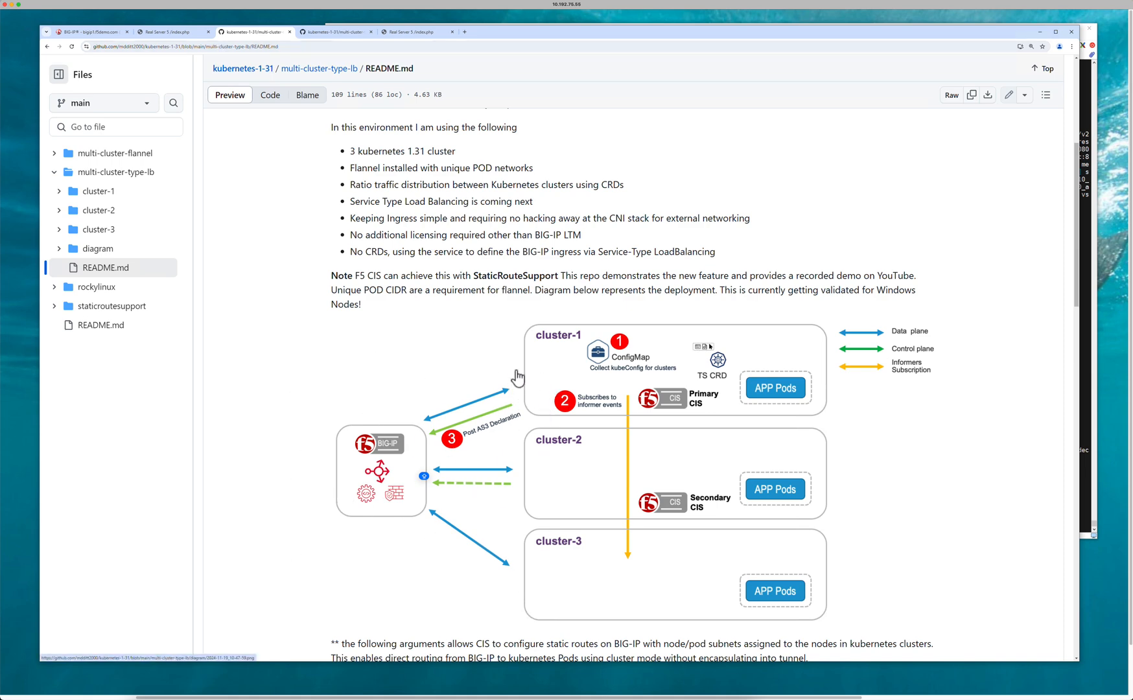
mouse_move(588, 563)
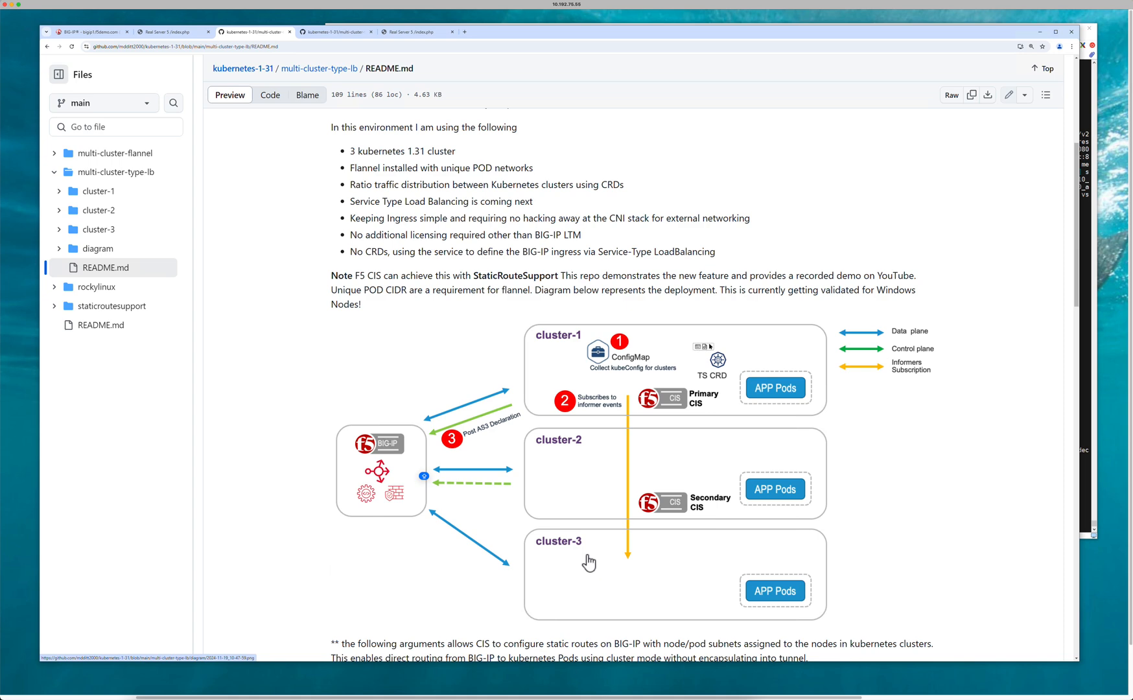
mouse_move(679, 525)
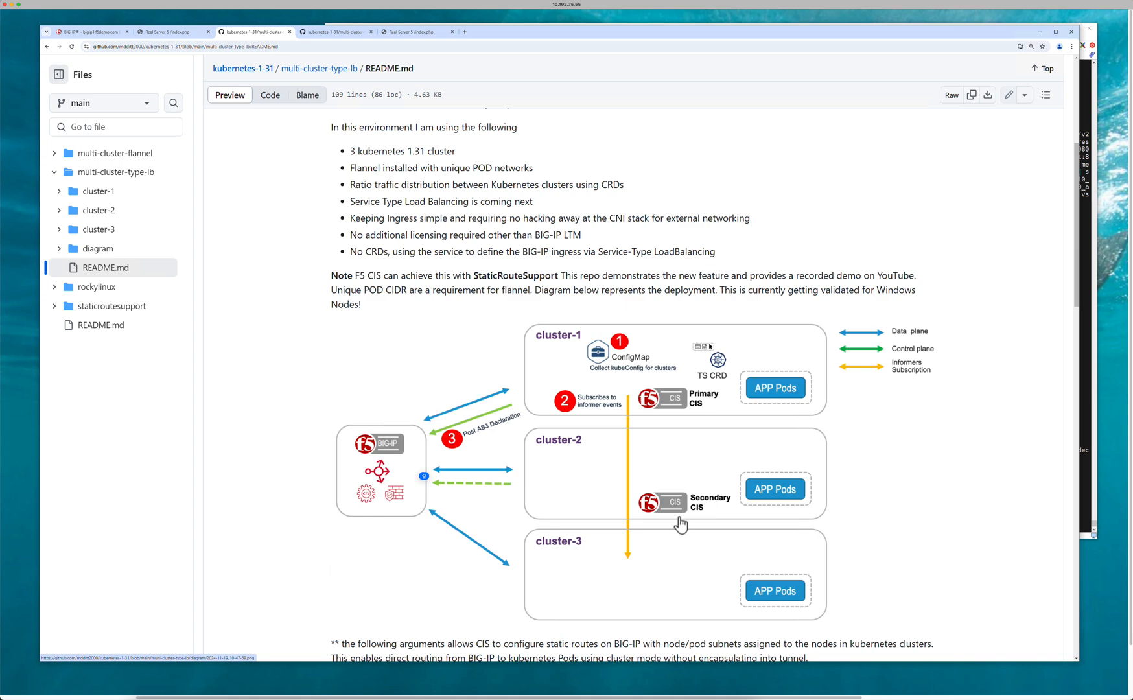